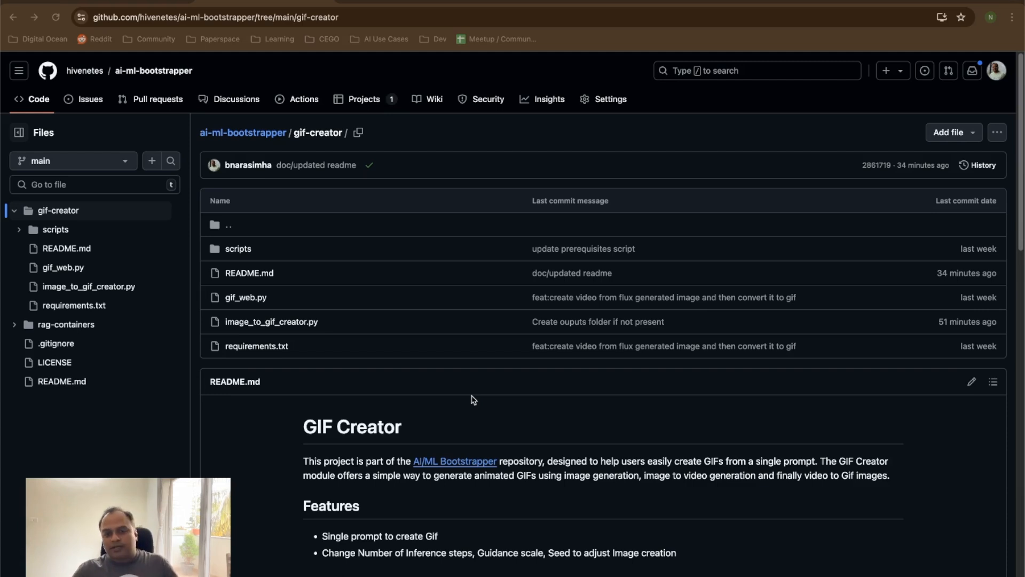
Scroll the gif-creator README down to the 'Set up Infrastructure' doctl droplet create command
{"action": "scroll", "scroll_direction": "down", "scroll_amount": 3}
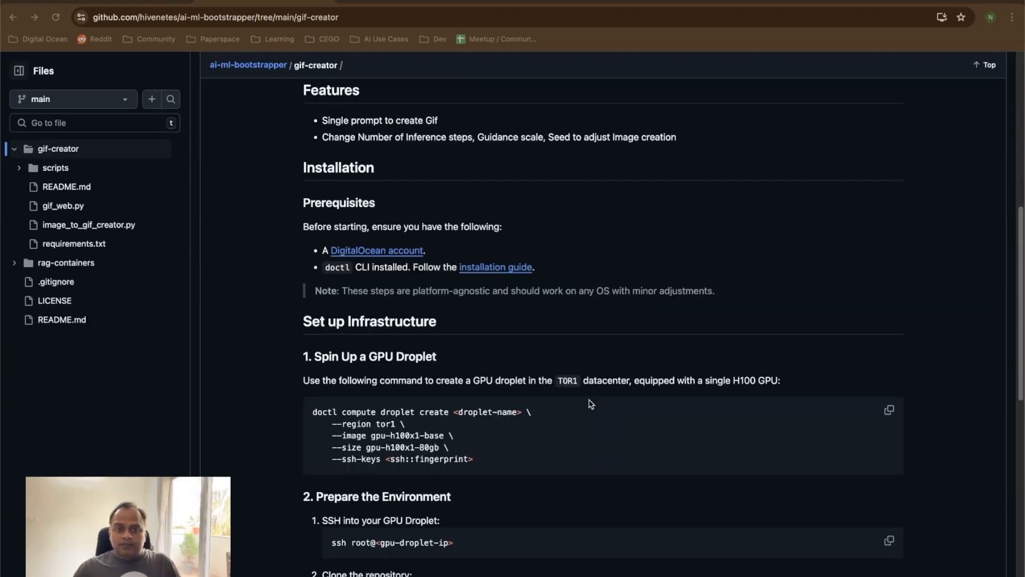
{"action": "mouse_move", "coordinate": [571, 336]}
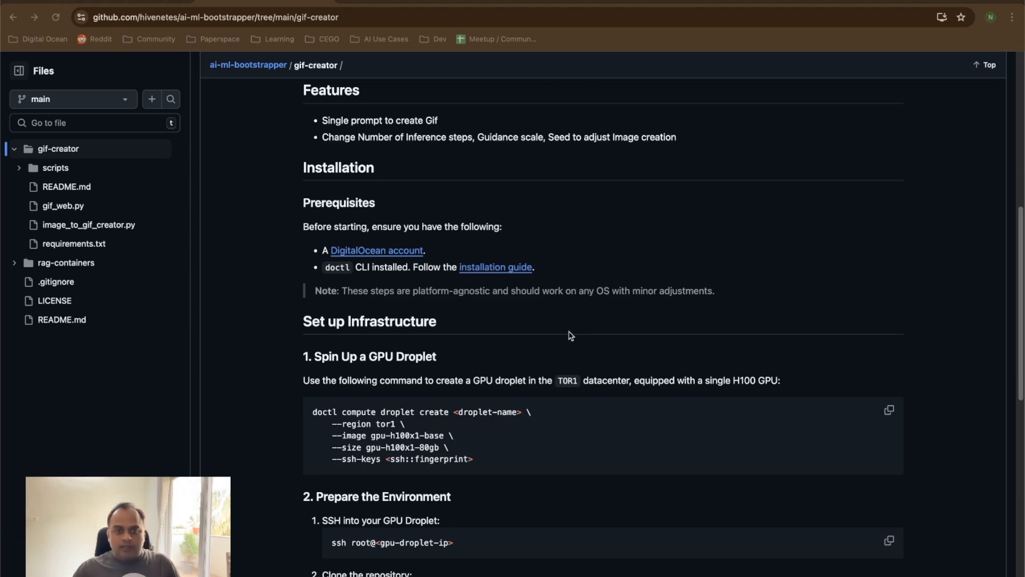
{"action": "mouse_move", "coordinate": [400, 259]}
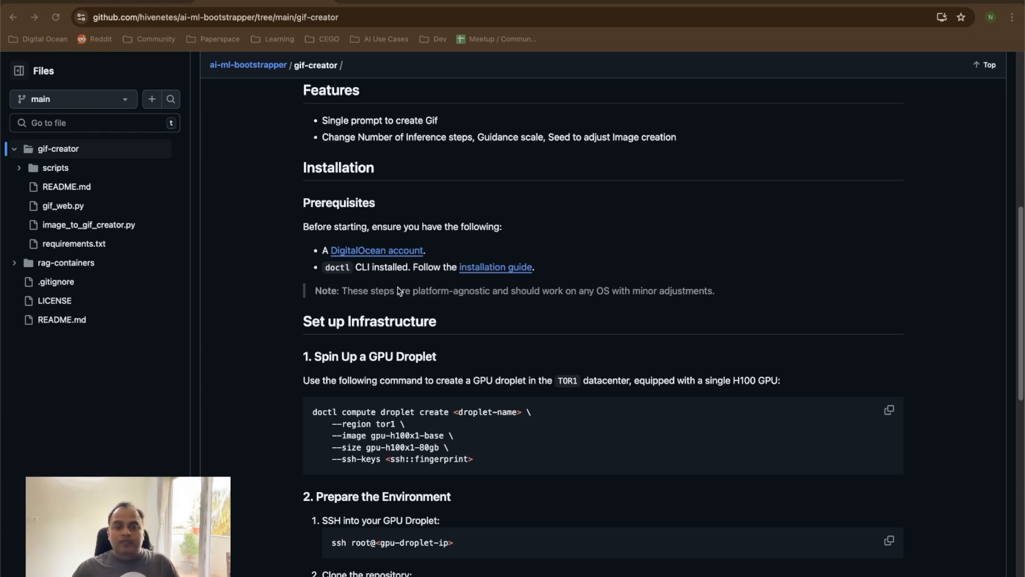
{"action": "mouse_move", "coordinate": [367, 278]}
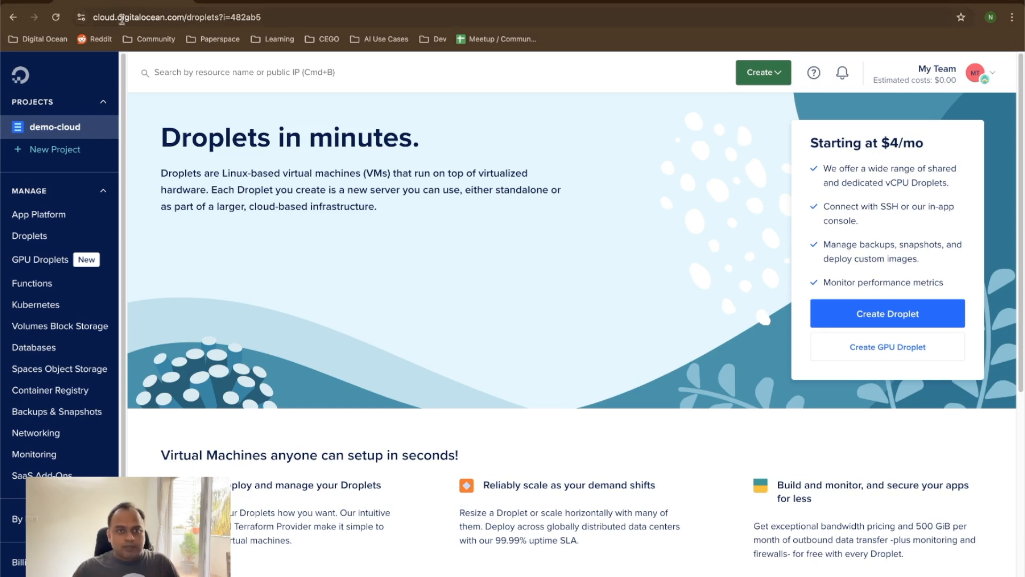
{"action": "mouse_move", "coordinate": [41, 259]}
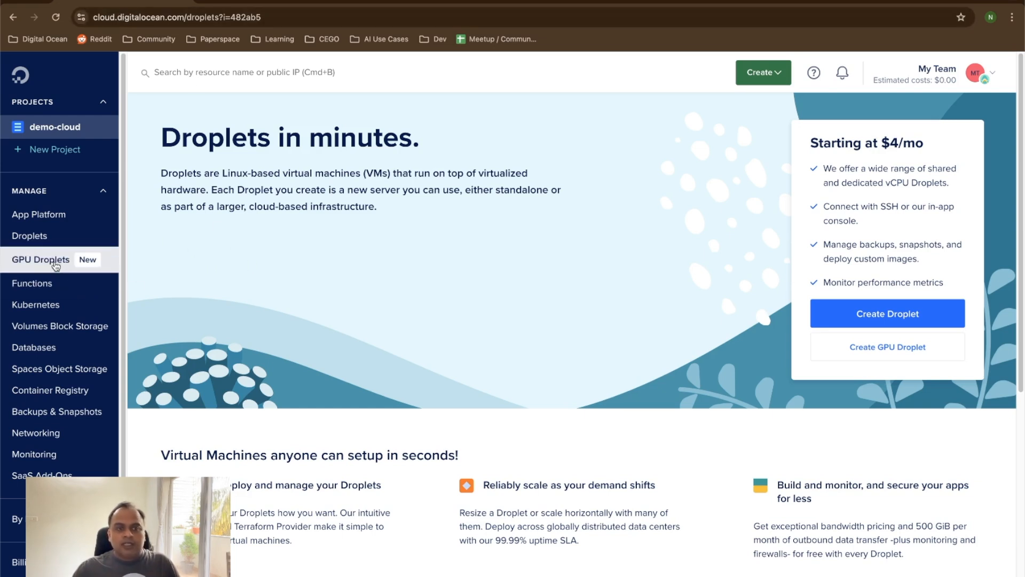
Review the Create GPU Droplet form's H100 plan and SSH key options by scrolling through it
{"action": "left_click", "coordinate": [887, 346]}
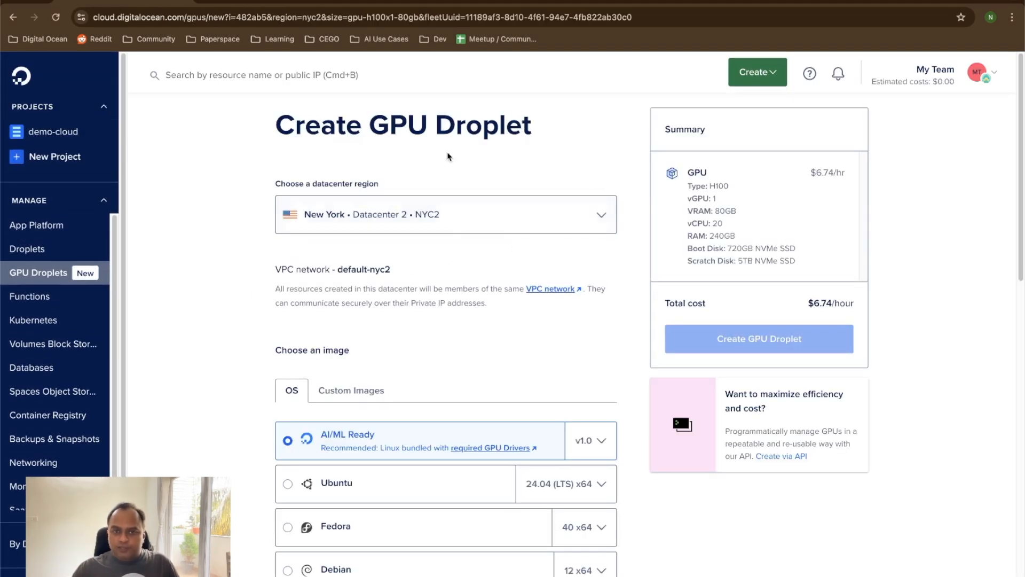
{"action": "mouse_move", "coordinate": [470, 302]}
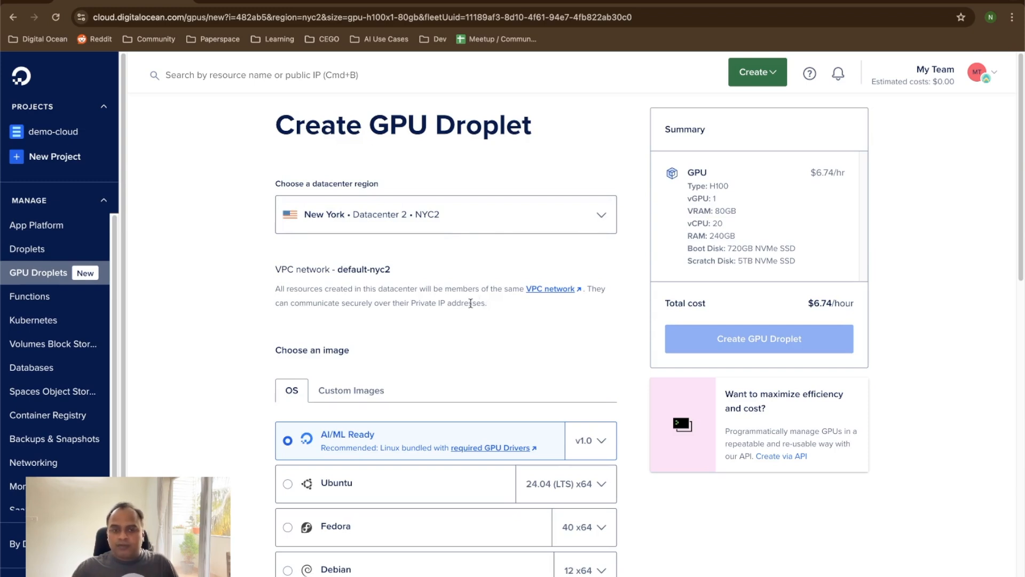
{"action": "mouse_move", "coordinate": [493, 329]}
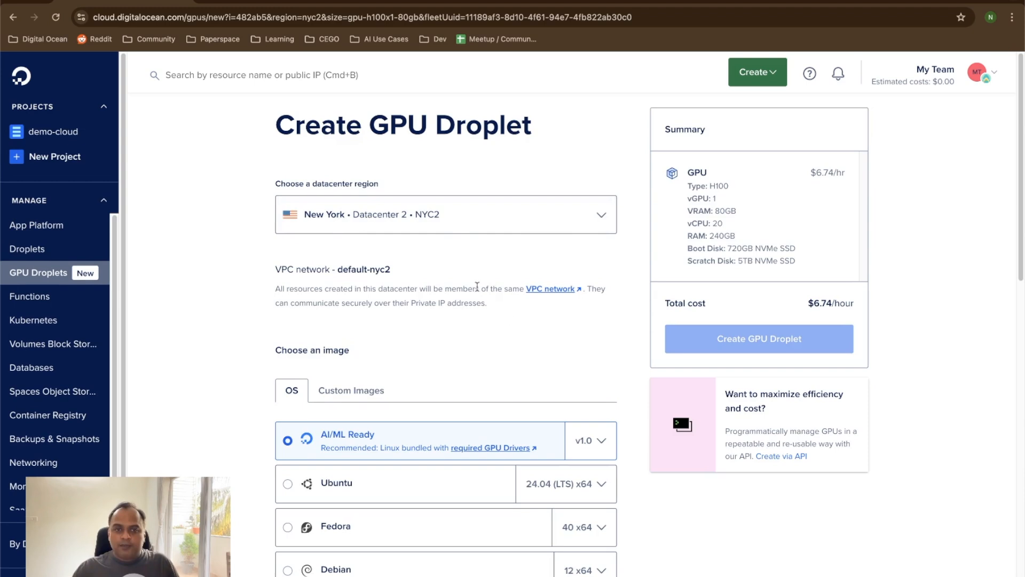
{"action": "scroll", "scroll_direction": "down", "scroll_amount": 3}
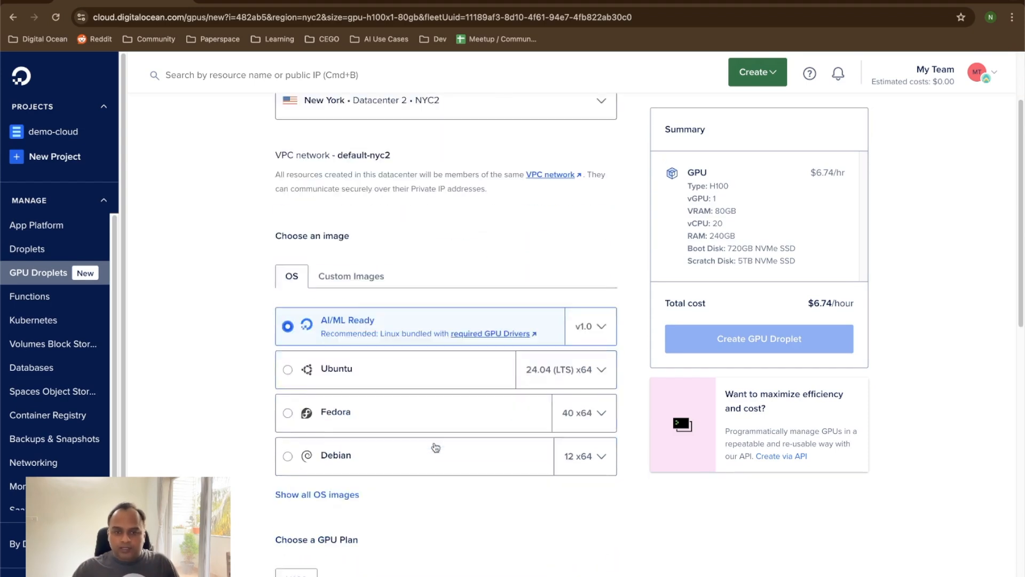
{"action": "scroll", "scroll_direction": "down", "scroll_amount": 3}
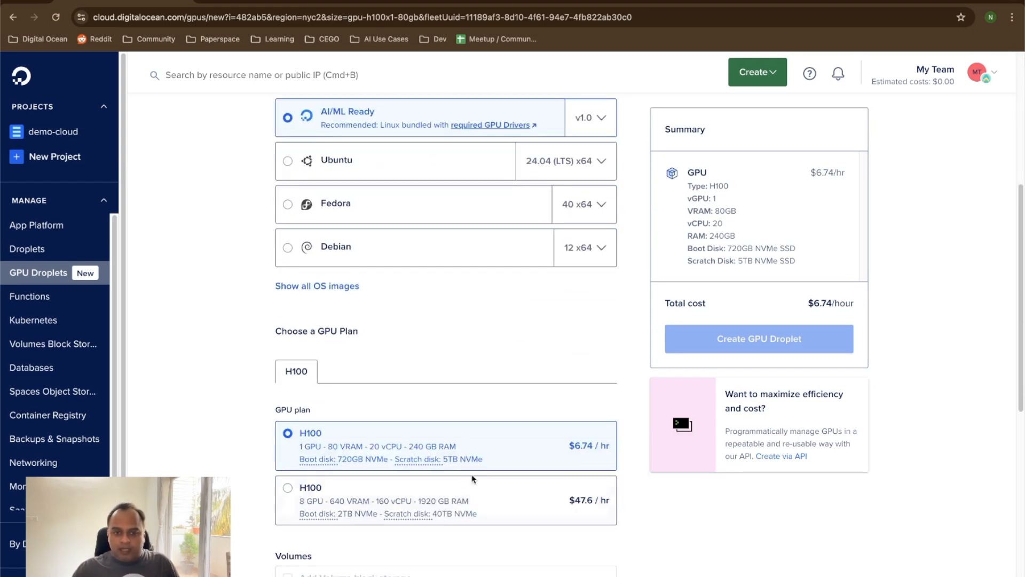
{"action": "scroll", "scroll_direction": "down", "scroll_amount": 3}
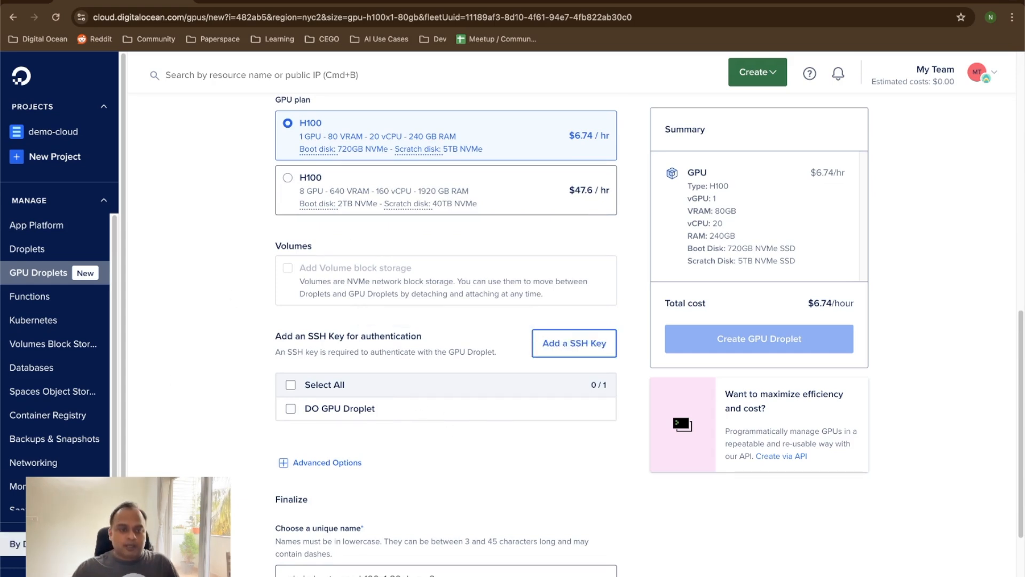
{"action": "scroll", "scroll_direction": "down", "scroll_amount": 3}
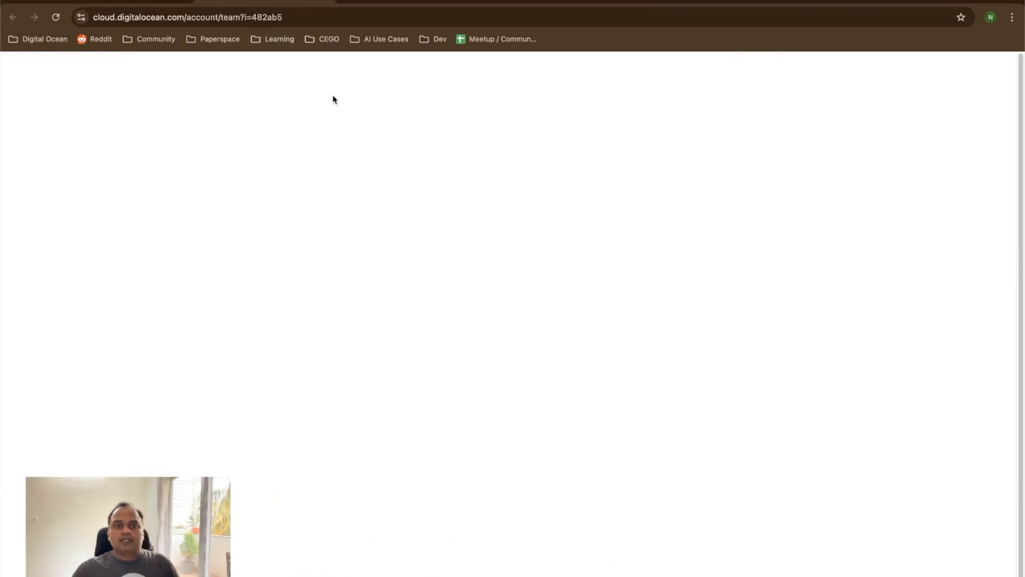
View the Security settings' SSH keys, peek at the Add SSH Key dialog, and cancel it
{"action": "left_click", "coordinate": [287, 174]}
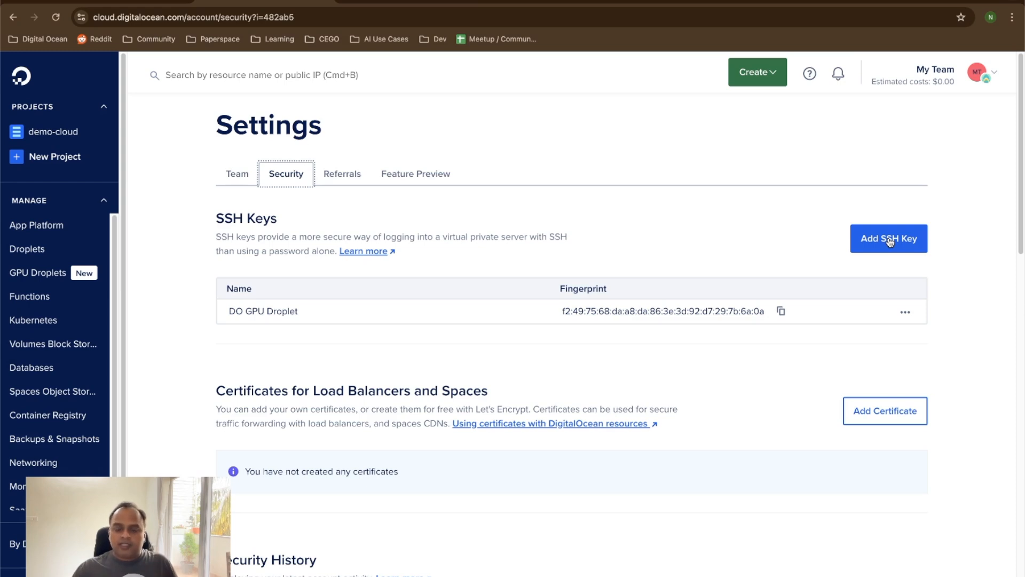
{"action": "left_click", "coordinate": [887, 238]}
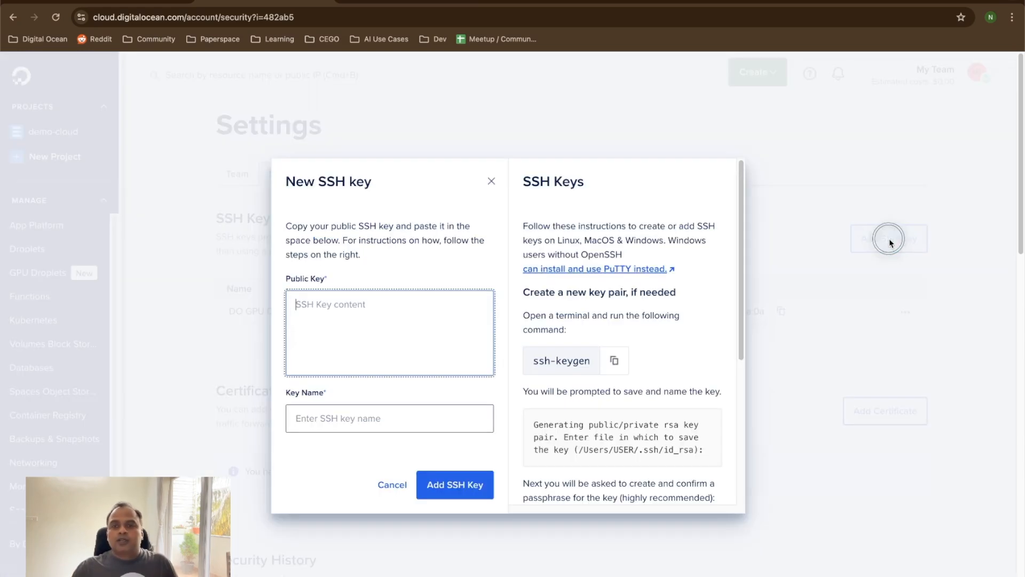
{"action": "left_click", "coordinate": [455, 485]}
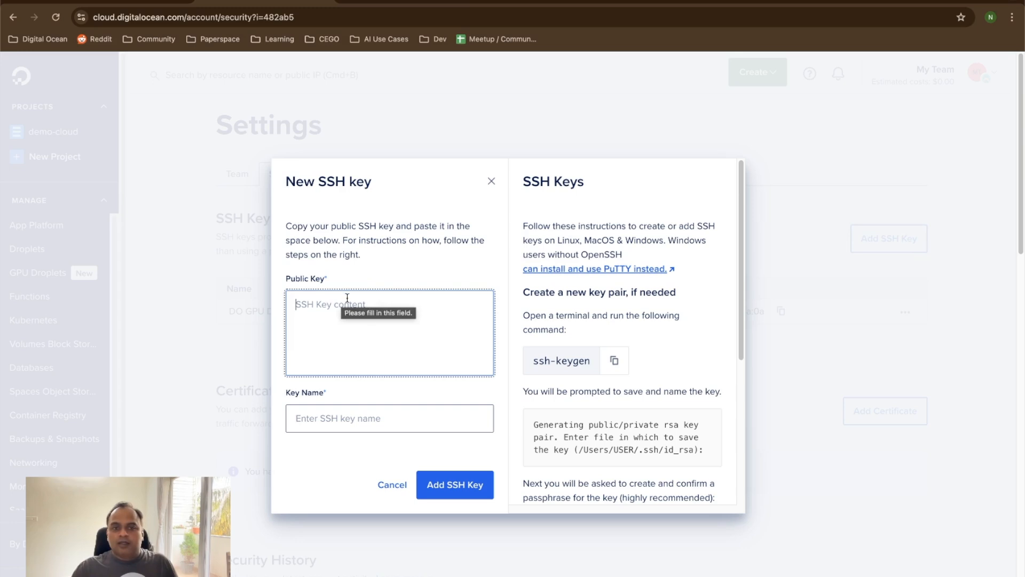
{"action": "left_click", "coordinate": [391, 484]}
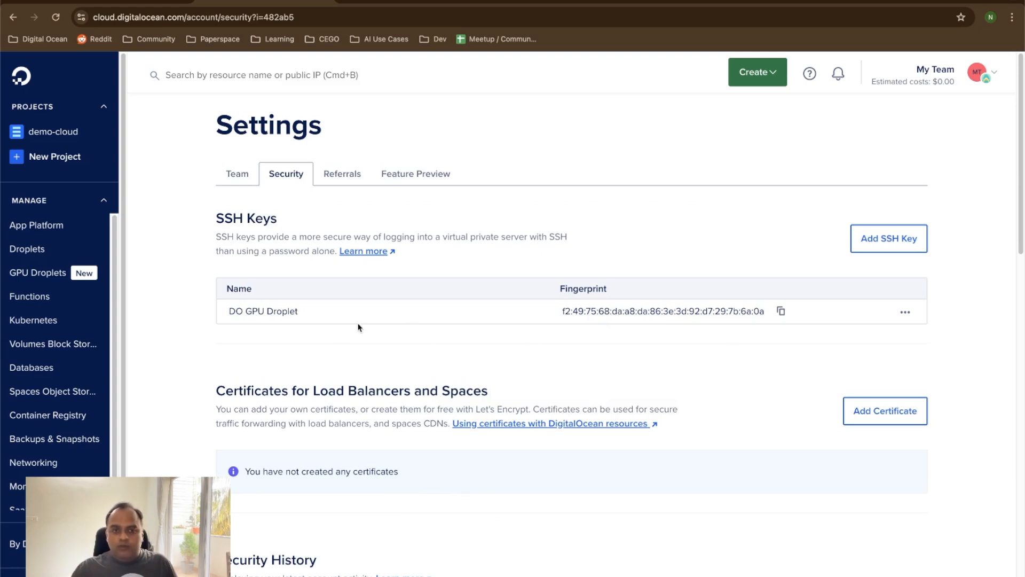
{"action": "mouse_move", "coordinate": [679, 325]}
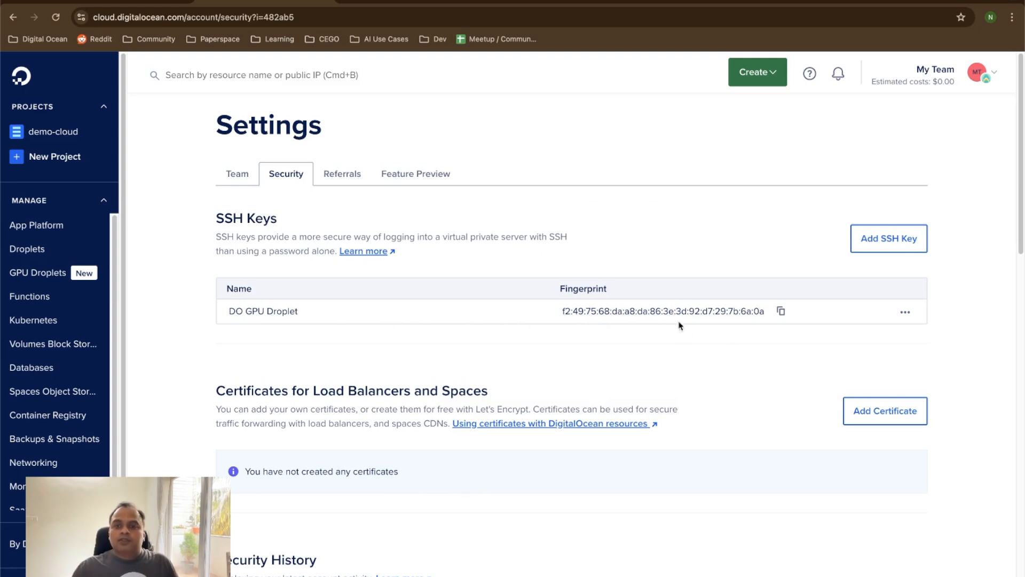
{"action": "mouse_move", "coordinate": [487, 211]}
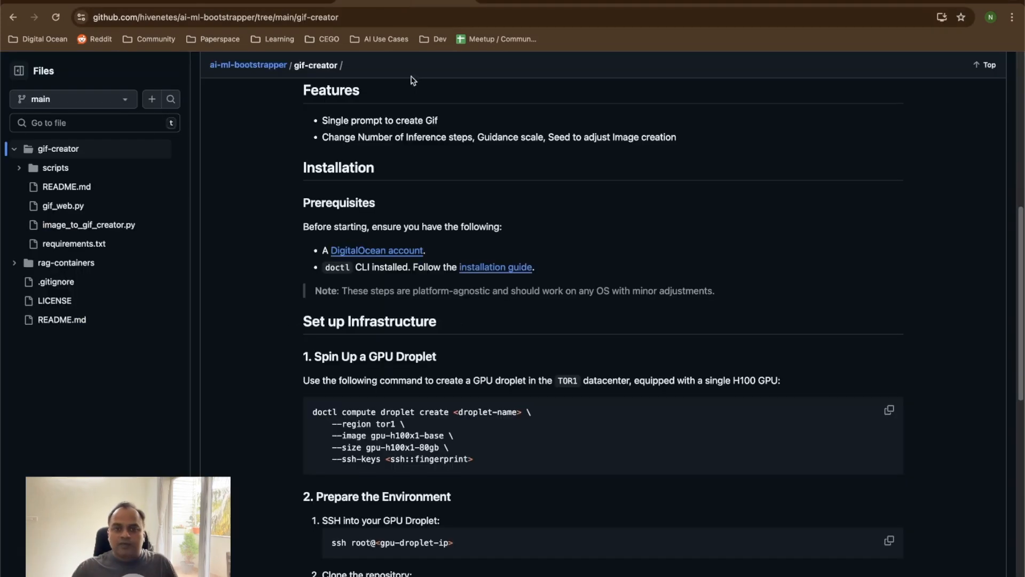
{"action": "mouse_move", "coordinate": [388, 461]}
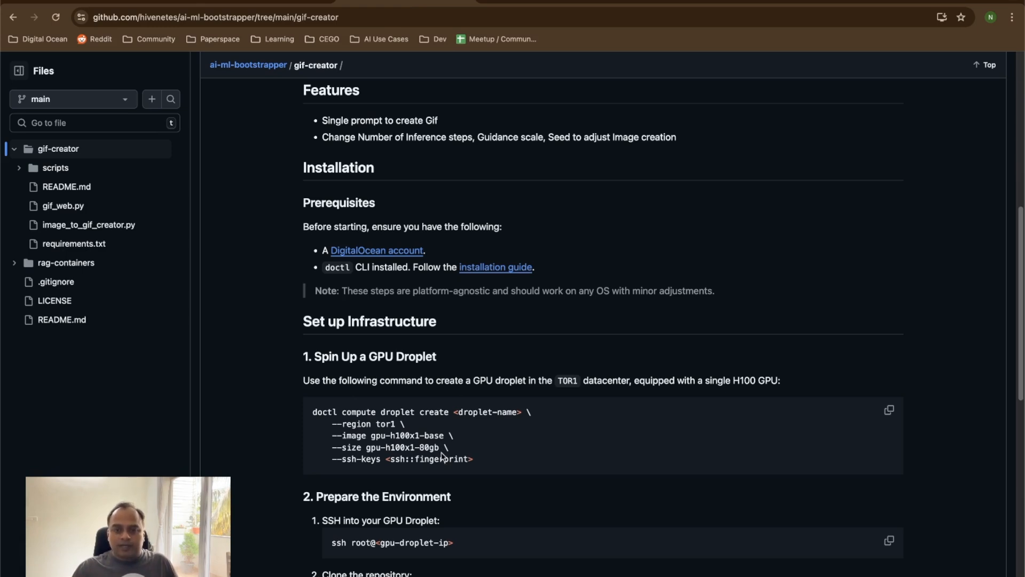
{"action": "mouse_move", "coordinate": [333, 371]}
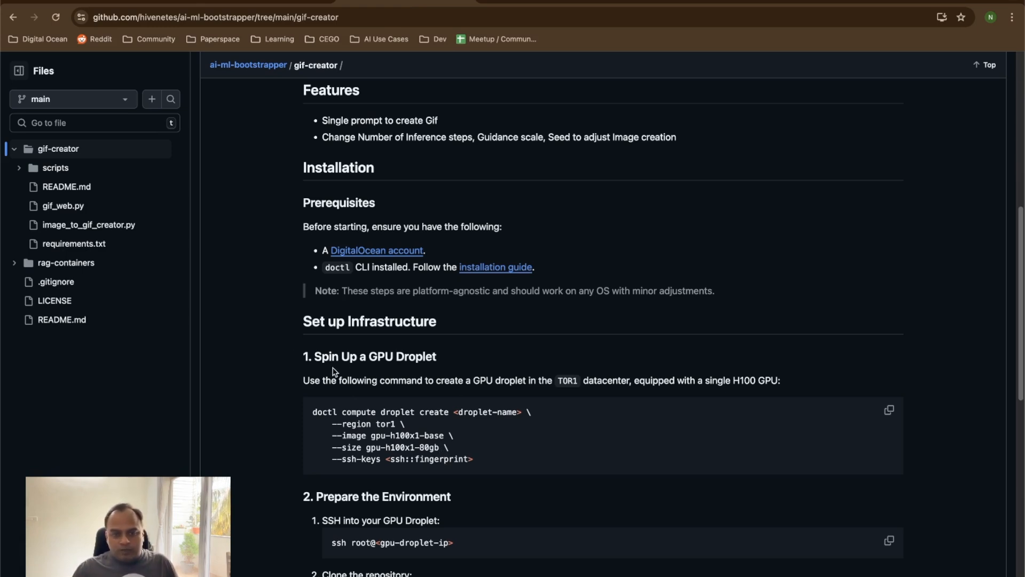
{"action": "mouse_move", "coordinate": [376, 435]}
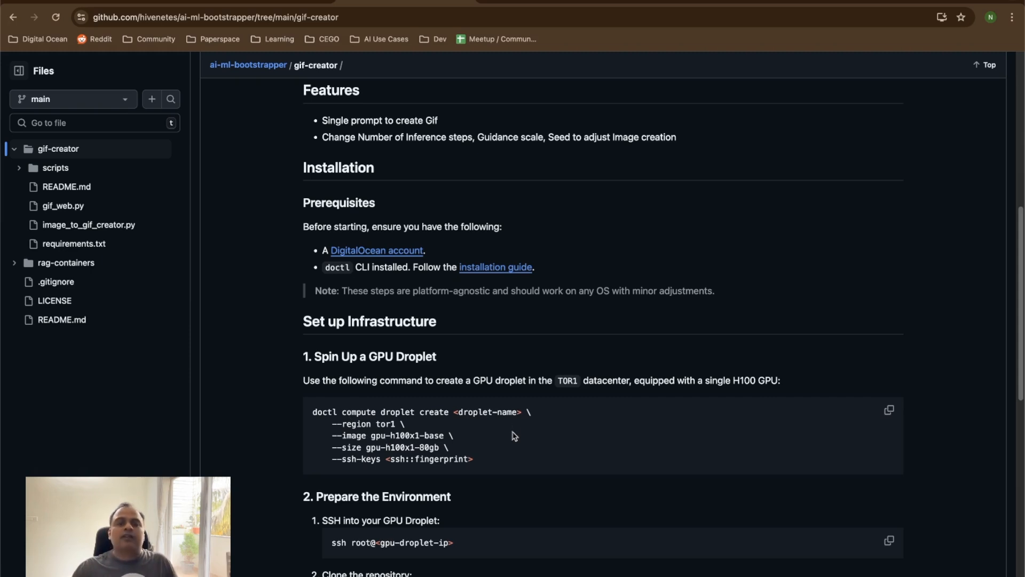
{"action": "mouse_move", "coordinate": [377, 427]}
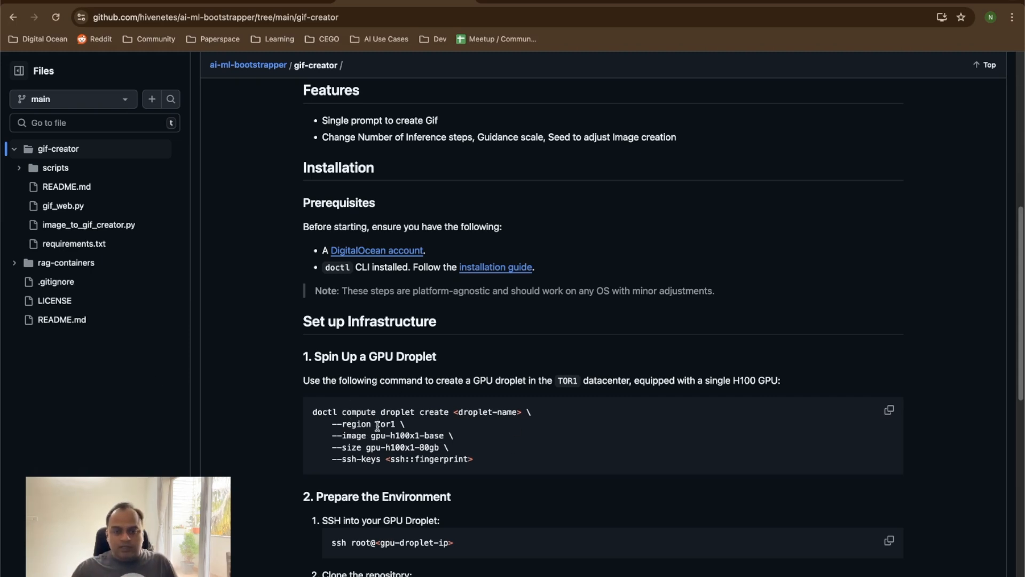
{"action": "mouse_move", "coordinate": [709, 431]}
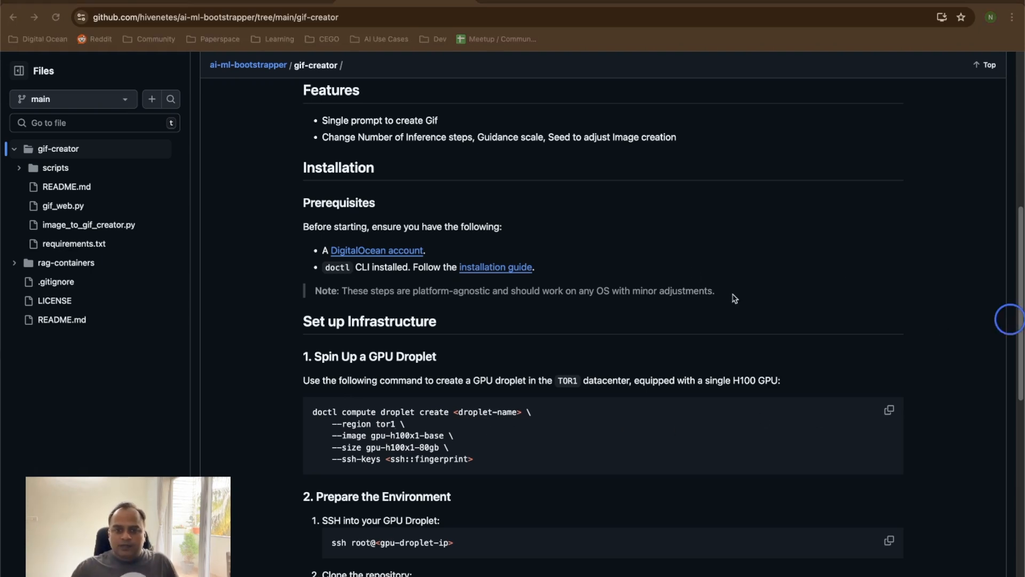
{"action": "mouse_move", "coordinate": [610, 229]}
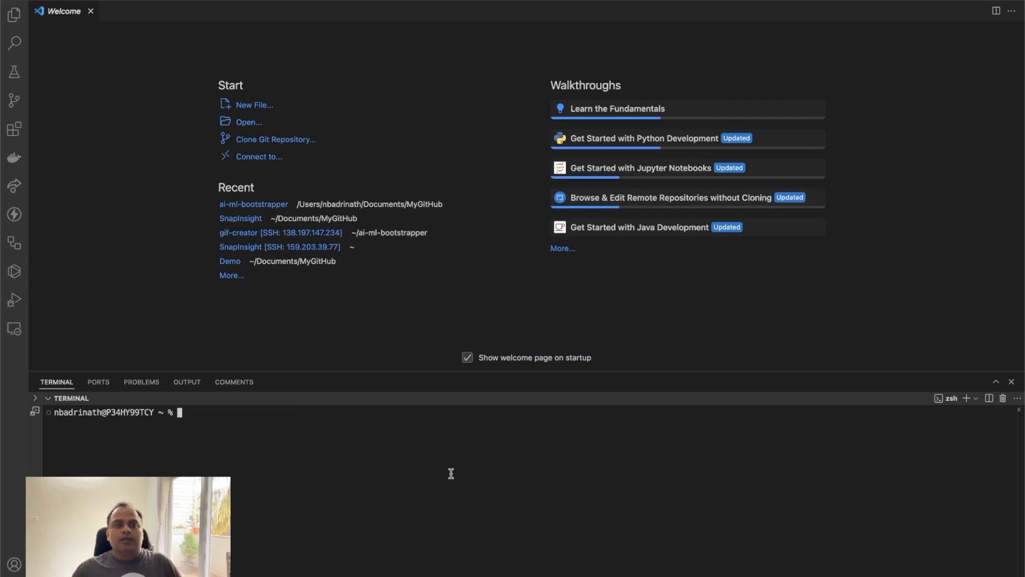
{"action": "mouse_move", "coordinate": [249, 435]}
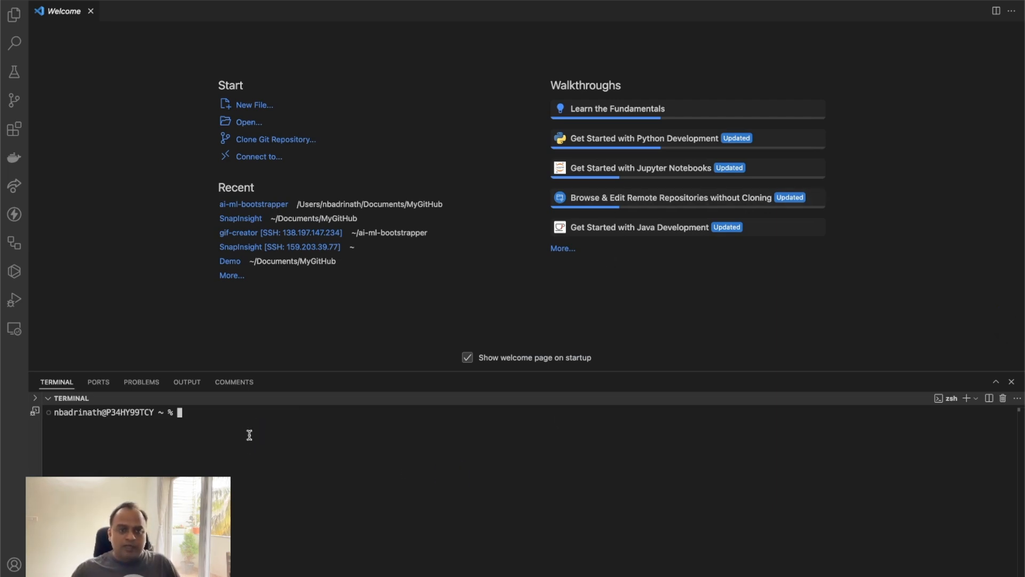
Enter the doctl command creating droplet ai-ml-bootstrapper in tor1 with the gpu-h100x1-base image
{"action": "type", "text": "doctl compute droplet create ai-ml-bootstrapper --region tor1 --image gpu-h100x1-base --size gpu-h100x1-80gb --ssh-keys f2:49:75:68:da:a8:da:86:3e:3d:92:d7:29:7b:6a:0a"}
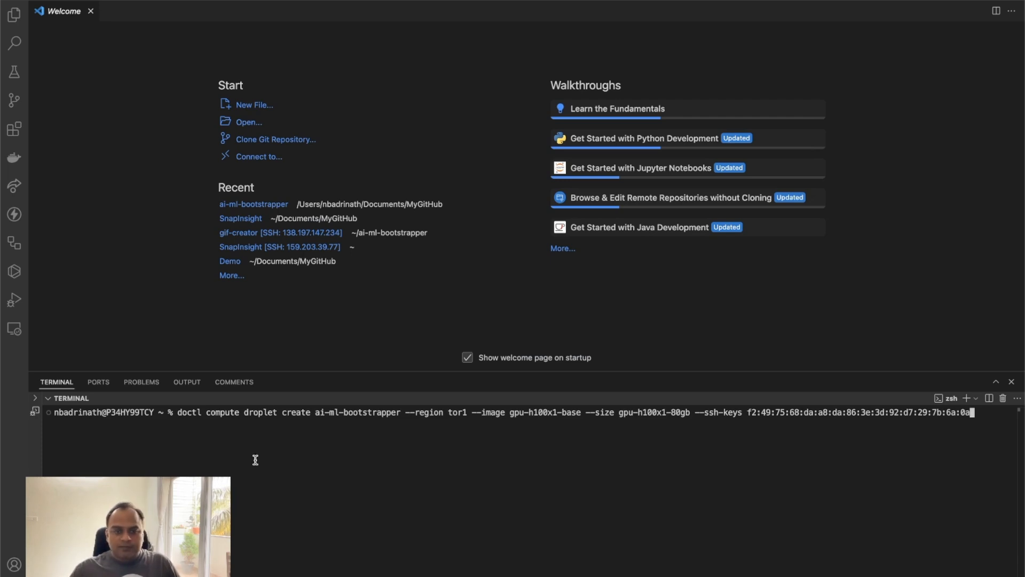
{"action": "mouse_move", "coordinate": [311, 407]}
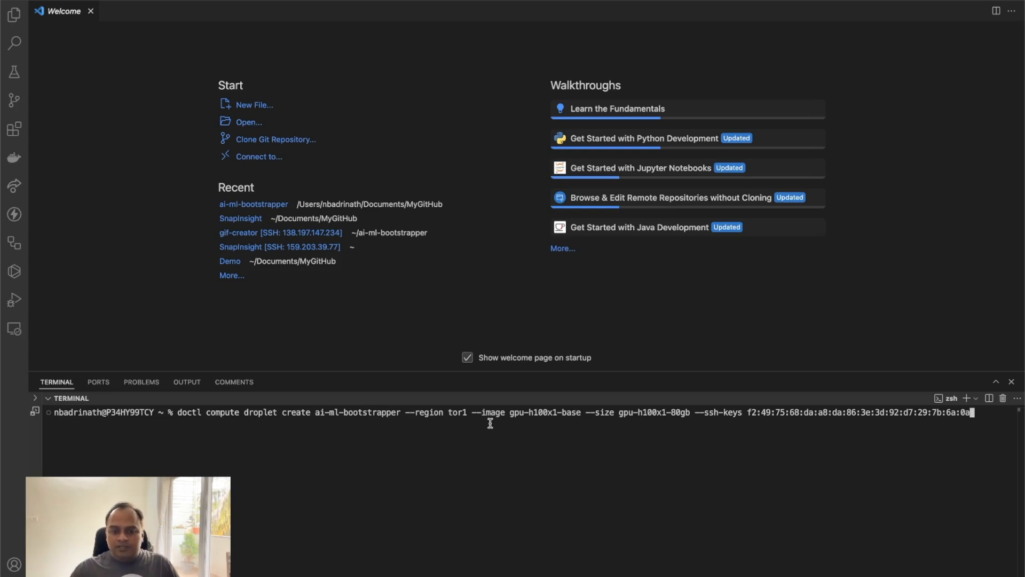
{"action": "mouse_move", "coordinate": [731, 437]}
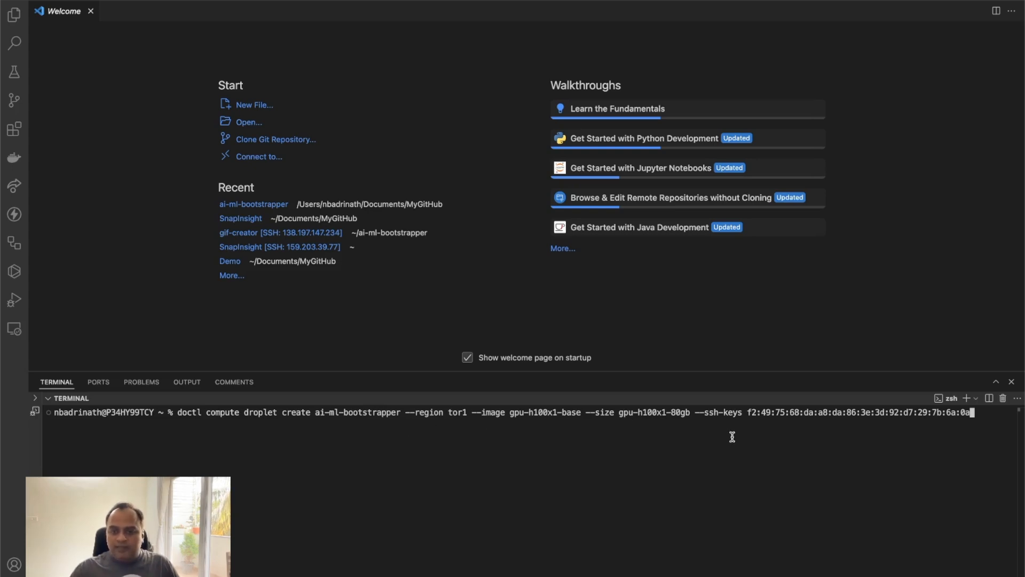
{"action": "mouse_move", "coordinate": [862, 415]}
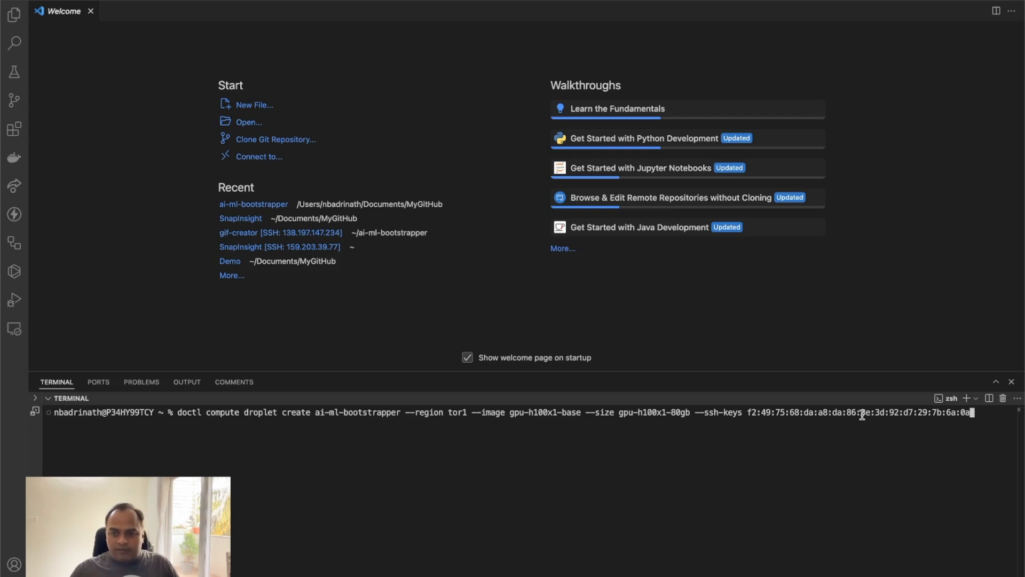
{"action": "mouse_move", "coordinate": [357, 177]}
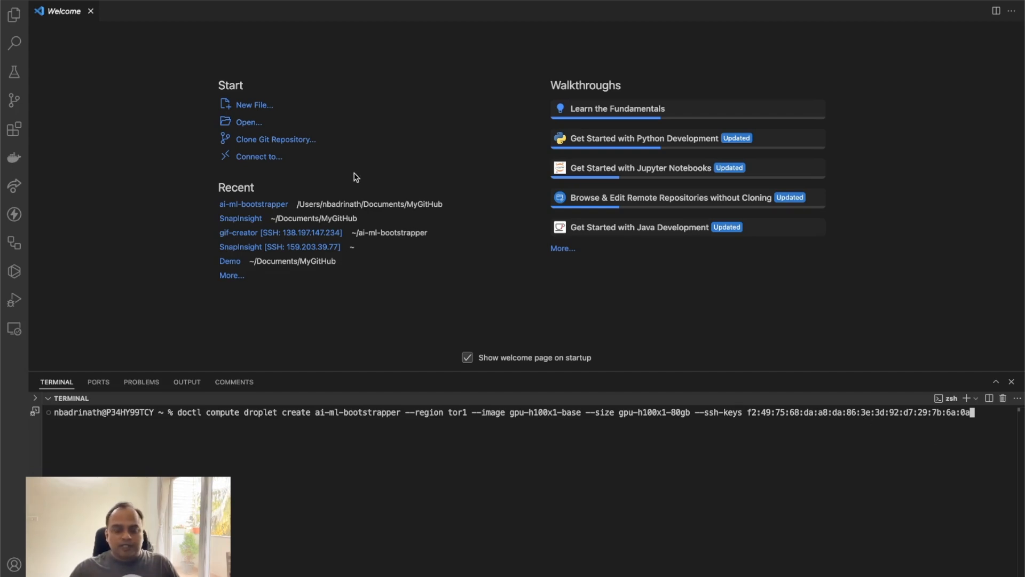
{"action": "mouse_move", "coordinate": [960, 468]}
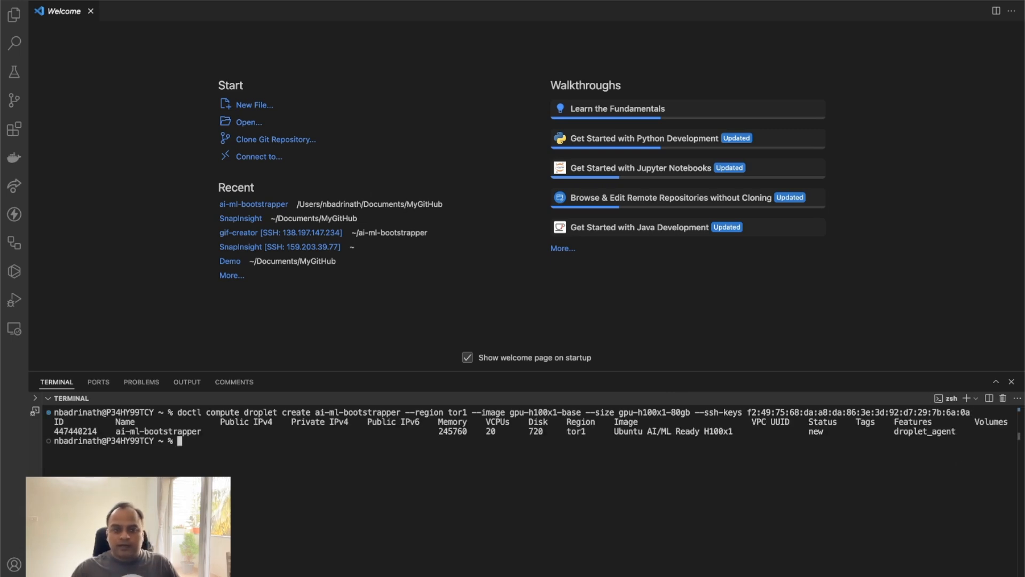
{"action": "mouse_move", "coordinate": [284, 445]}
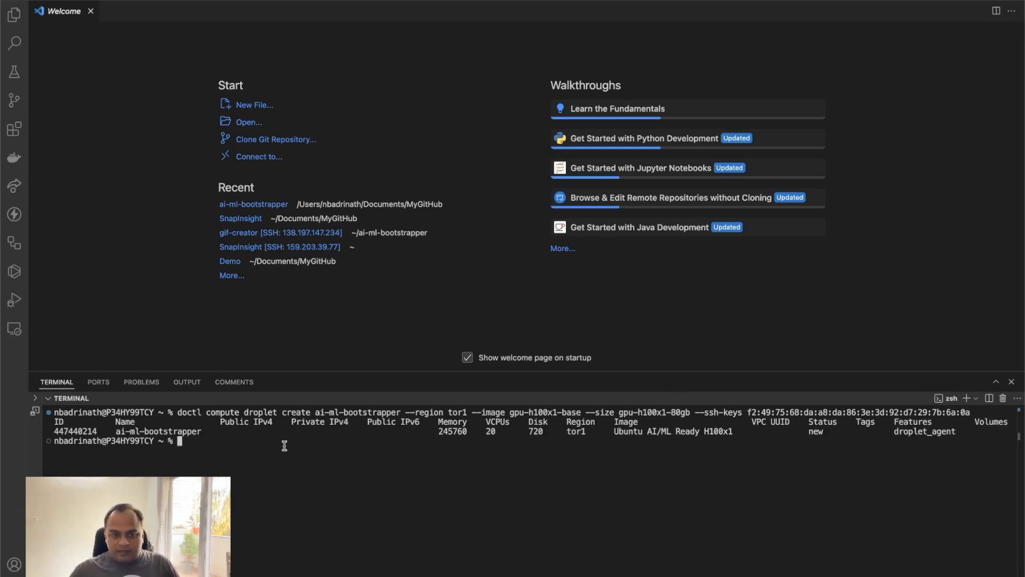
{"action": "mouse_move", "coordinate": [682, 436]}
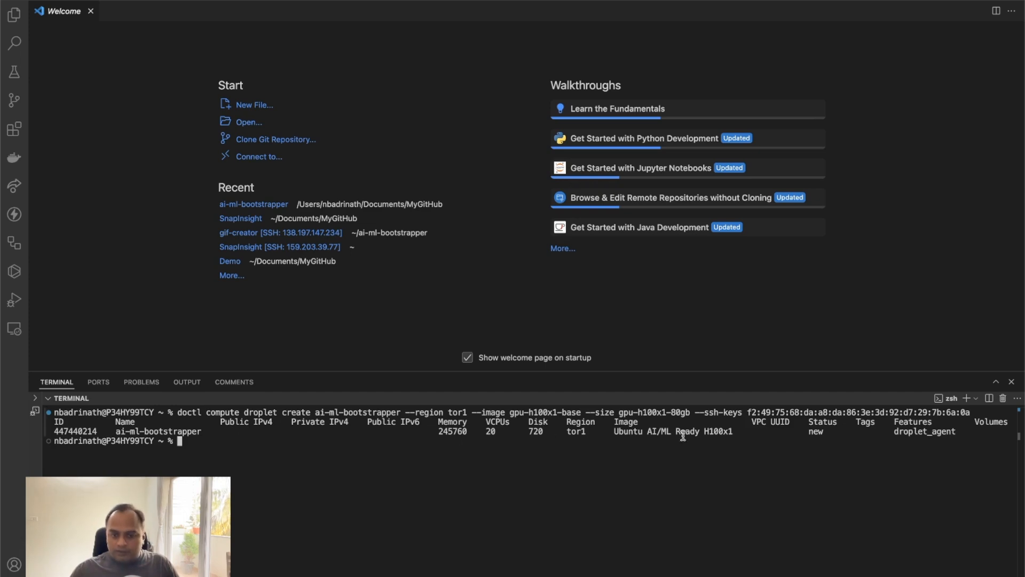
{"action": "mouse_move", "coordinate": [799, 438]}
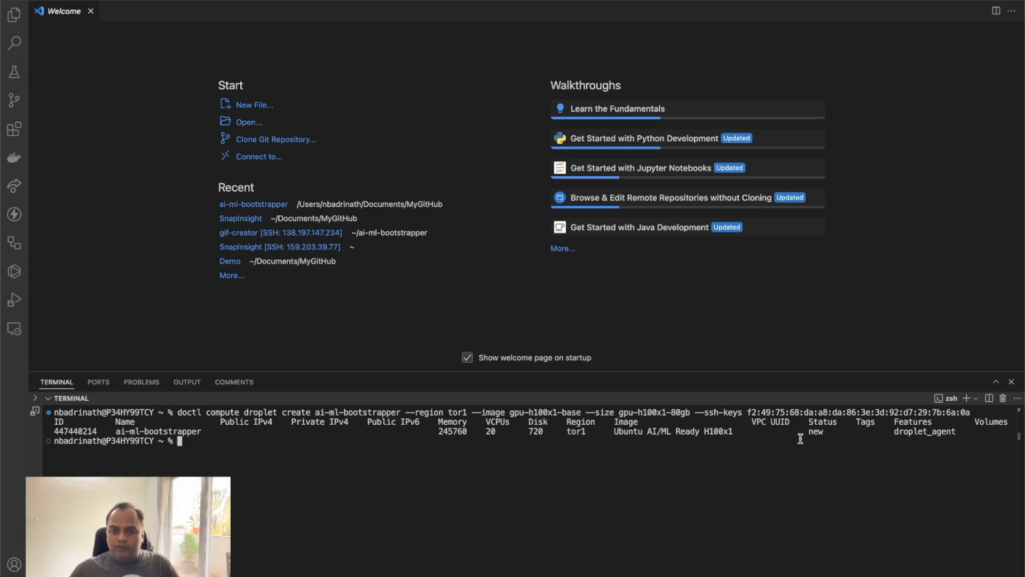
{"action": "mouse_move", "coordinate": [471, 414]}
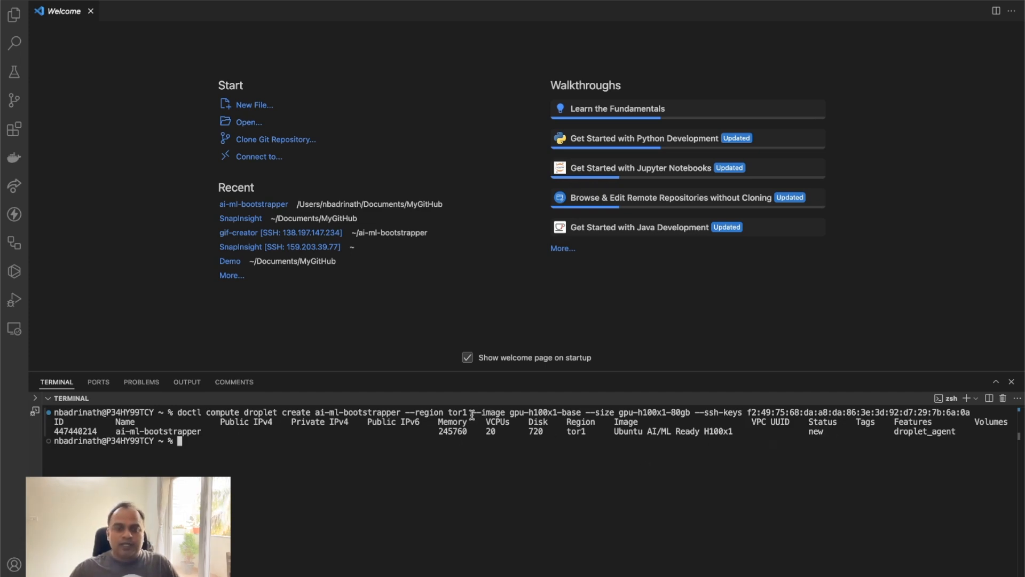
{"action": "mouse_move", "coordinate": [474, 513]}
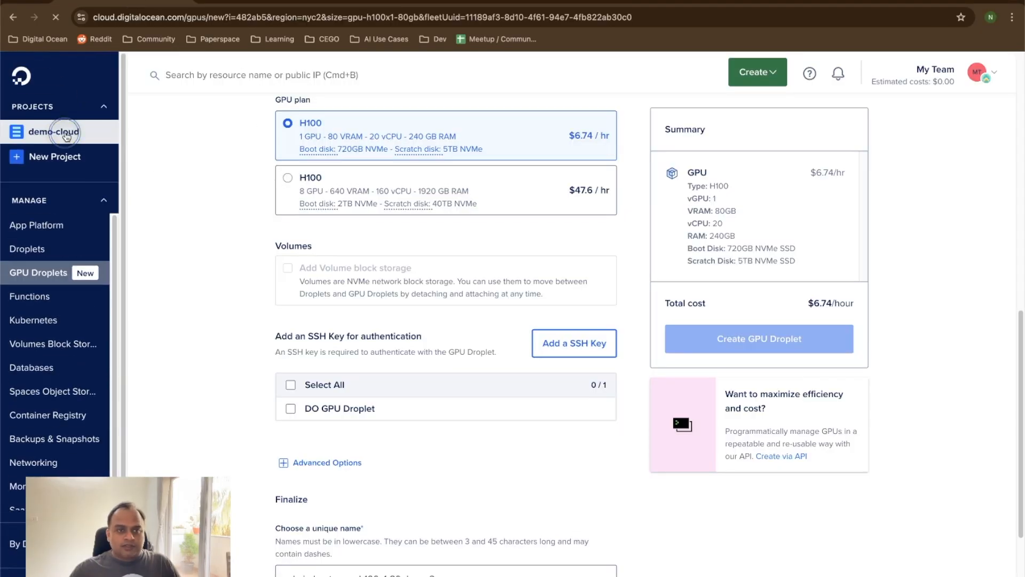
Switch to the demo-cloud project to watch the ai-ml-bootstrapper droplet provision
{"action": "left_click", "coordinate": [46, 131]}
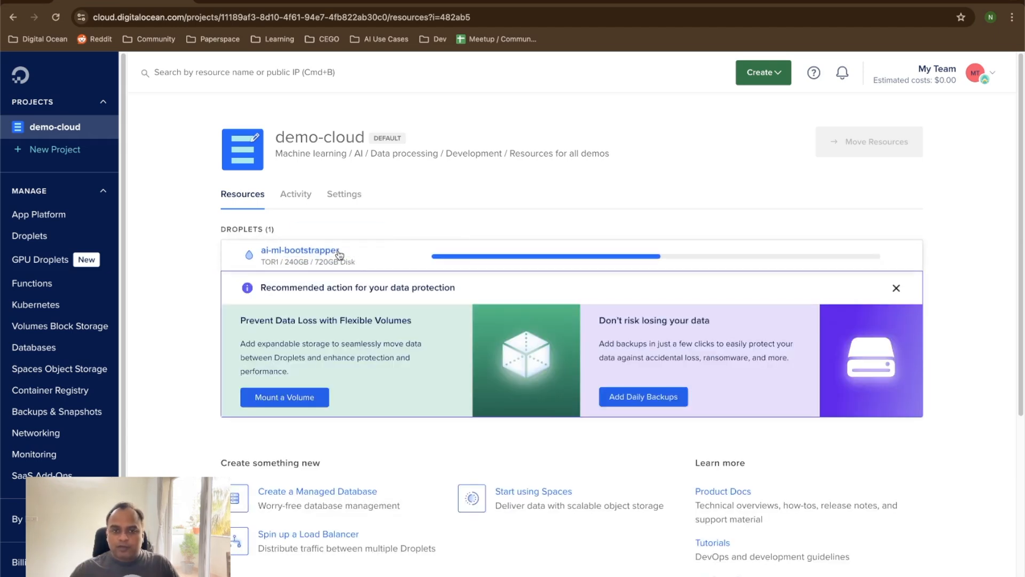
{"action": "mouse_move", "coordinate": [603, 248]}
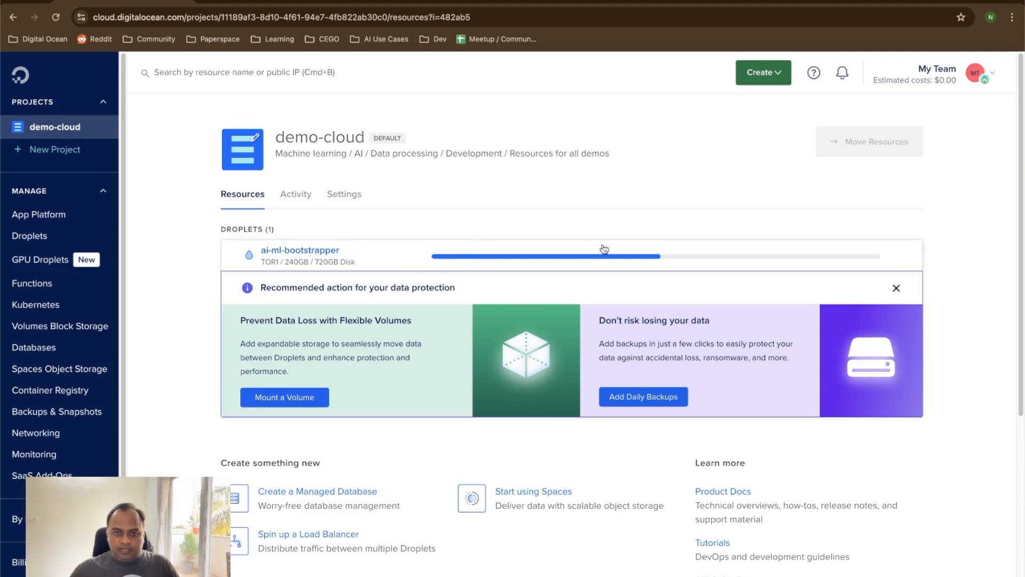
{"action": "mouse_move", "coordinate": [761, 256]}
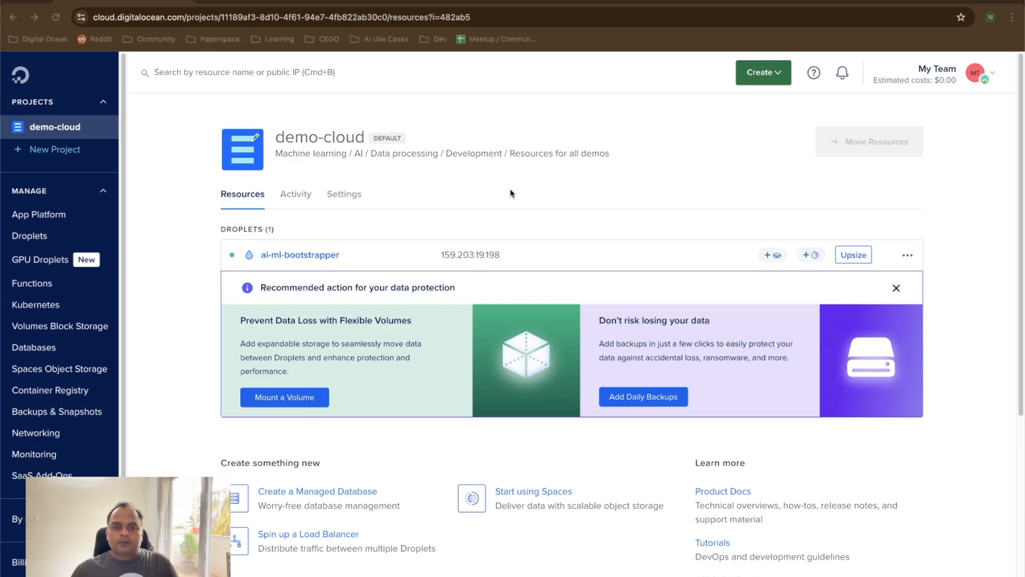
{"action": "mouse_move", "coordinate": [325, 262]}
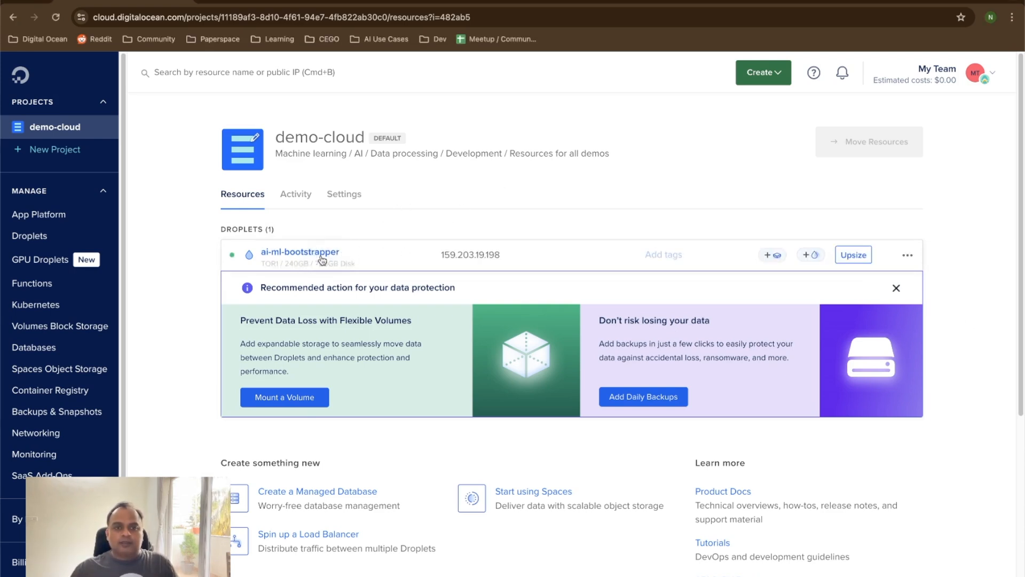
View the ai-ml-bootstrapper droplet's details and copy its IPv4 address 159.203.19.198
{"action": "left_click", "coordinate": [299, 252]}
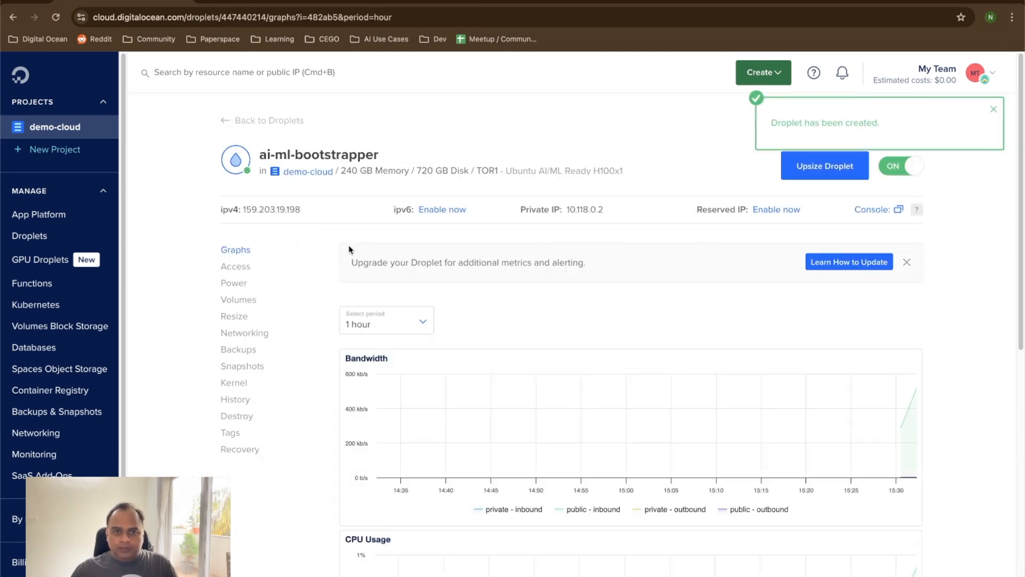
{"action": "mouse_move", "coordinate": [568, 245]}
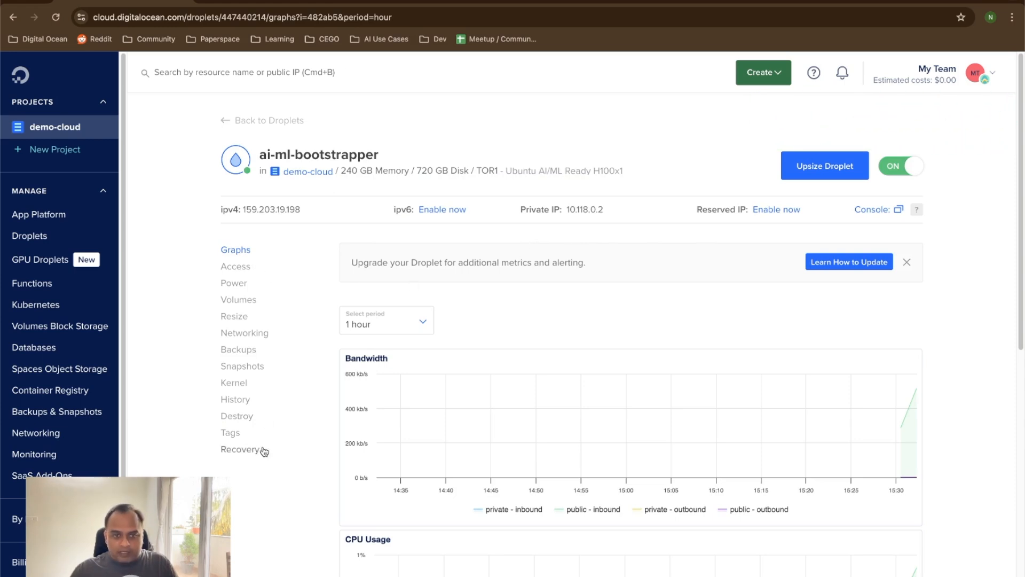
{"action": "mouse_move", "coordinate": [270, 442]}
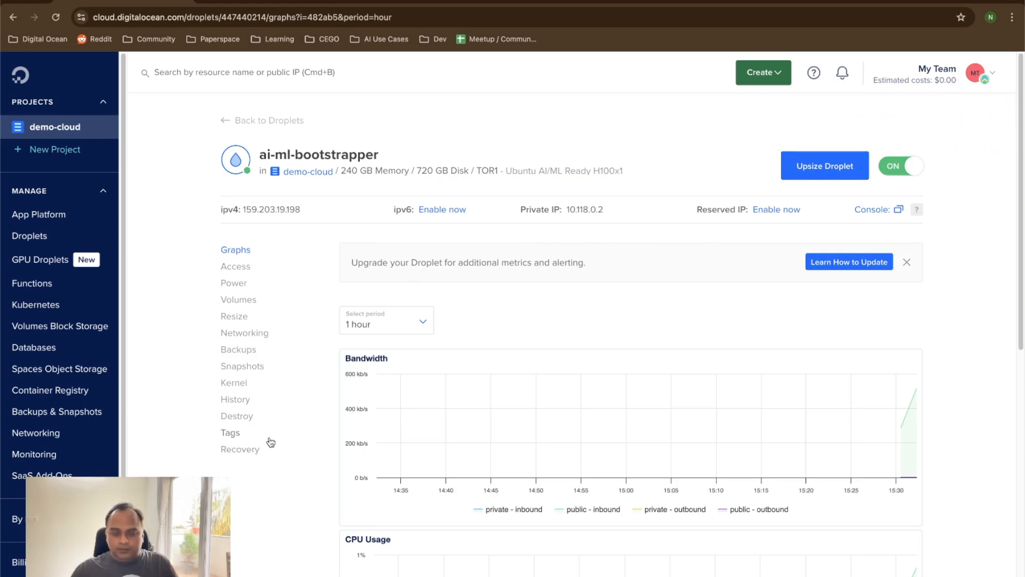
{"action": "mouse_move", "coordinate": [286, 384]}
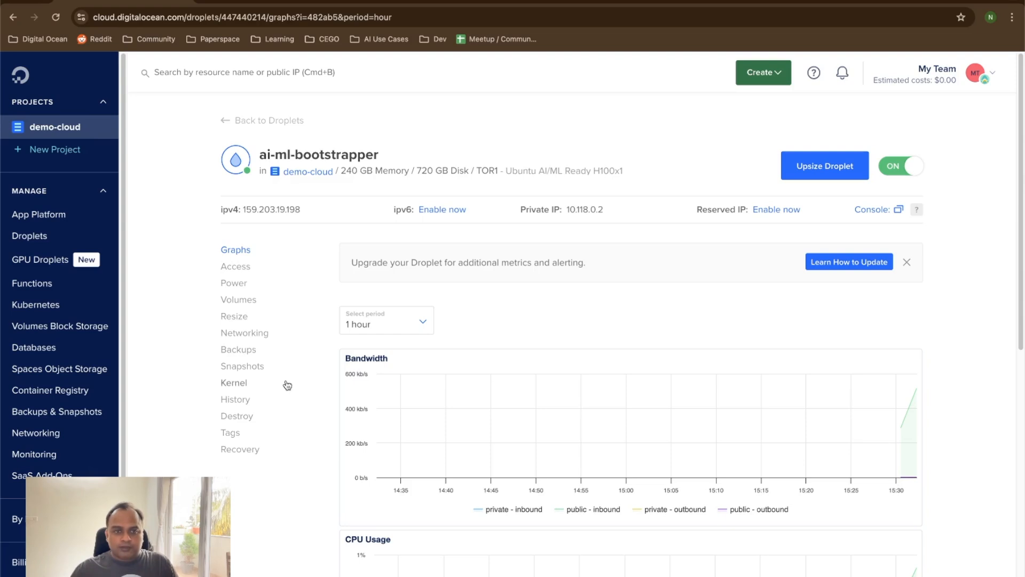
{"action": "mouse_move", "coordinate": [311, 220]}
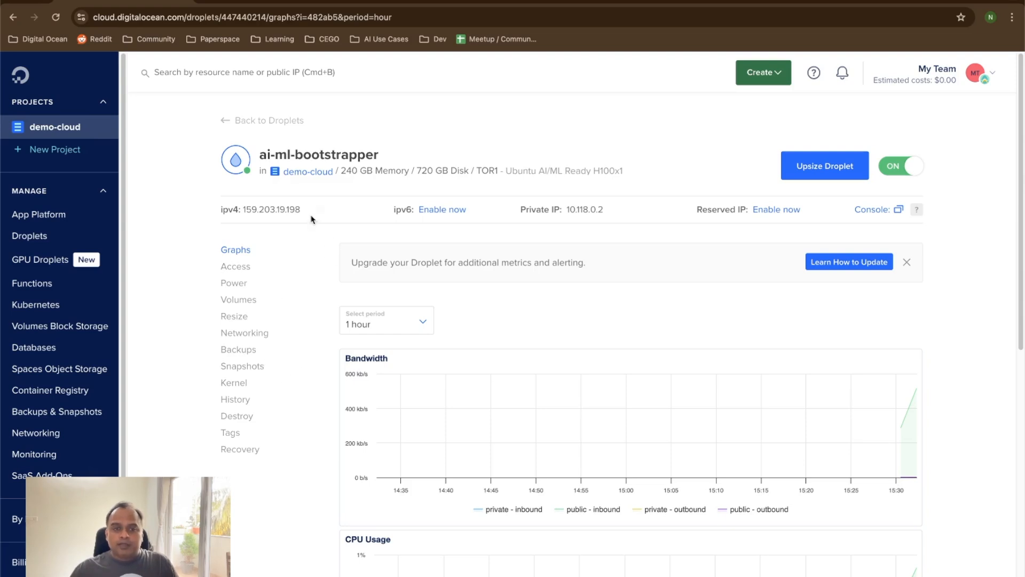
{"action": "mouse_move", "coordinate": [281, 210]}
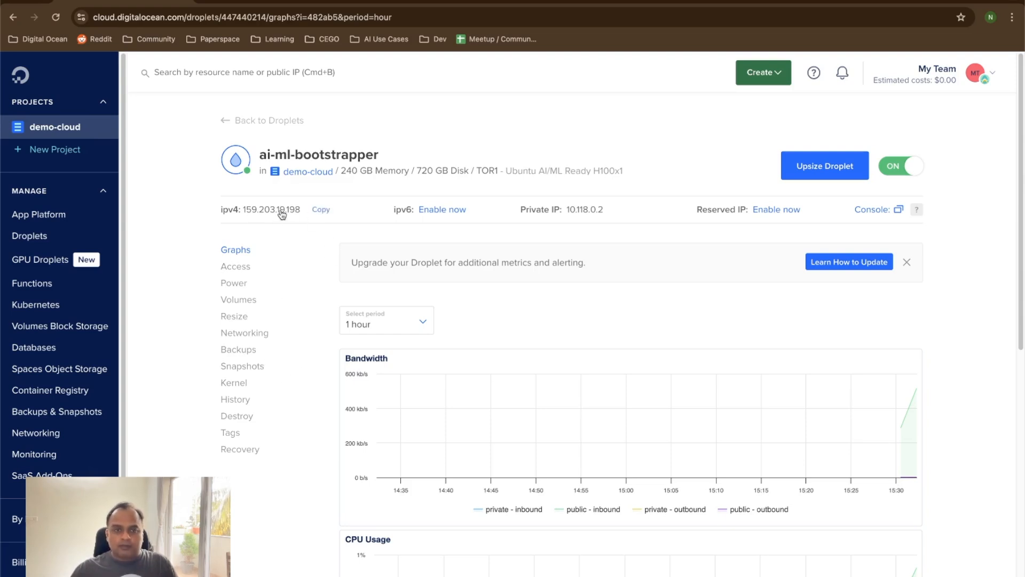
{"action": "mouse_move", "coordinate": [333, 220]}
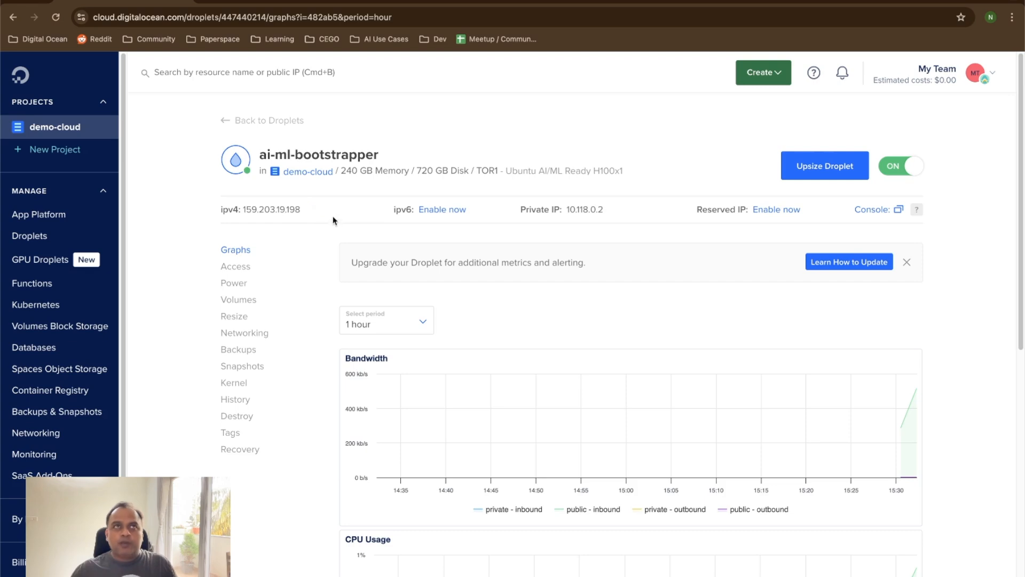
{"action": "mouse_move", "coordinate": [321, 209]}
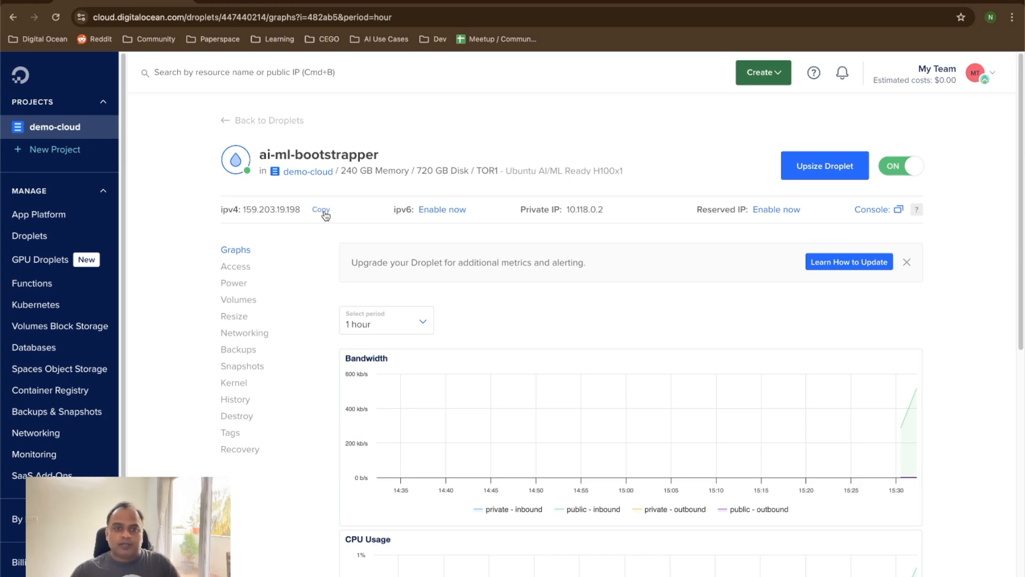
{"action": "left_click", "coordinate": [320, 210]}
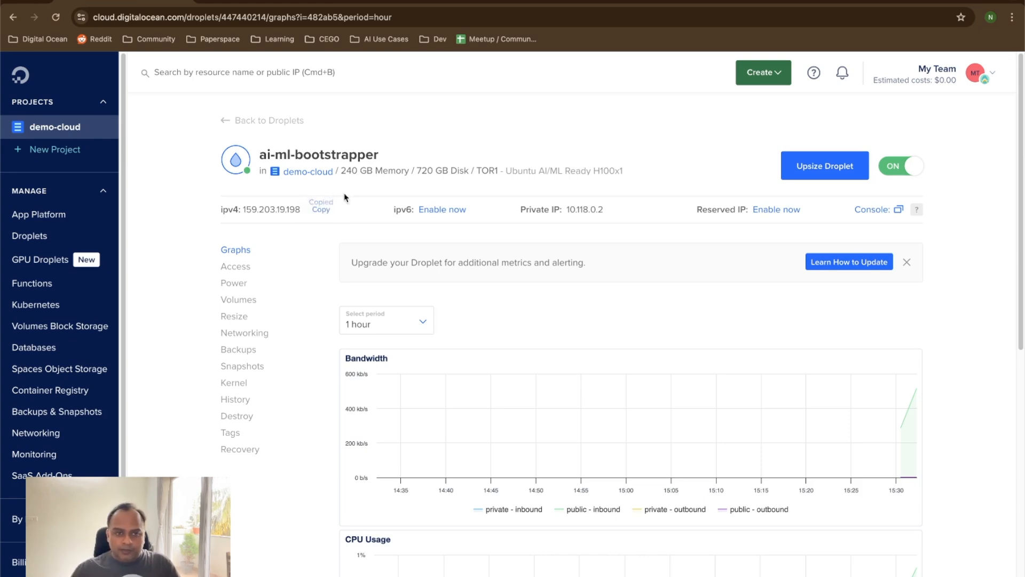
{"action": "mouse_move", "coordinate": [403, 196]}
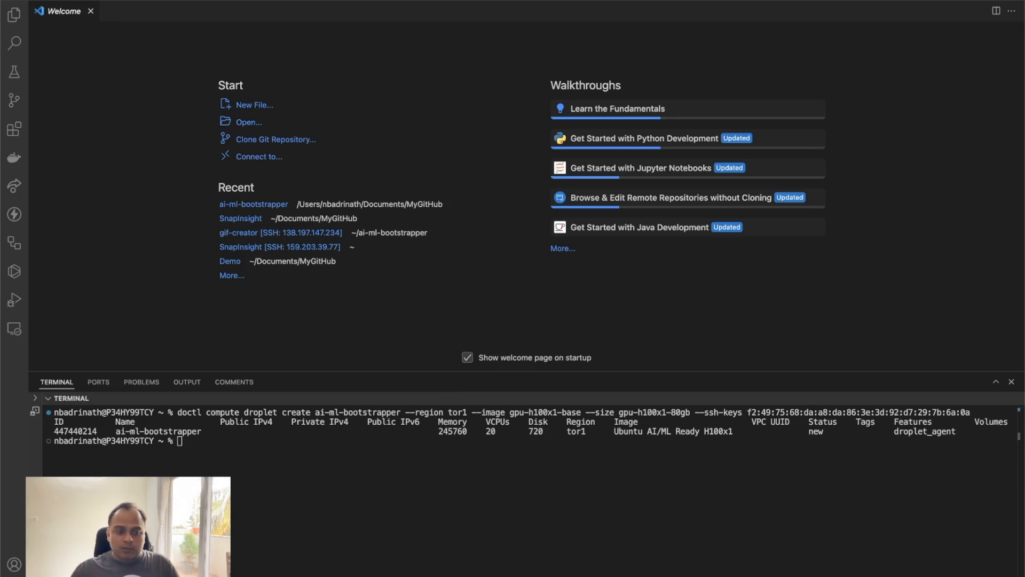
{"action": "left_click", "coordinate": [258, 157]}
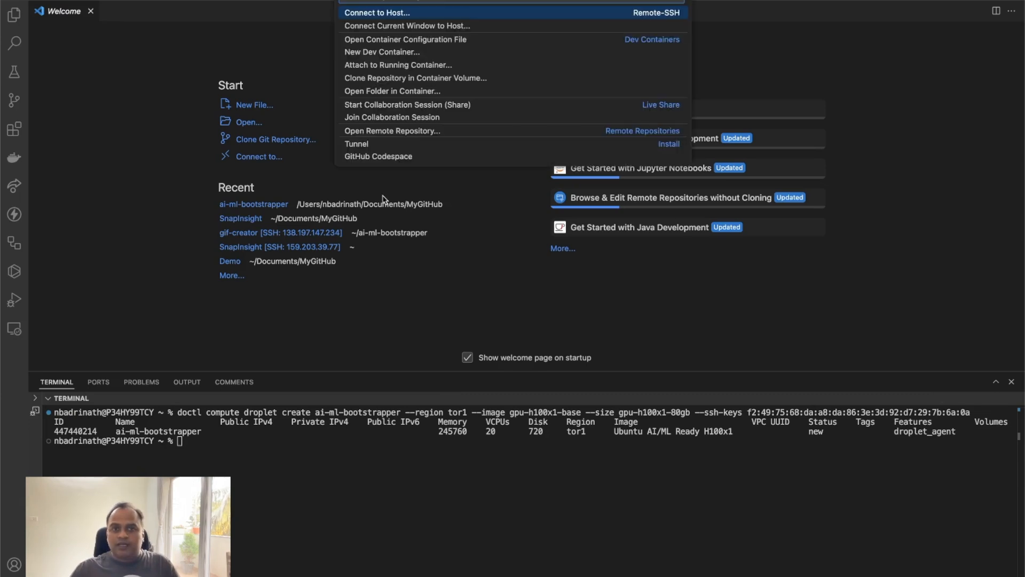
{"action": "left_click", "coordinate": [377, 13]}
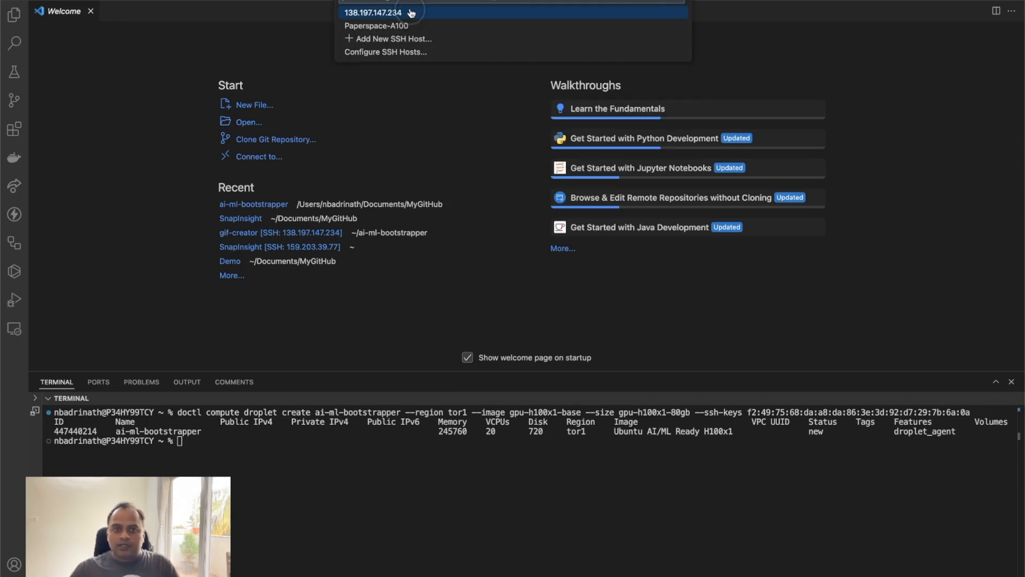
{"action": "left_click", "coordinate": [393, 38]}
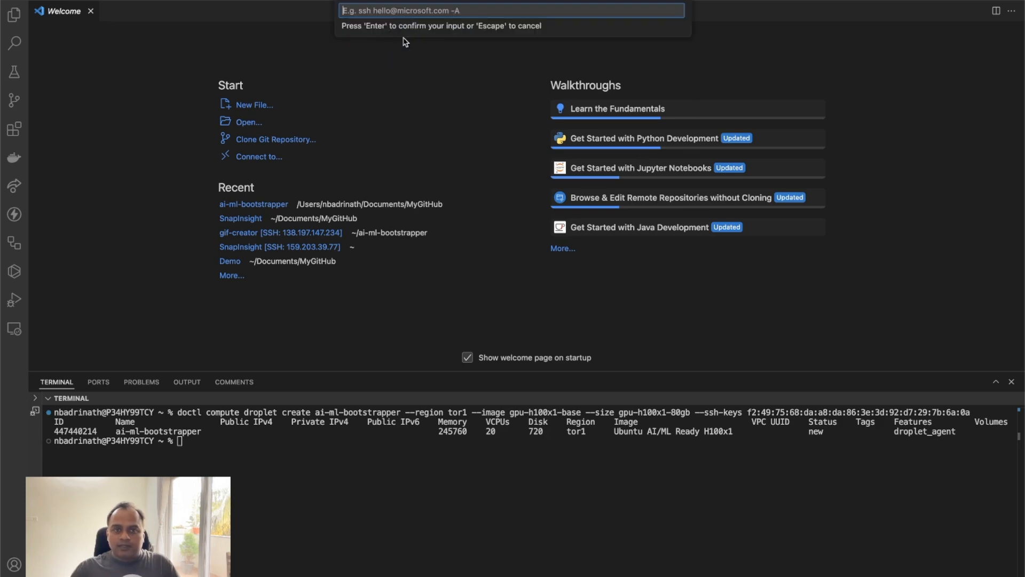
{"action": "type", "text": "ssh"}
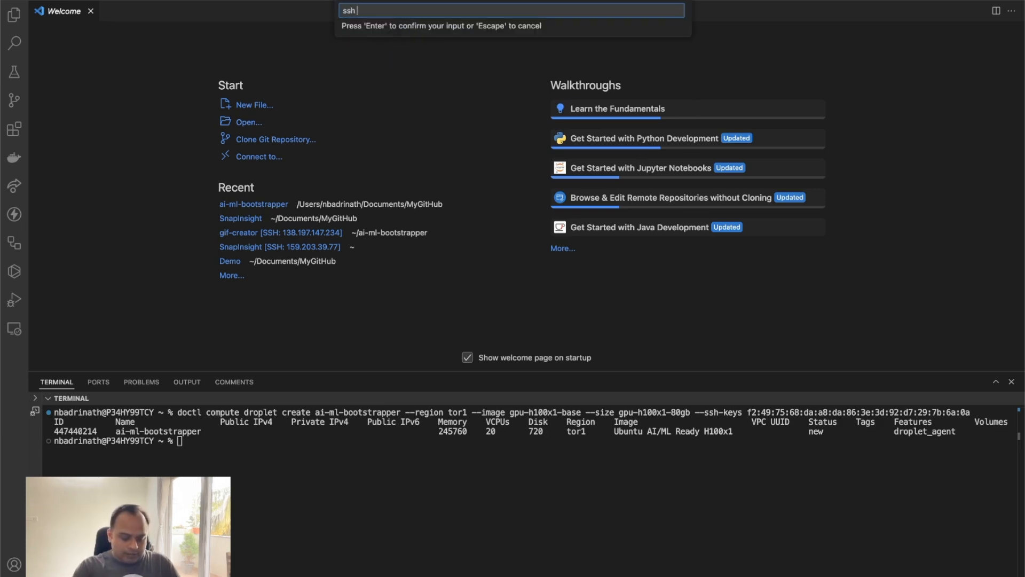
{"action": "type", "text": "root"}
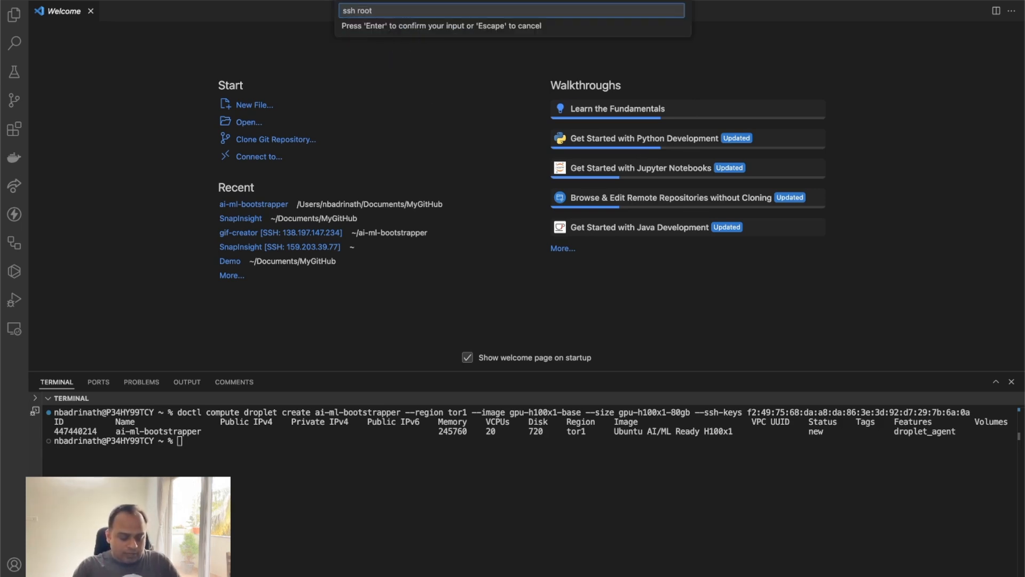
{"action": "type", "text": "@159.203.19.198"}
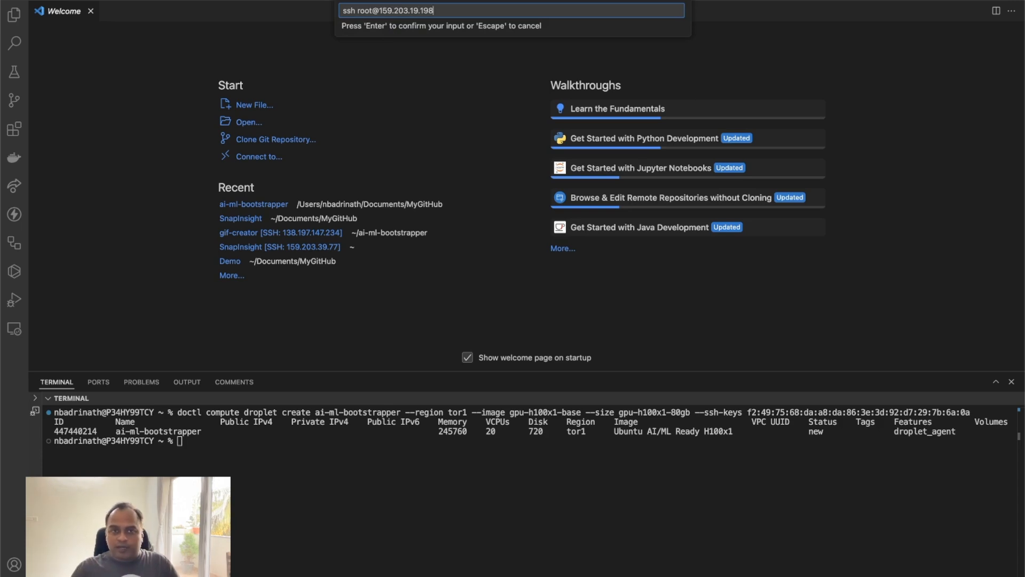
{"action": "key", "text": "Return"}
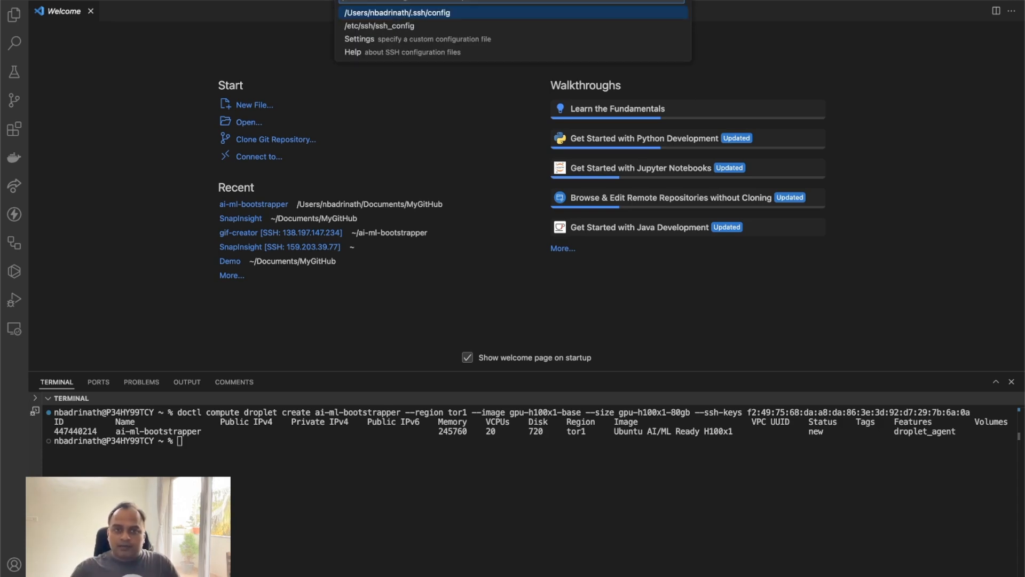
Save the host to the user SSH config and accept its fingerprint to connect
{"action": "left_click", "coordinate": [397, 13]}
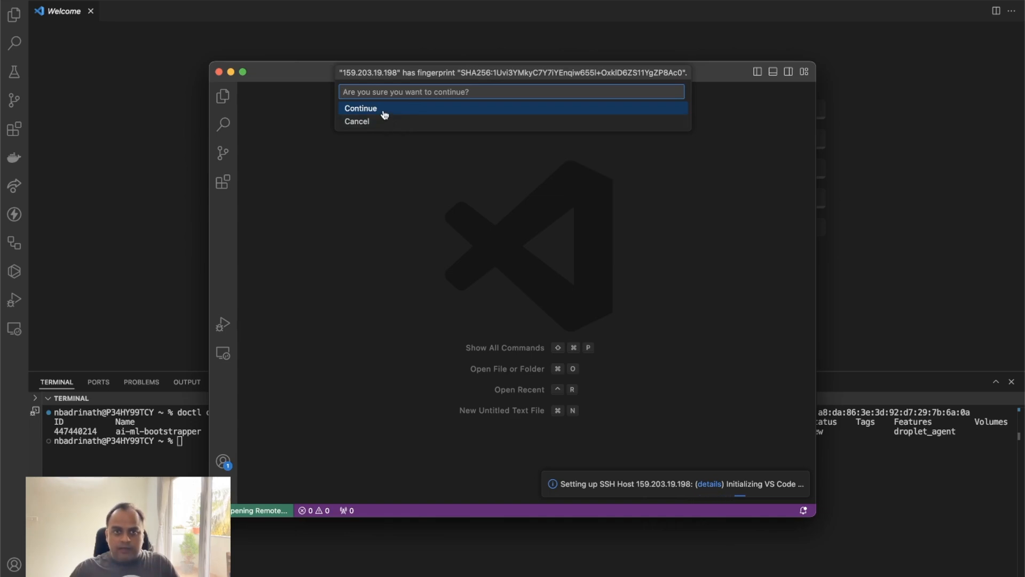
{"action": "left_click", "coordinate": [361, 108]}
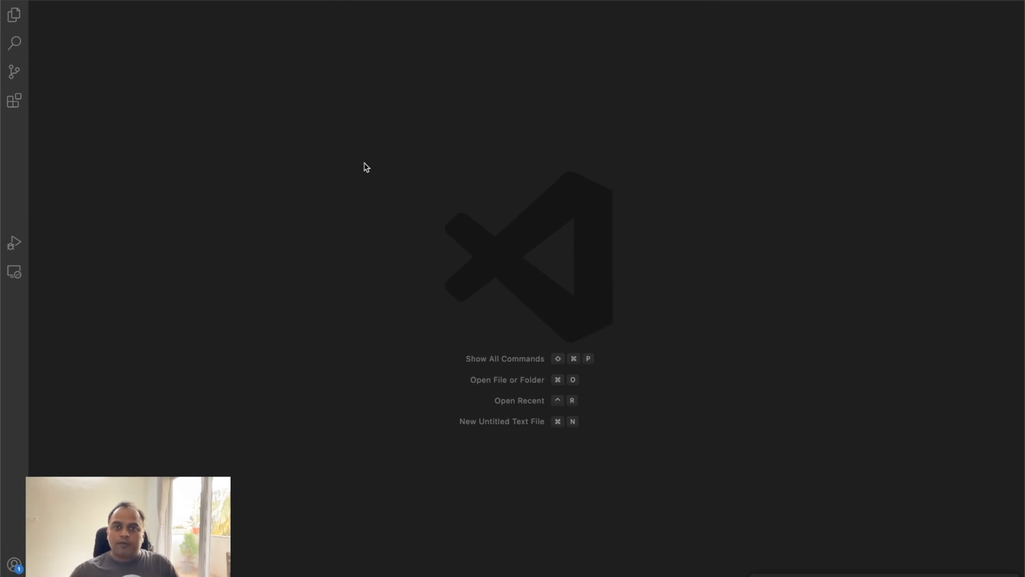
{"action": "mouse_move", "coordinate": [387, 194]}
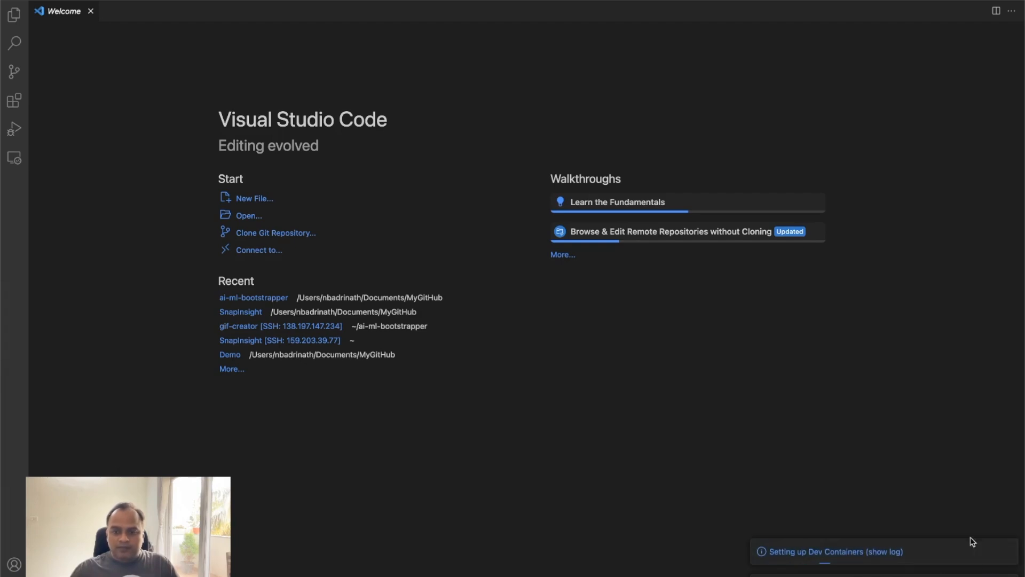
{"action": "mouse_move", "coordinate": [314, 116]}
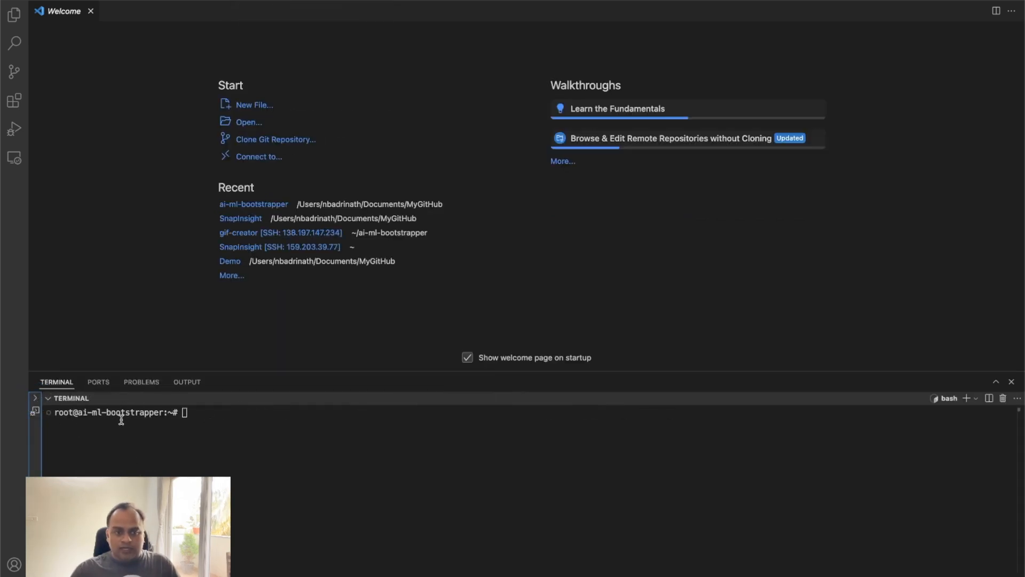
List the droplet's home folder with ls, showing only snap
{"action": "type", "text": "l"}
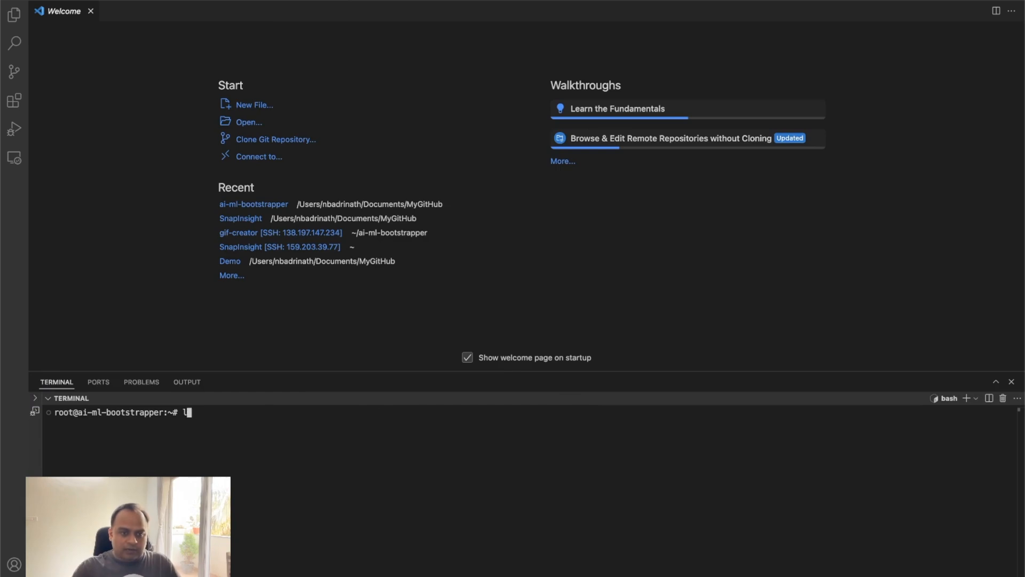
{"action": "key", "text": "Return"}
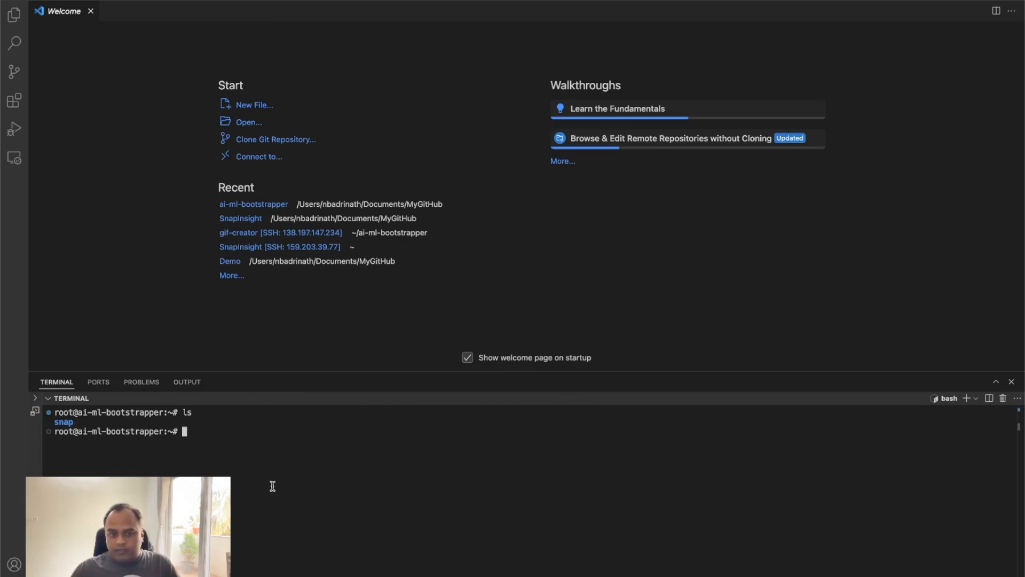
{"action": "mouse_move", "coordinate": [291, 466]}
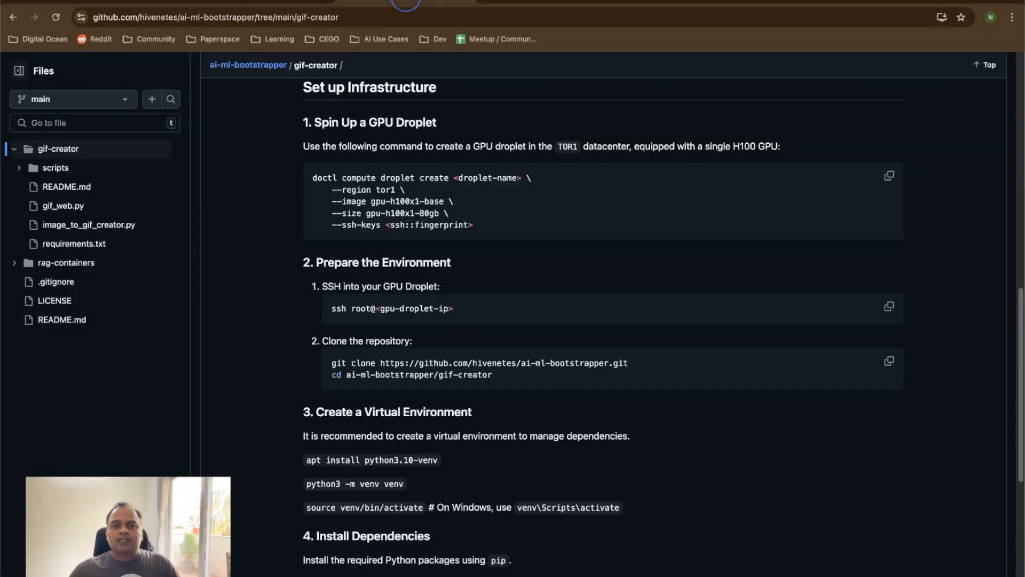
{"action": "mouse_move", "coordinate": [470, 341]}
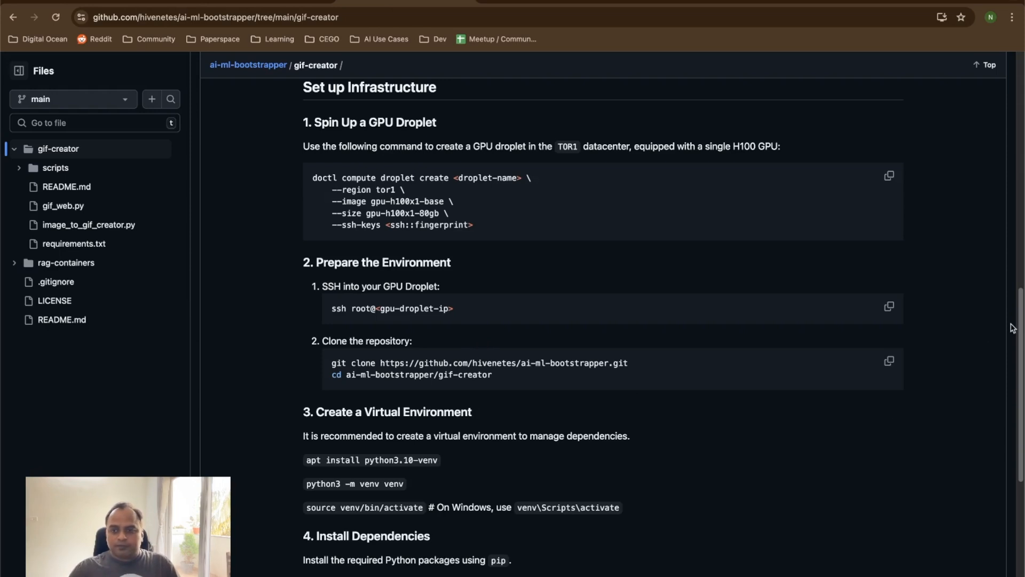
Scroll the gif-creator README to the Prepare the Environment and clone steps
{"action": "scroll", "scroll_direction": "down", "scroll_amount": 3}
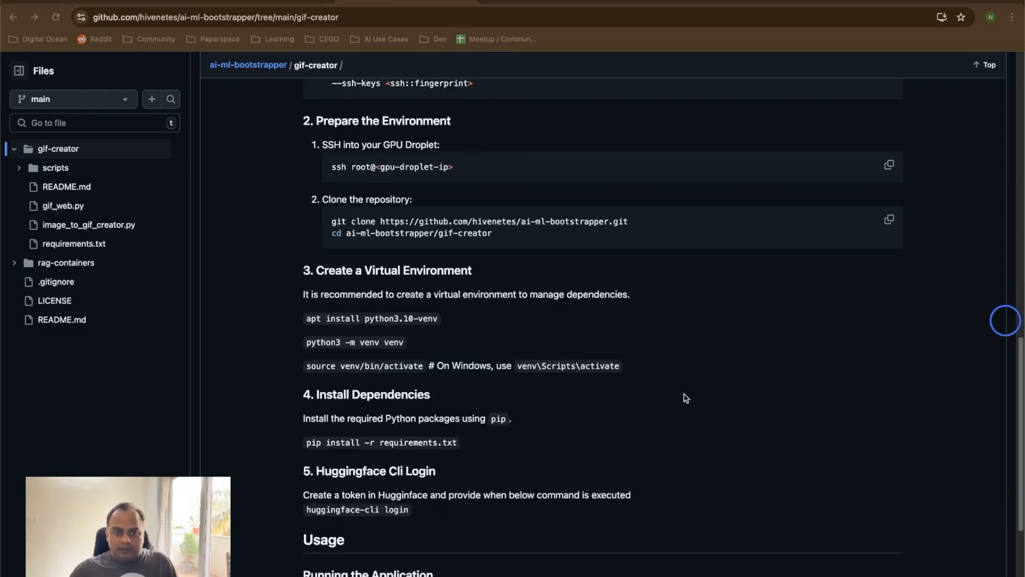
{"action": "mouse_move", "coordinate": [604, 379]}
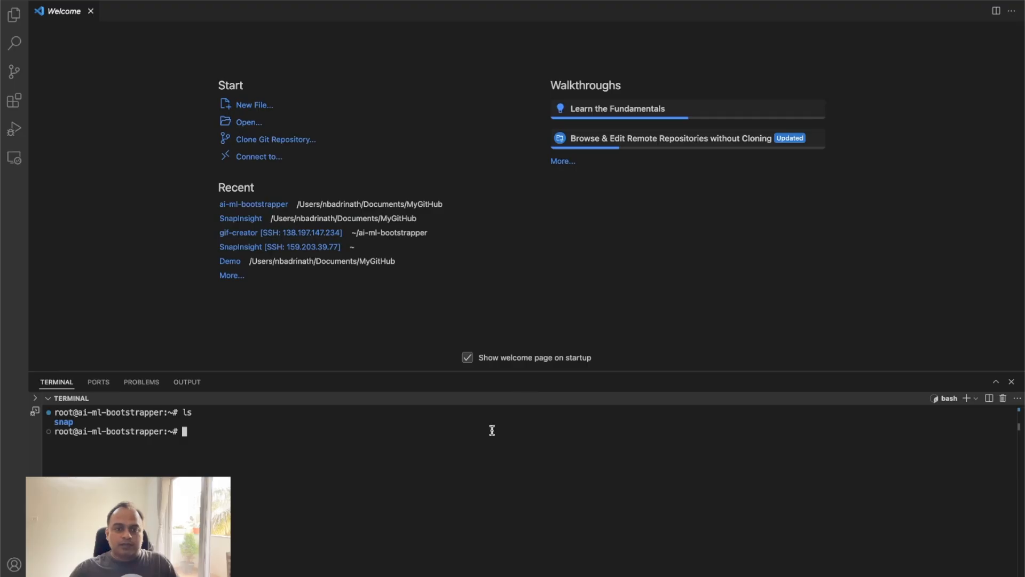
{"action": "type", "text": "159.203.19.198"}
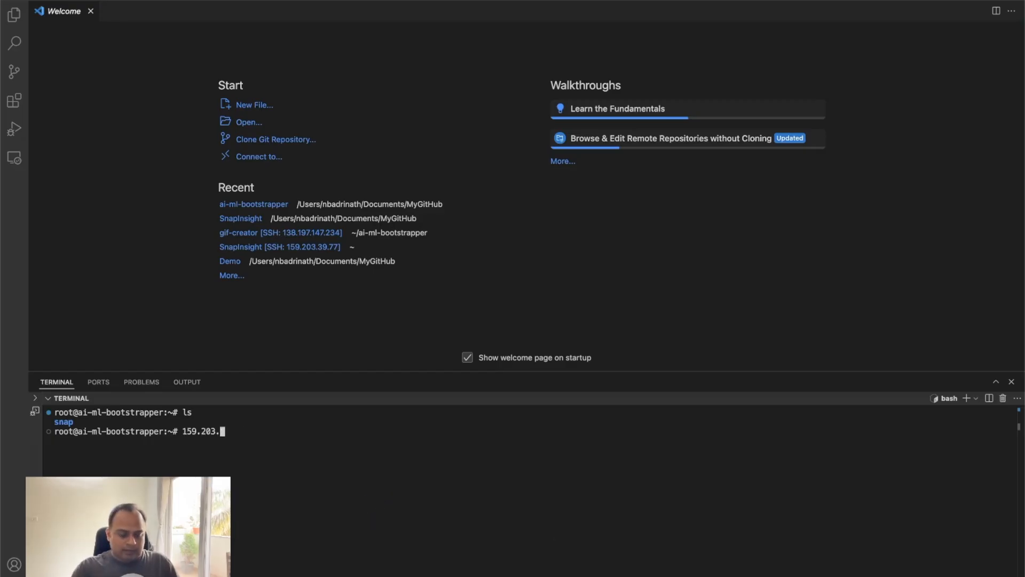
{"action": "type", "text": "git clone https://github.com/hivenetes/ai-ml-bootstrapper.git"}
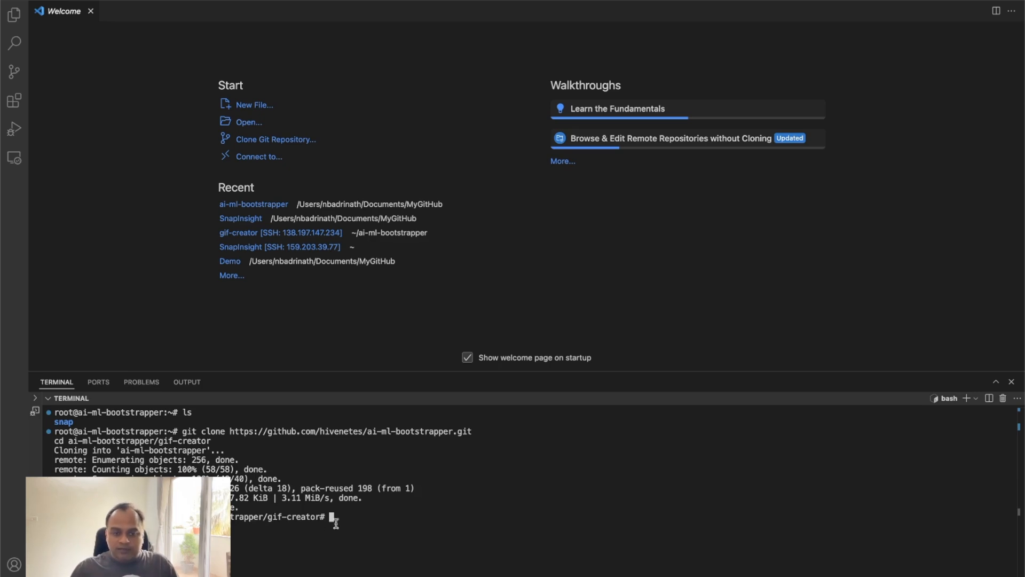
{"action": "type", "text": "ls"}
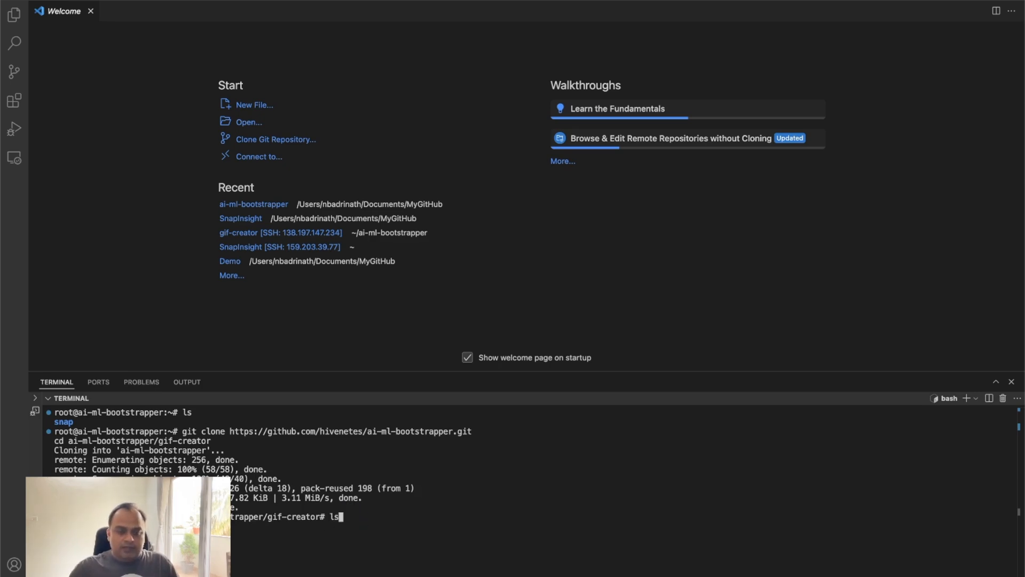
{"action": "key", "text": "Return"}
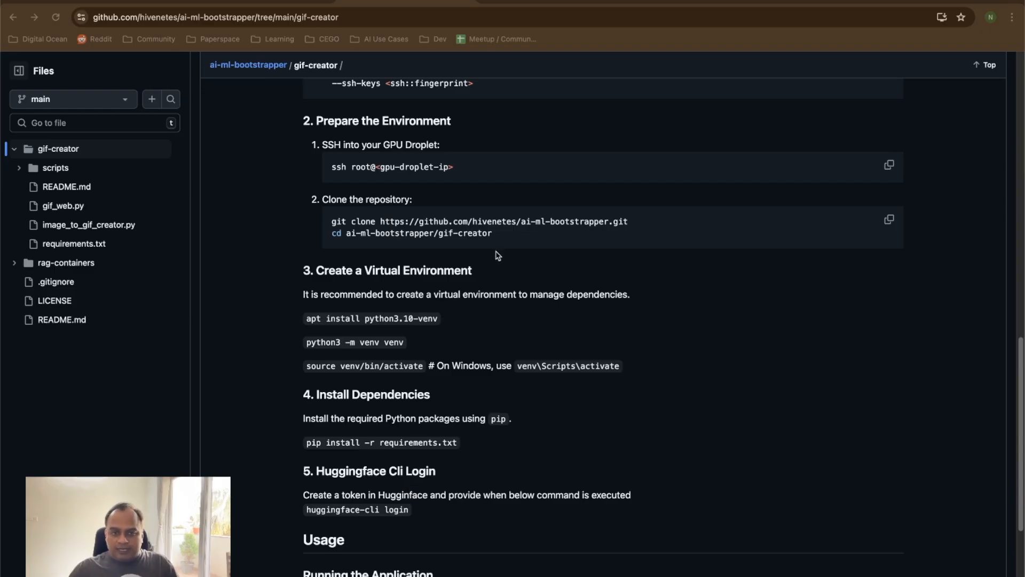
{"action": "mouse_move", "coordinate": [500, 311]}
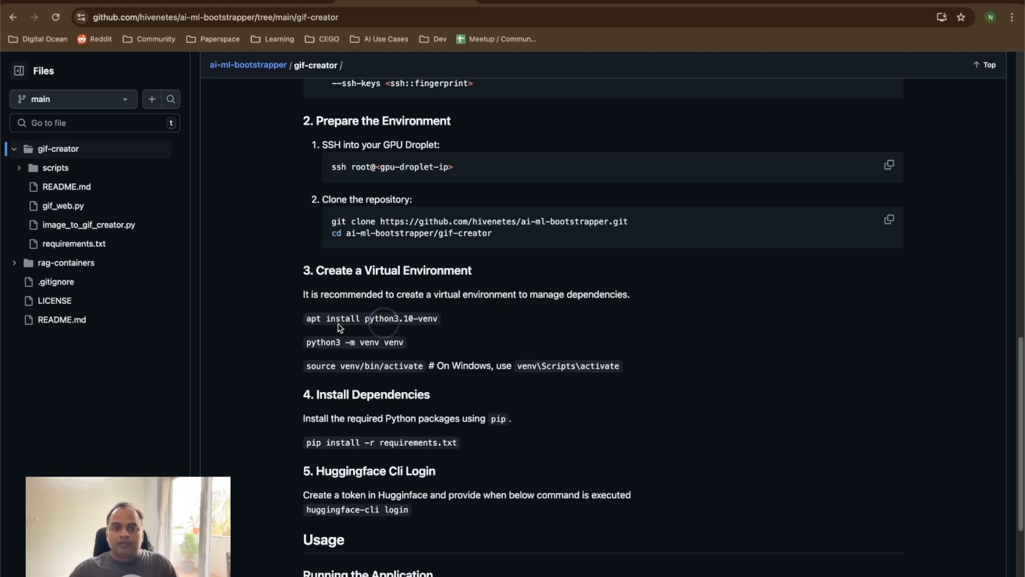
Run the README's python3.10-venv install, venv setup and pip install -r requirements.txt commands on the droplet
{"action": "double_click", "coordinate": [372, 319]}
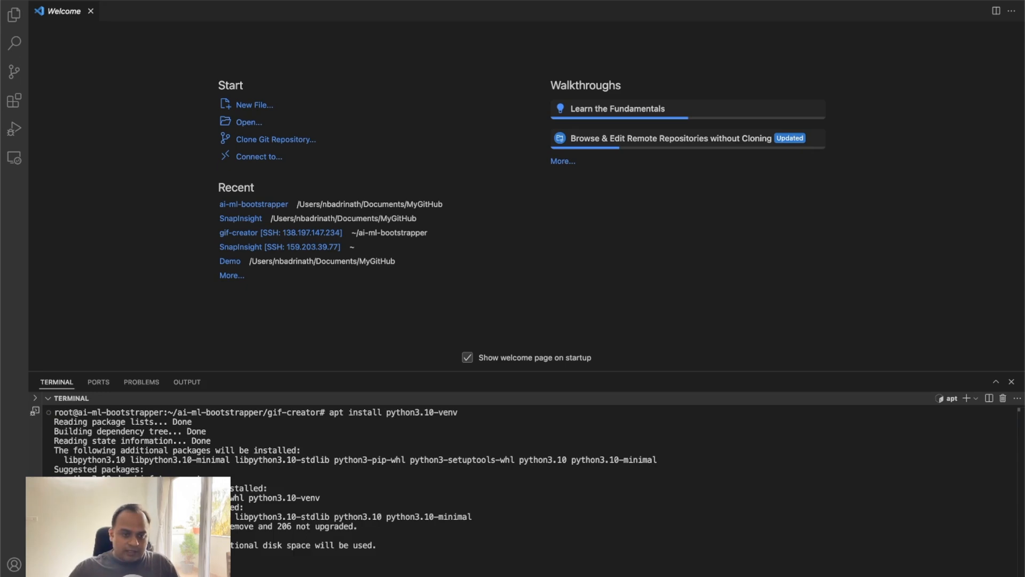
{"action": "scroll", "scroll_direction": "down", "scroll_amount": 3}
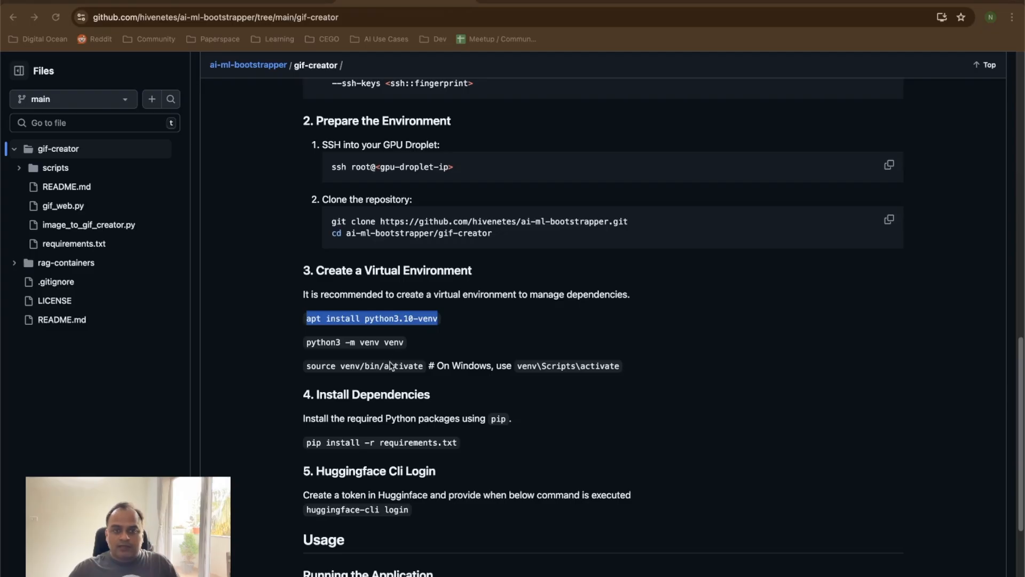
{"action": "double_click", "coordinate": [354, 342]}
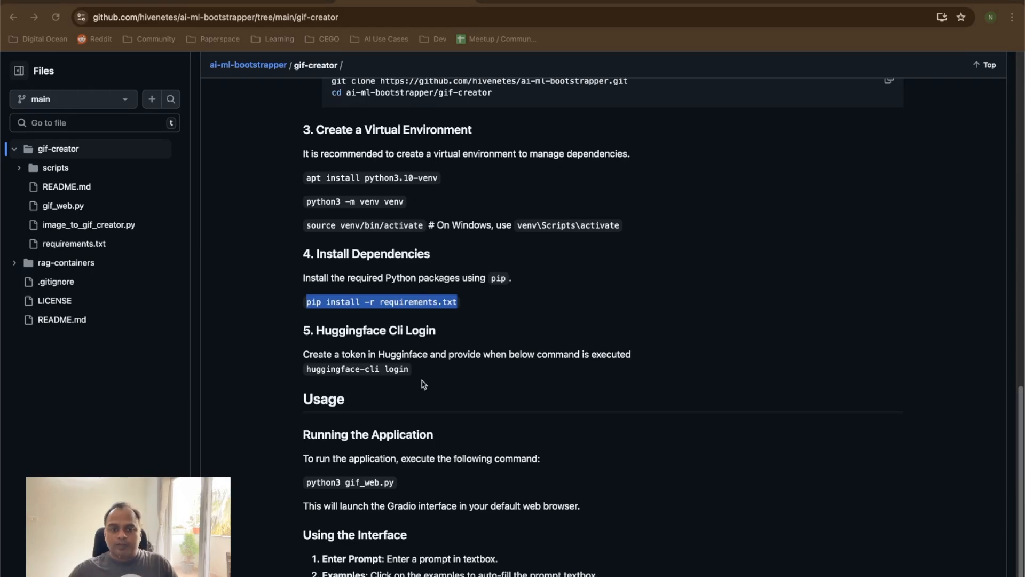
{"action": "mouse_move", "coordinate": [346, 392]}
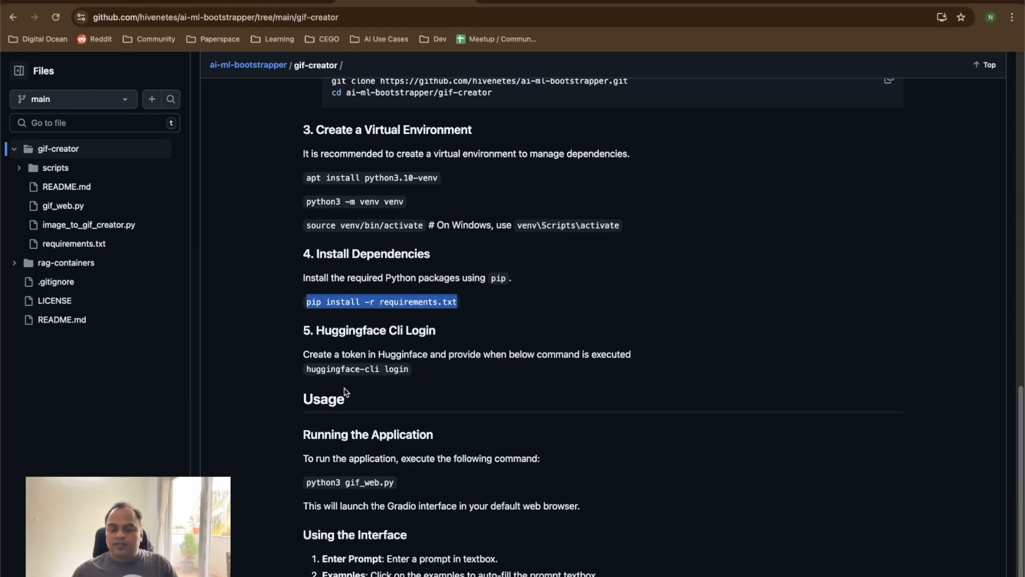
{"action": "left_click", "coordinate": [347, 383]}
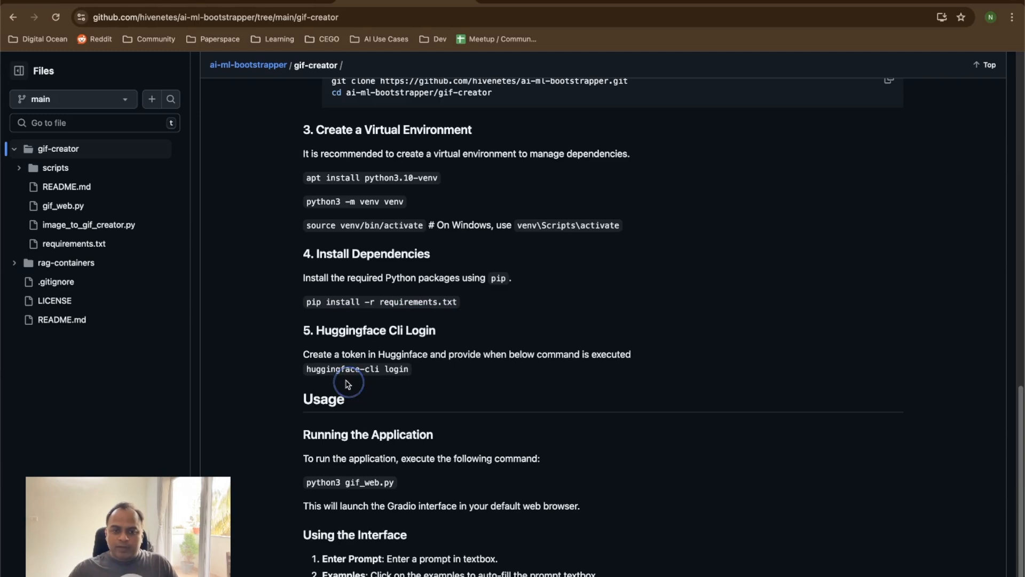
{"action": "mouse_move", "coordinate": [412, 373]}
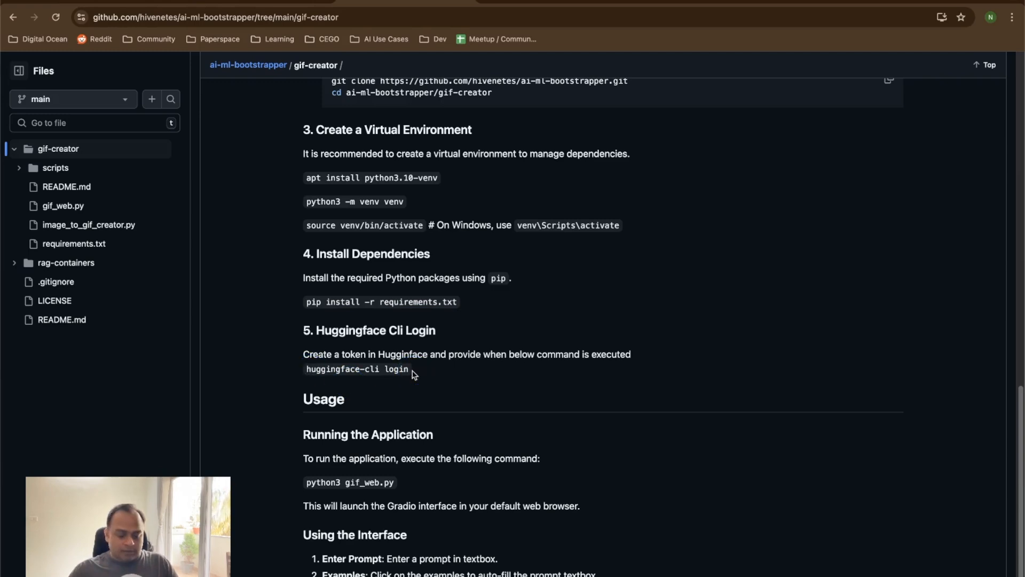
{"action": "mouse_move", "coordinate": [454, 379]}
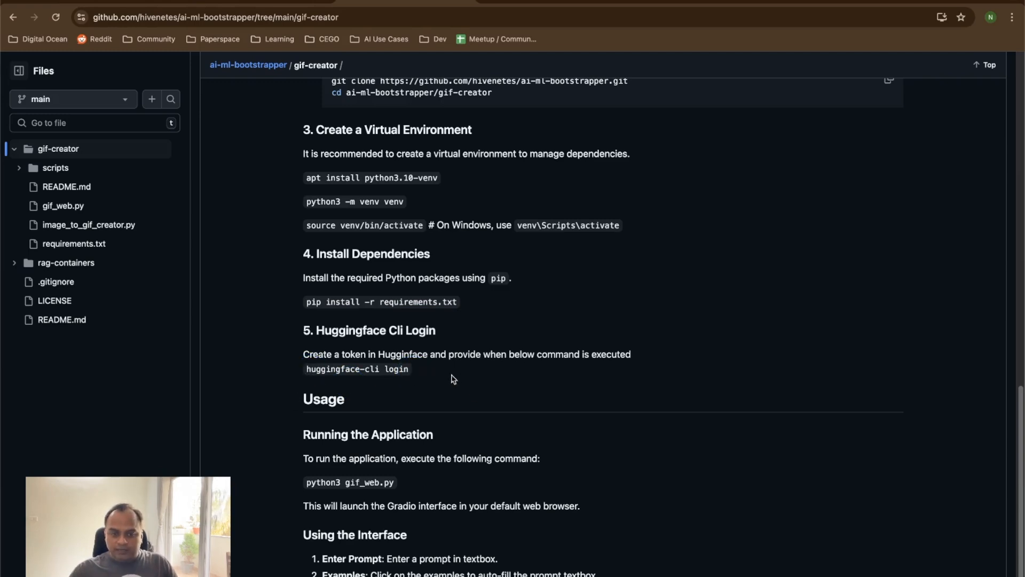
{"action": "mouse_move", "coordinate": [438, 380]}
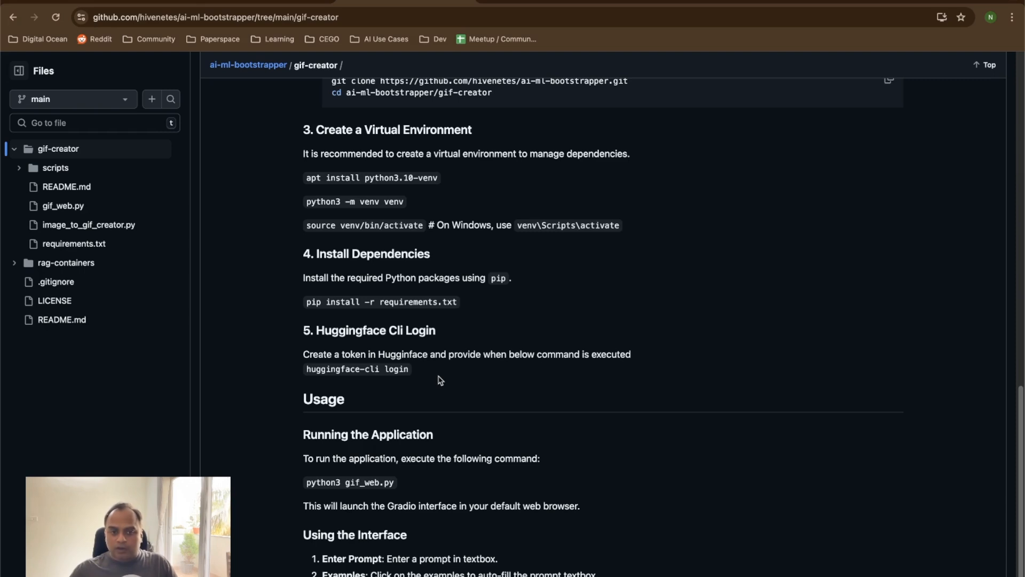
{"action": "mouse_move", "coordinate": [428, 375]}
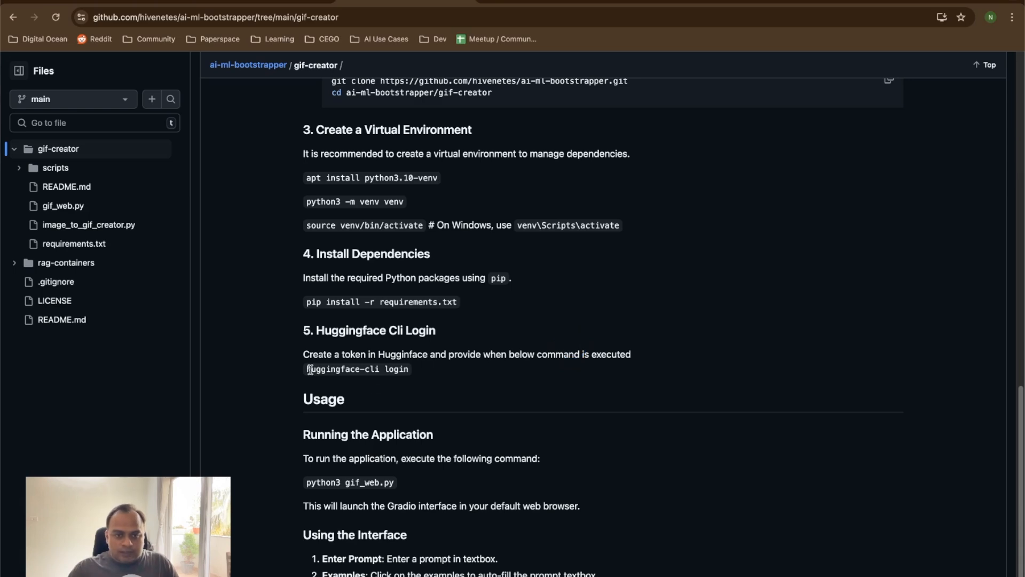
Copy 'huggingface-cli login' from the README into the droplet terminal inside the venv
{"action": "double_click", "coordinate": [356, 369]}
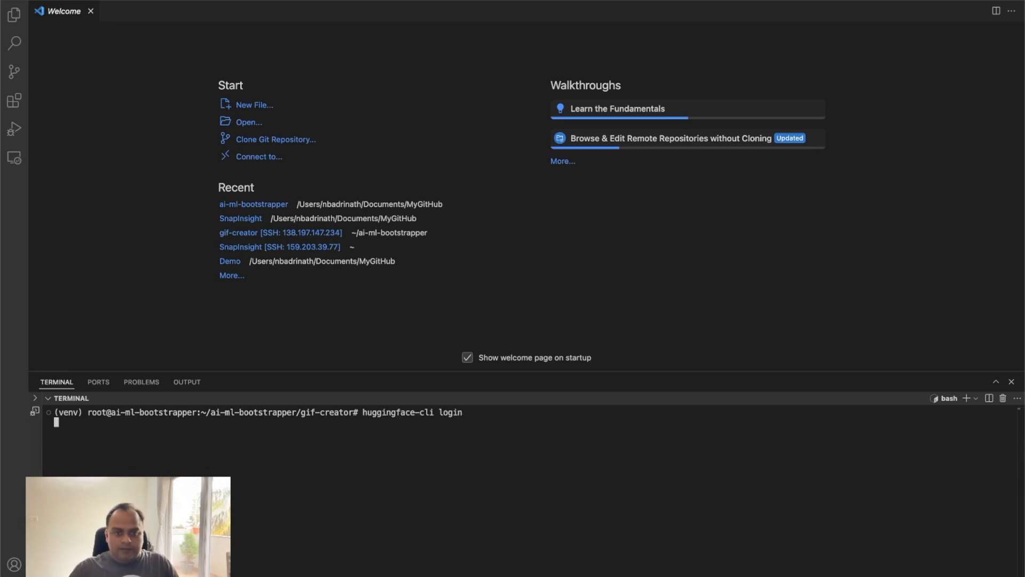
Run huggingface-cli login so the droplet prompts for a Hugging Face access token
{"action": "key", "text": "Return"}
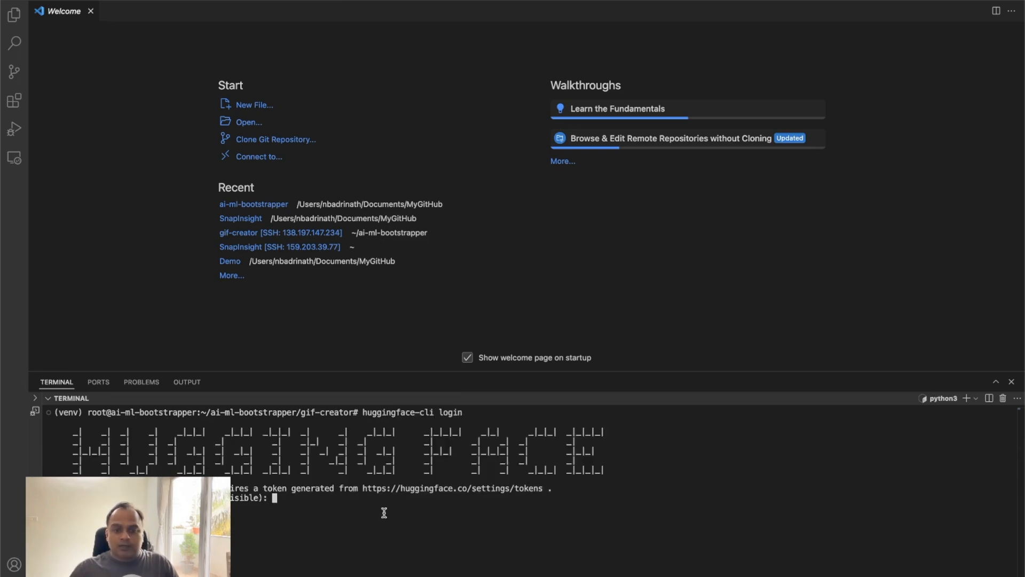
{"action": "mouse_move", "coordinate": [536, 489]}
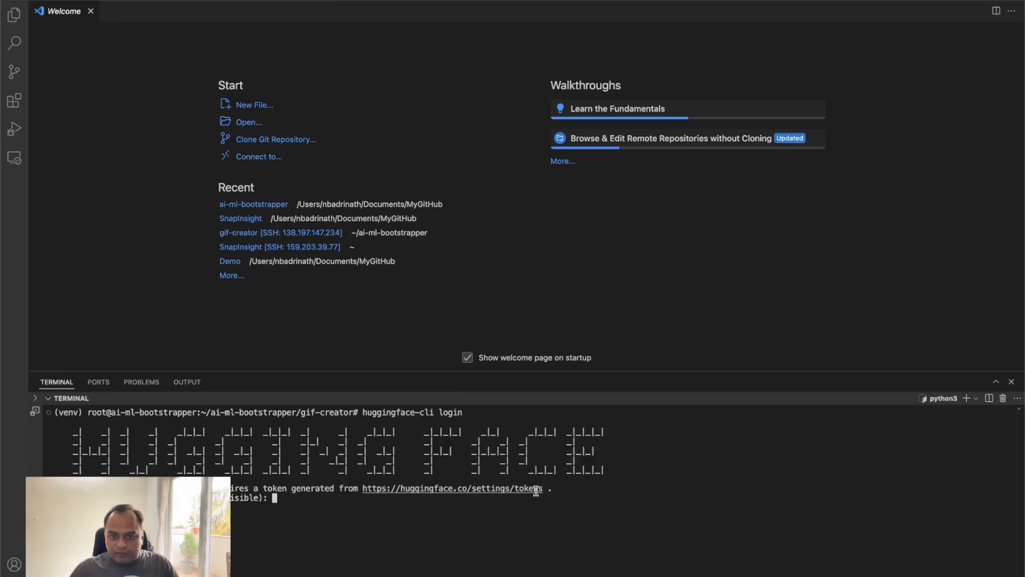
{"action": "mouse_move", "coordinate": [320, 515]}
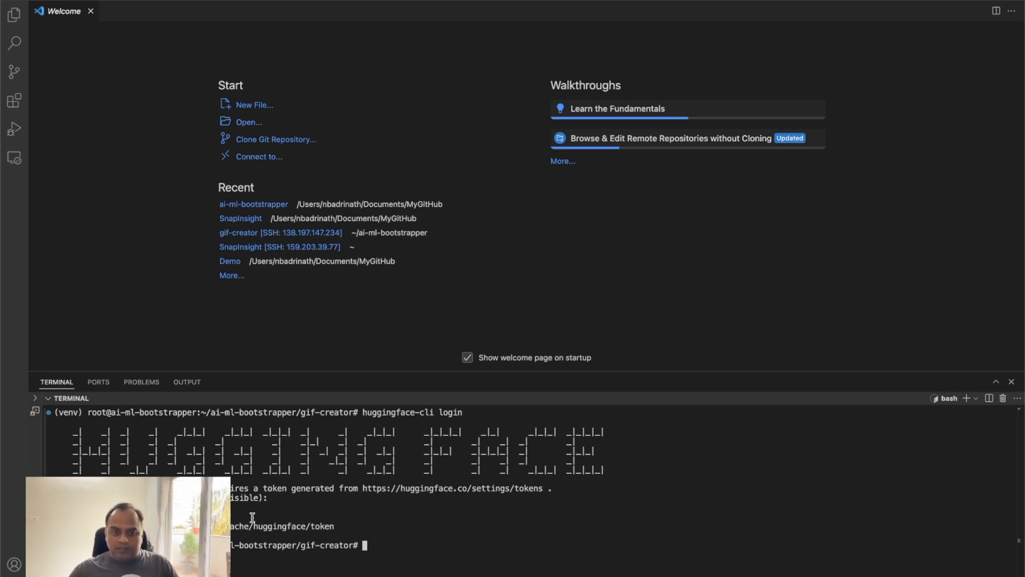
{"action": "mouse_move", "coordinate": [391, 547]}
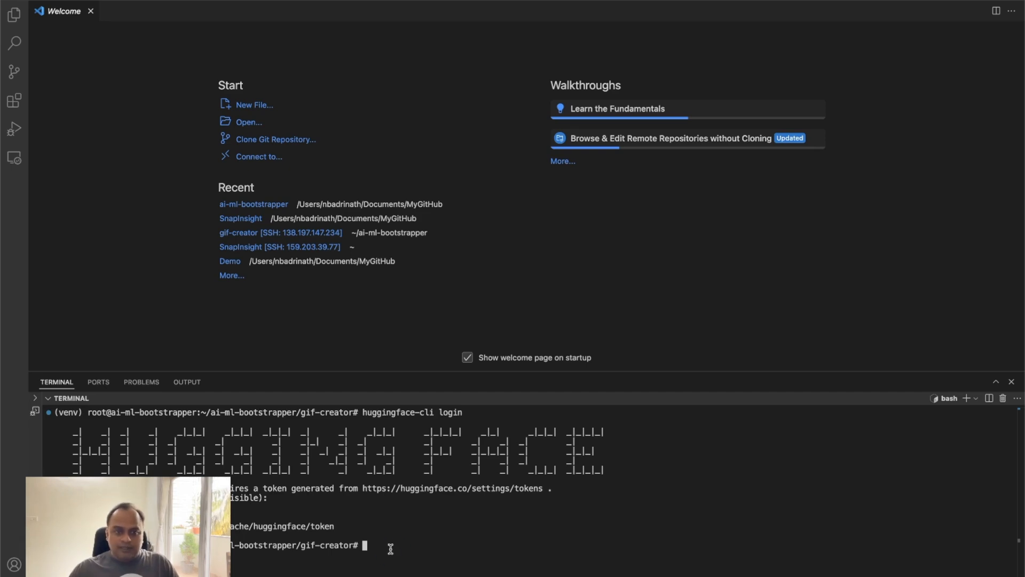
{"action": "mouse_move", "coordinate": [387, 537]}
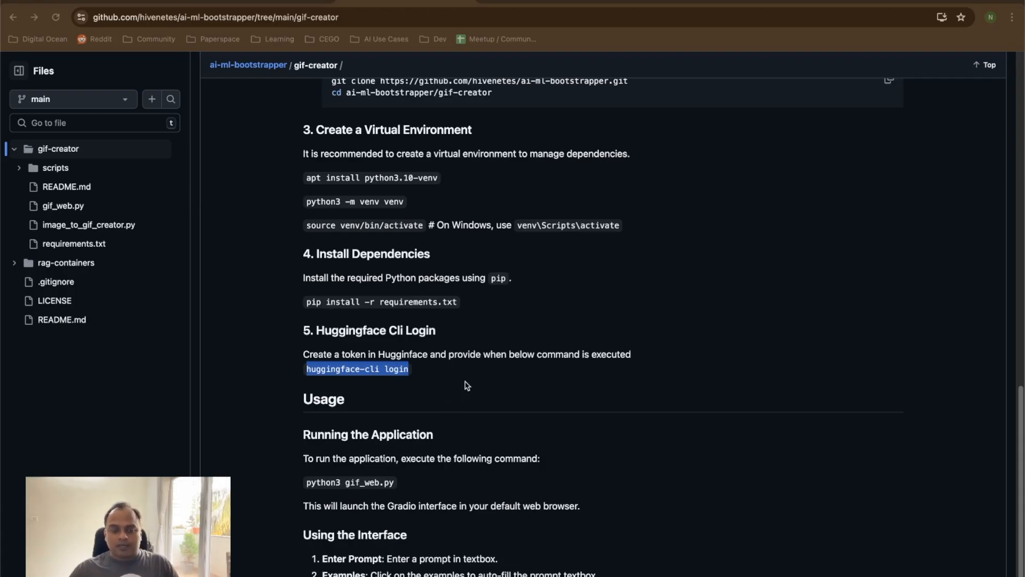
Clear the terminal and run 'python3 gif_web.py' to serve the app on port 7860
{"action": "scroll", "scroll_direction": "down", "scroll_amount": 3}
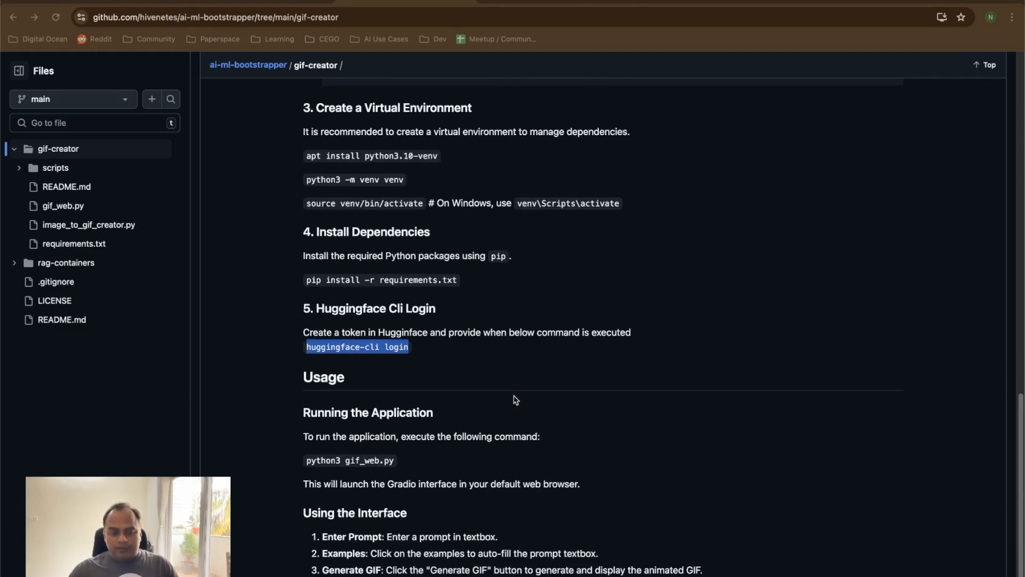
{"action": "mouse_move", "coordinate": [915, 482]}
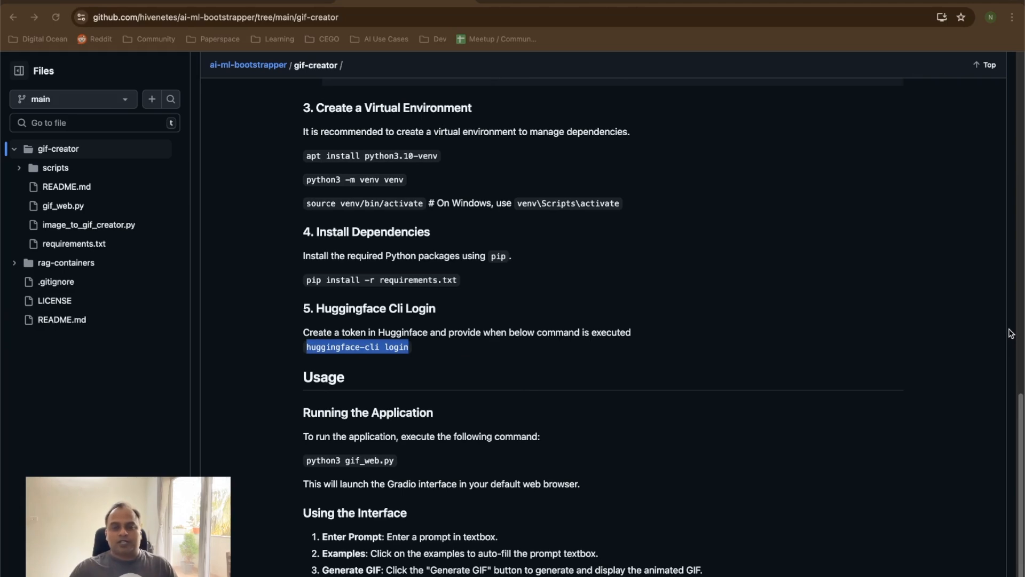
{"action": "double_click", "coordinate": [350, 459]}
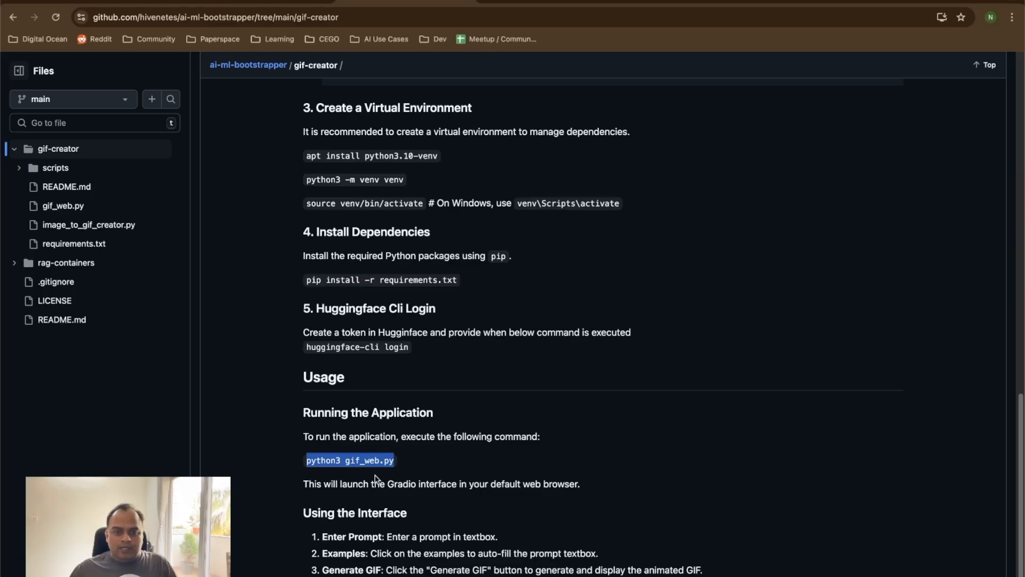
{"action": "left_click", "coordinate": [389, 460]}
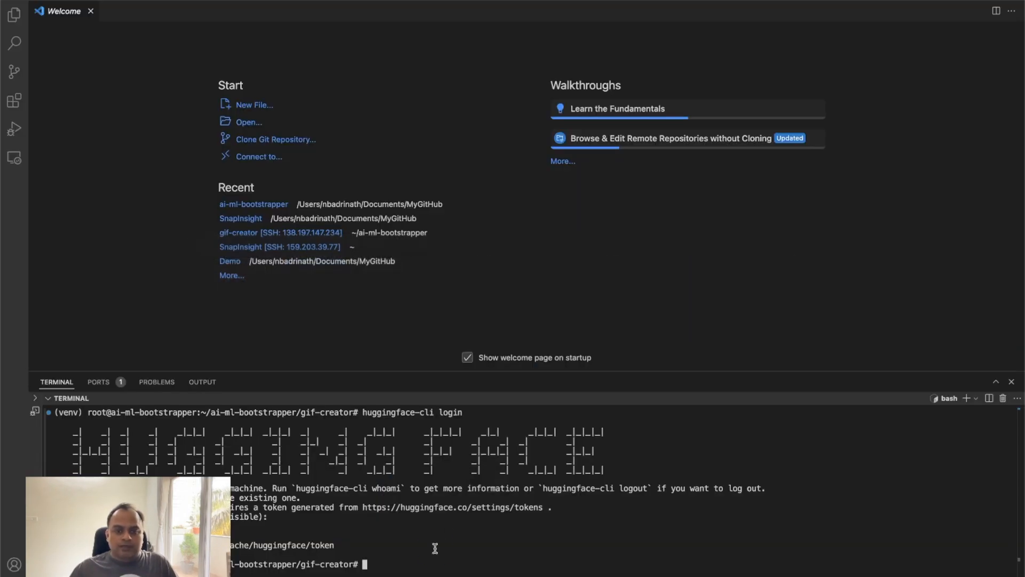
{"action": "type", "text": "clear"}
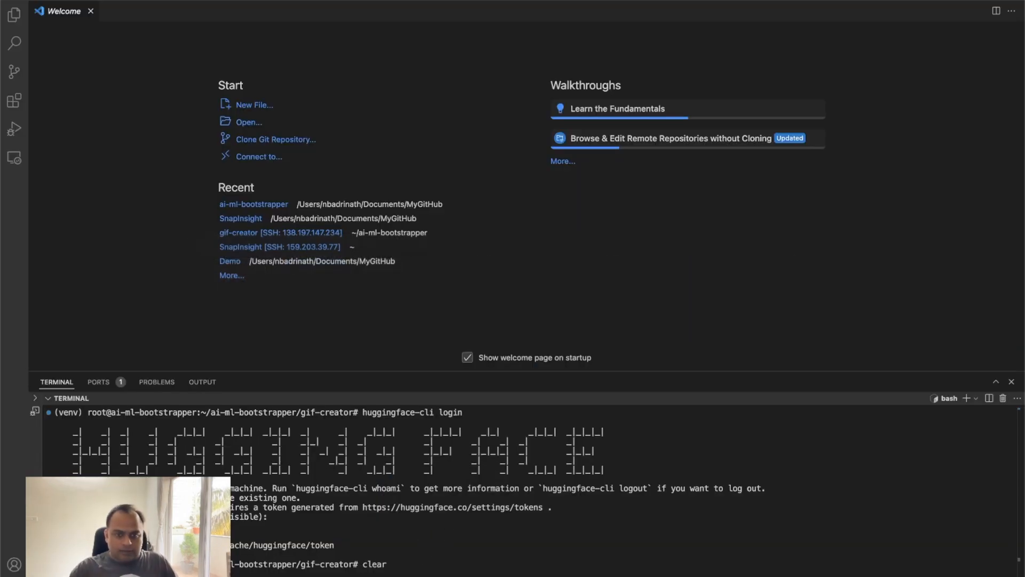
{"action": "type", "text": "python3 gif_web.py"}
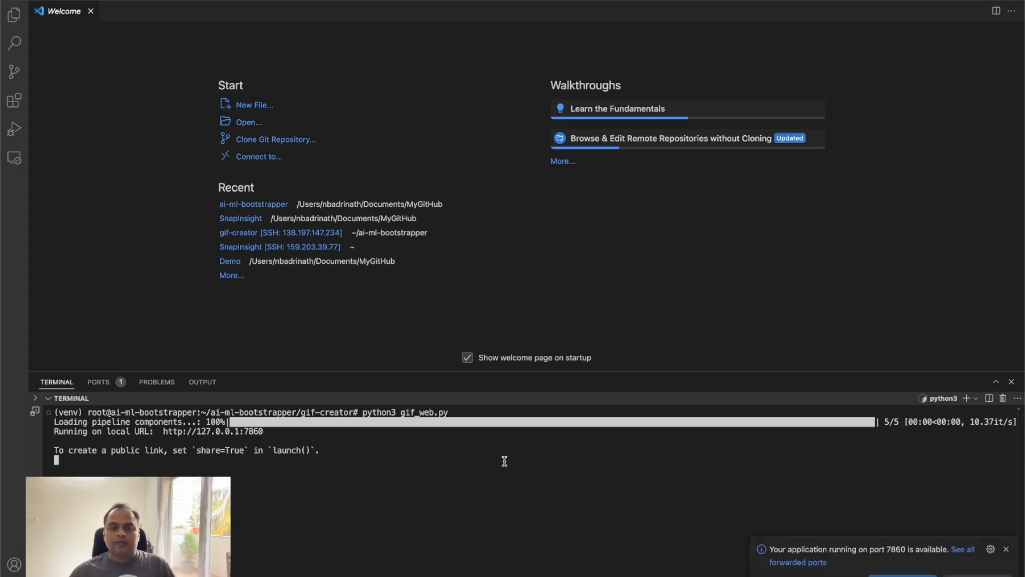
{"action": "mouse_move", "coordinate": [455, 473]}
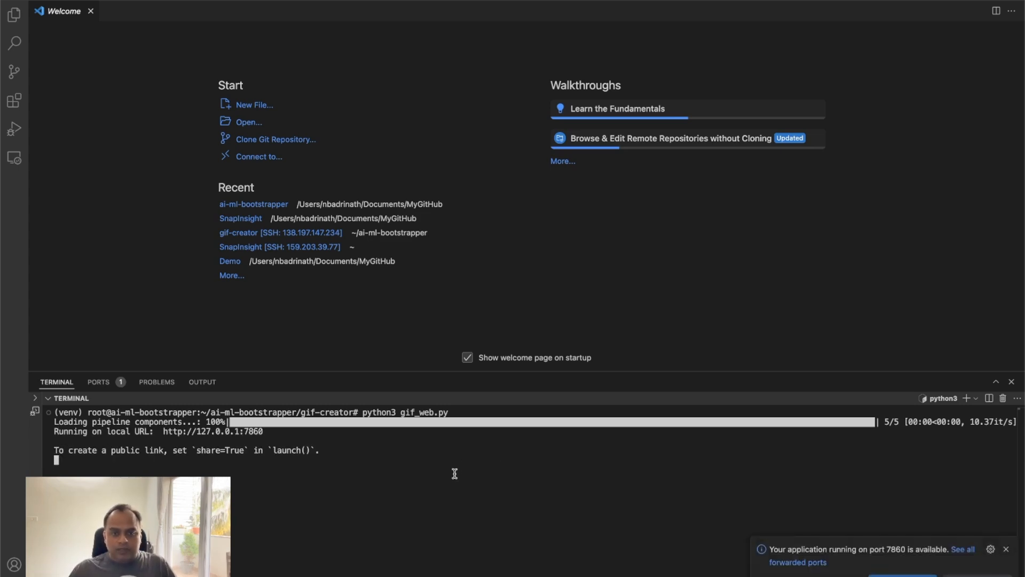
{"action": "mouse_move", "coordinate": [307, 471]}
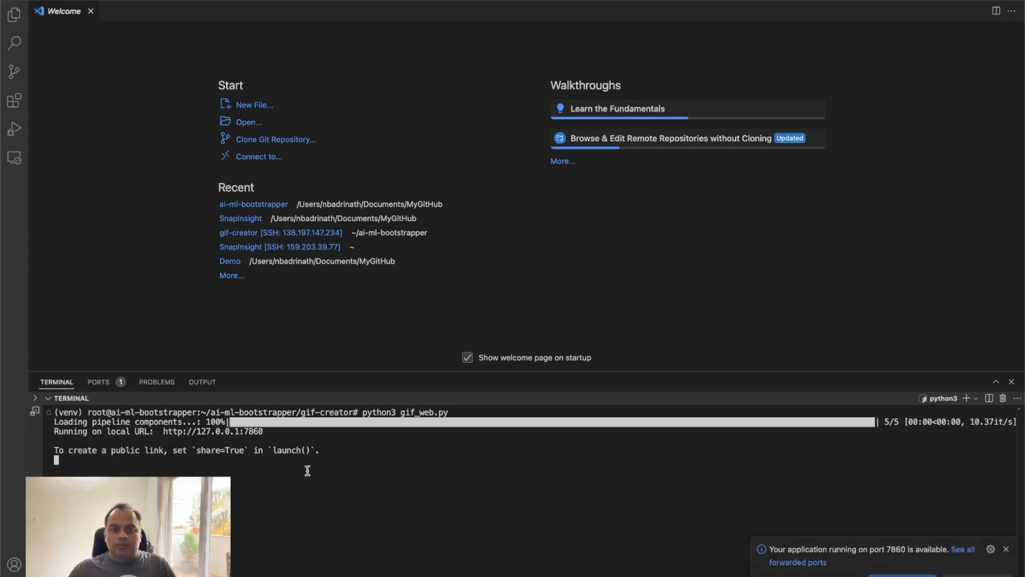
{"action": "mouse_move", "coordinate": [272, 473]}
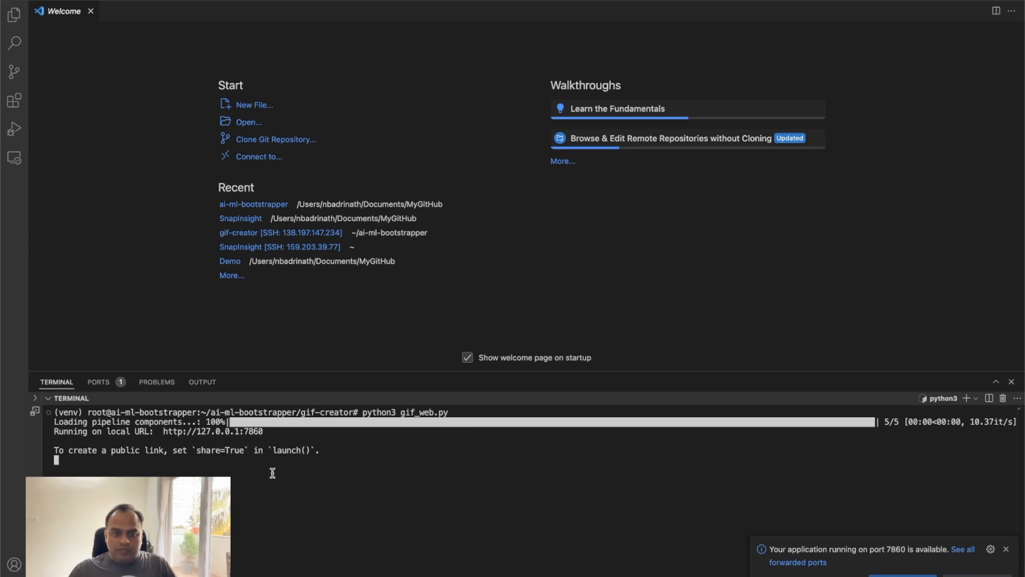
{"action": "mouse_move", "coordinate": [327, 441]}
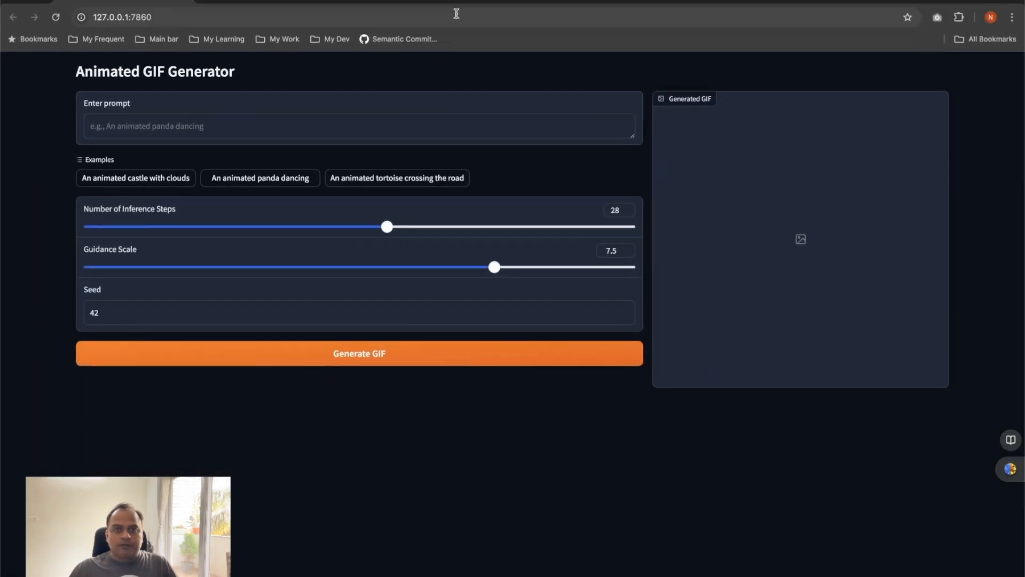
{"action": "mouse_move", "coordinate": [424, 410]}
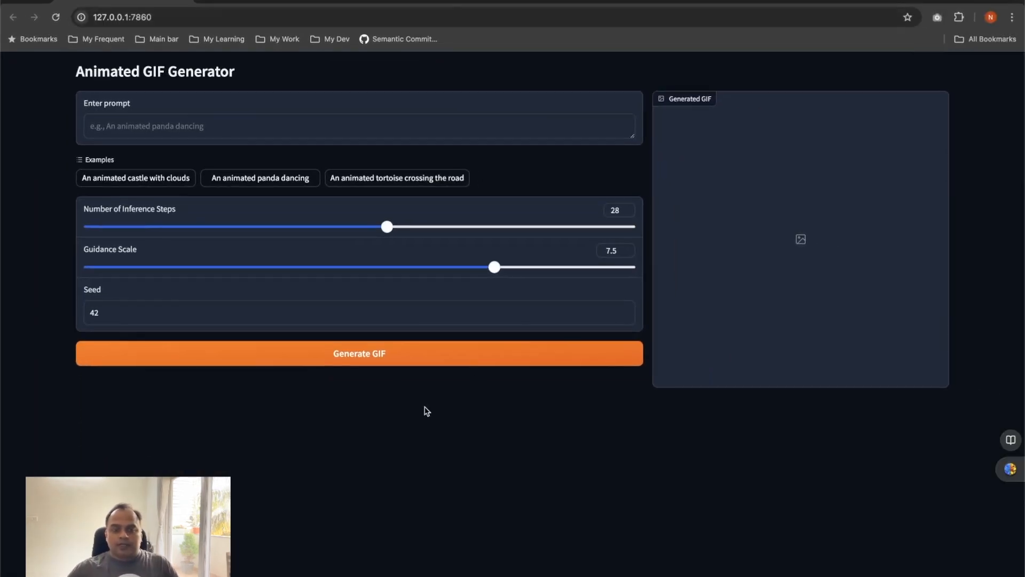
{"action": "mouse_move", "coordinate": [382, 455]}
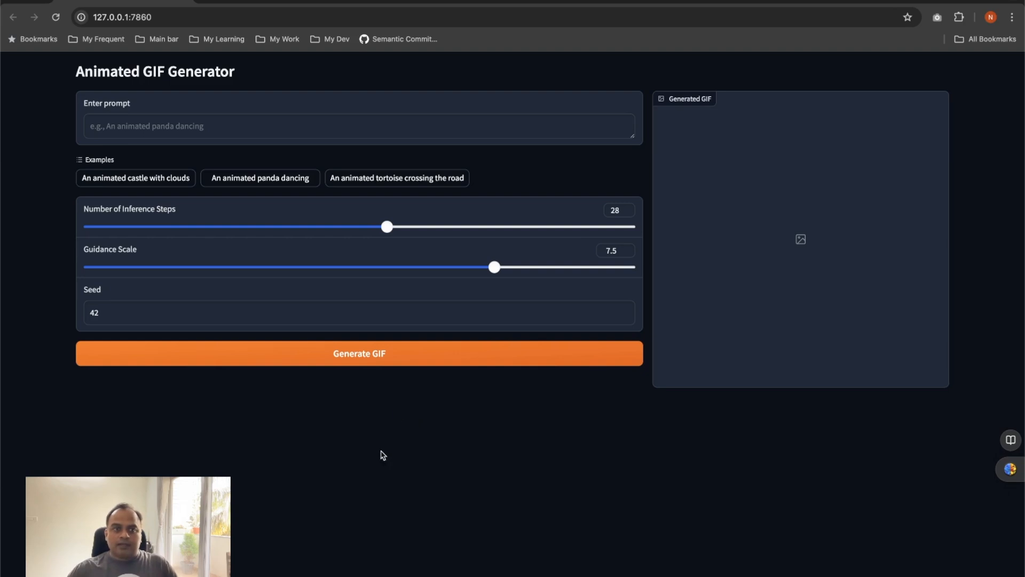
{"action": "mouse_move", "coordinate": [412, 373]}
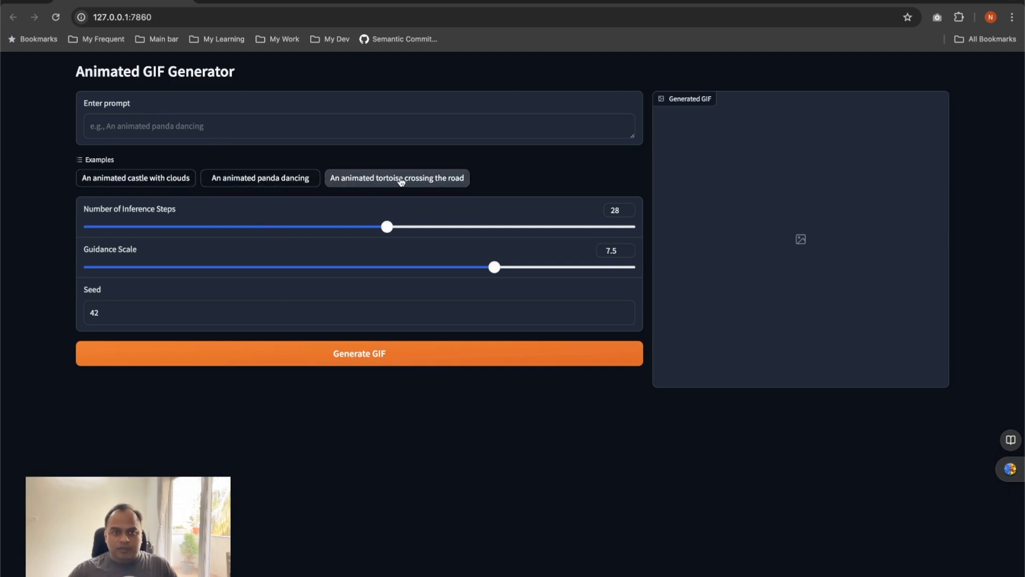
{"action": "mouse_move", "coordinate": [333, 240]}
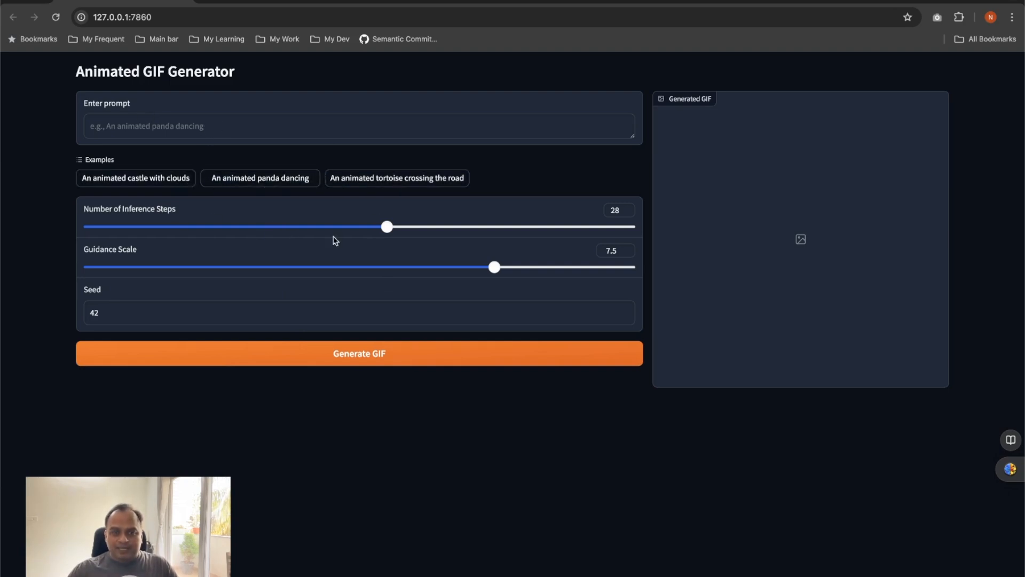
{"action": "mouse_move", "coordinate": [384, 229]}
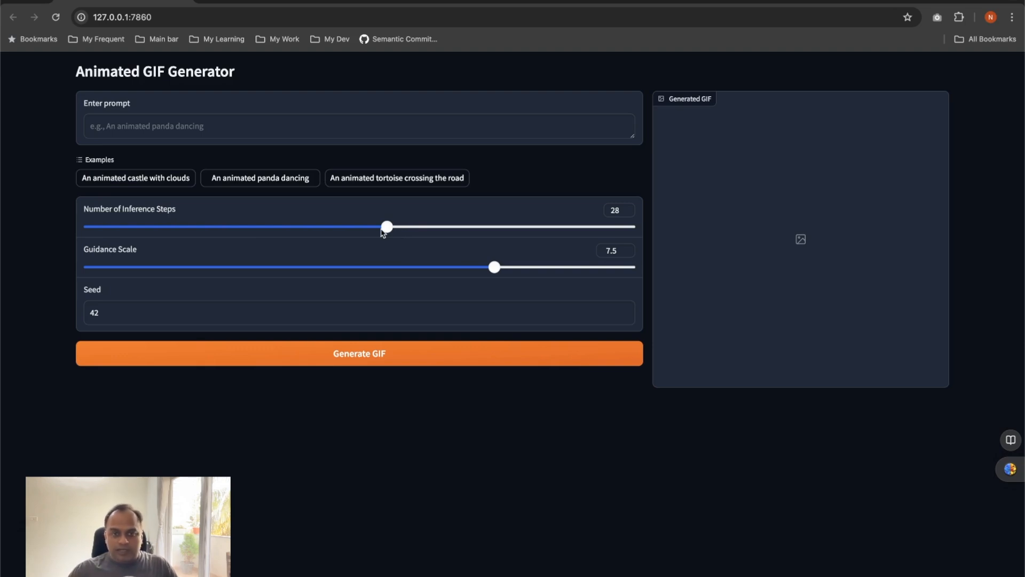
{"action": "mouse_move", "coordinate": [491, 272]}
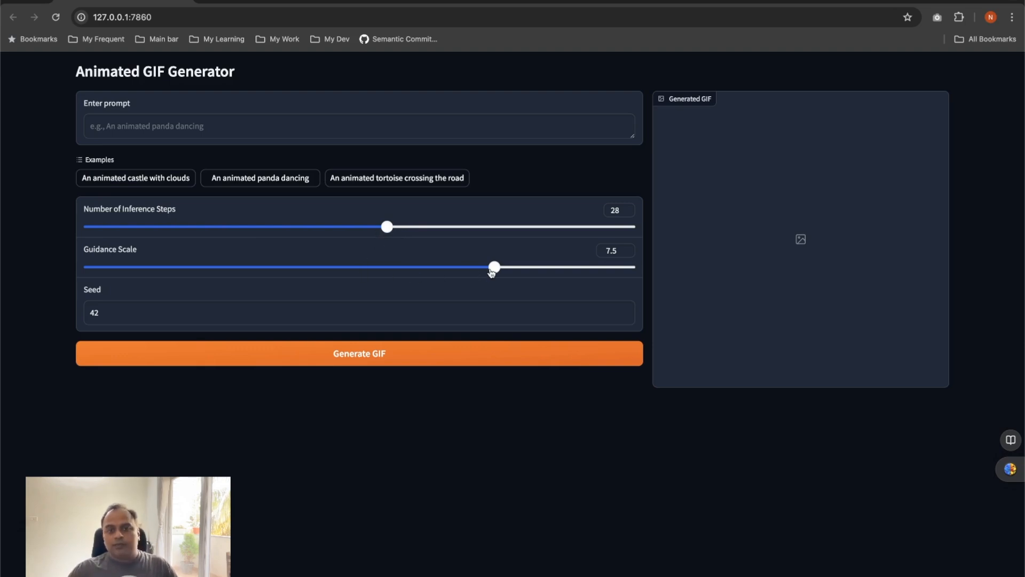
{"action": "mouse_move", "coordinate": [456, 273]}
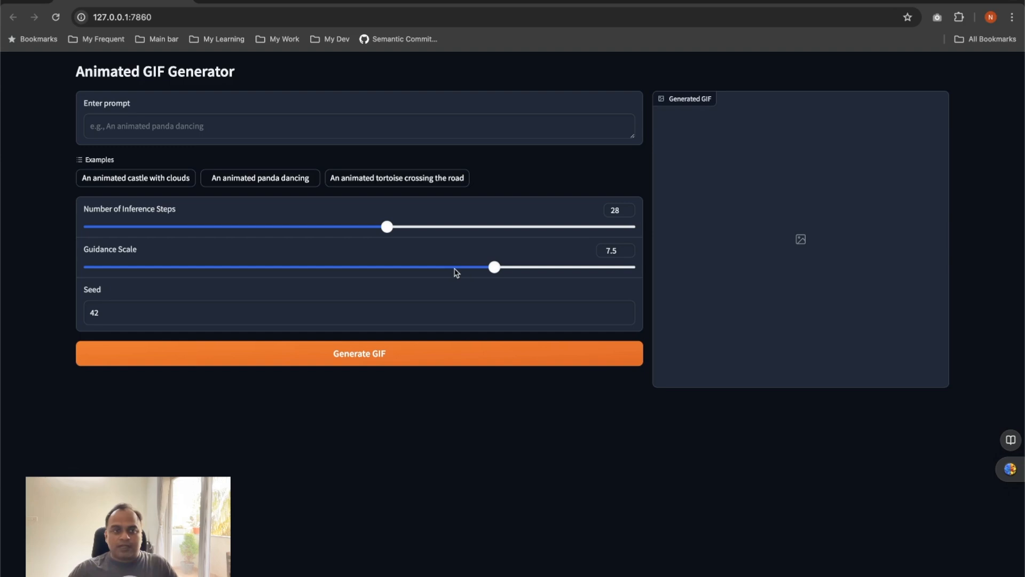
{"action": "mouse_move", "coordinate": [470, 267]}
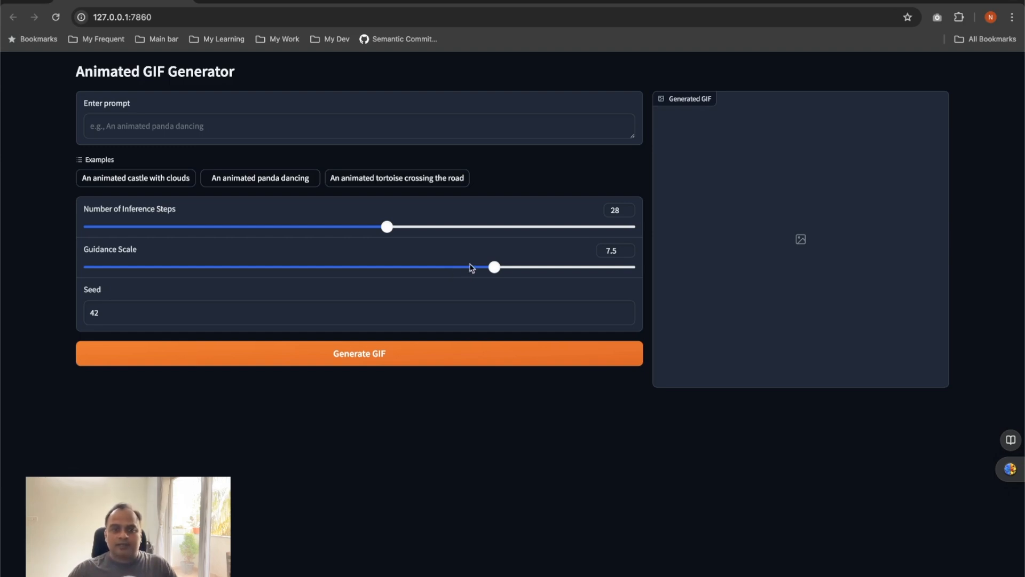
{"action": "mouse_move", "coordinate": [234, 290]}
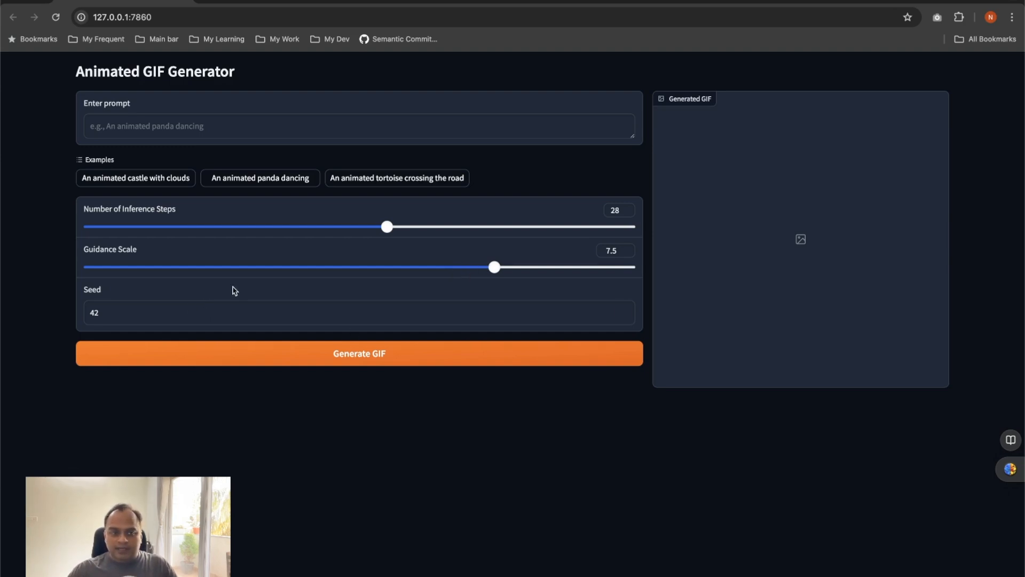
{"action": "mouse_move", "coordinate": [531, 179]}
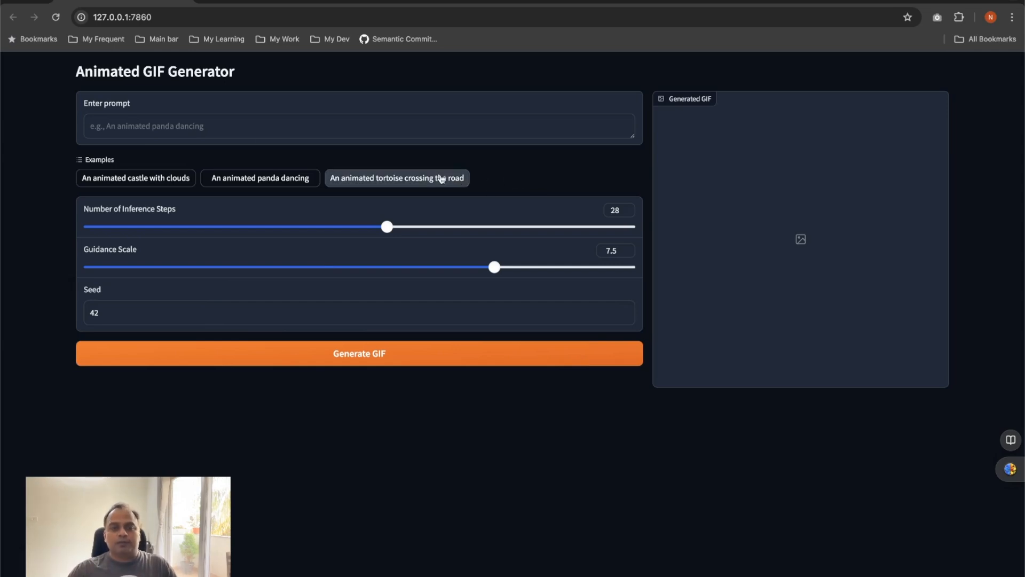
Fill the prompt with the 'An animated tortoise crossing the road' example
{"action": "left_click", "coordinate": [397, 178]}
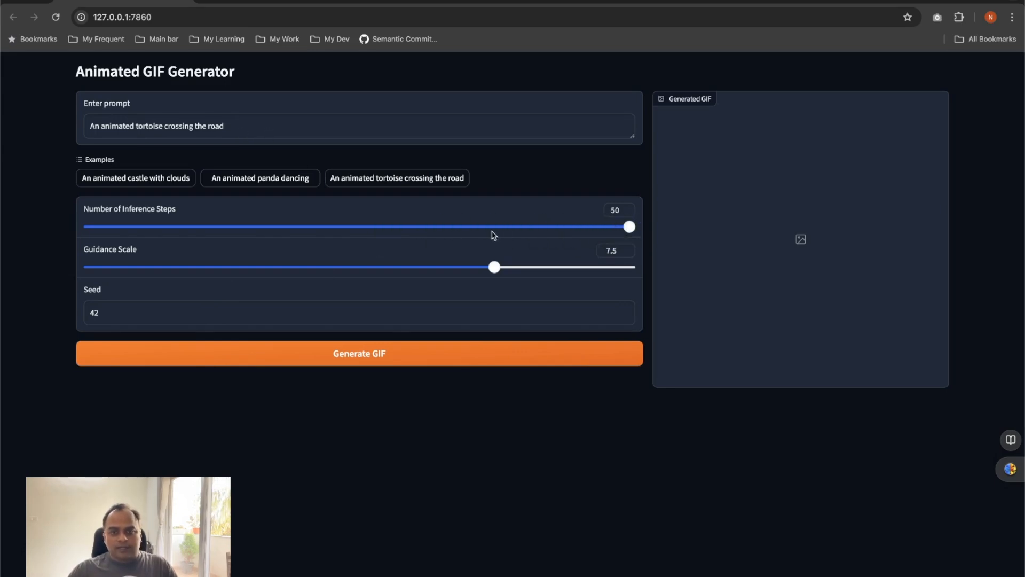
{"action": "mouse_move", "coordinate": [443, 236]}
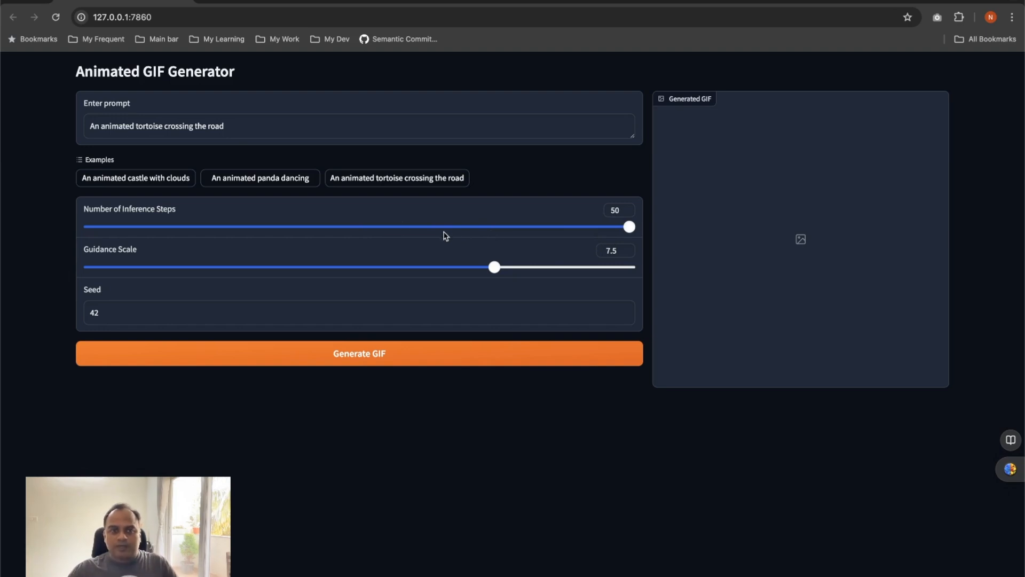
{"action": "mouse_move", "coordinate": [333, 225]}
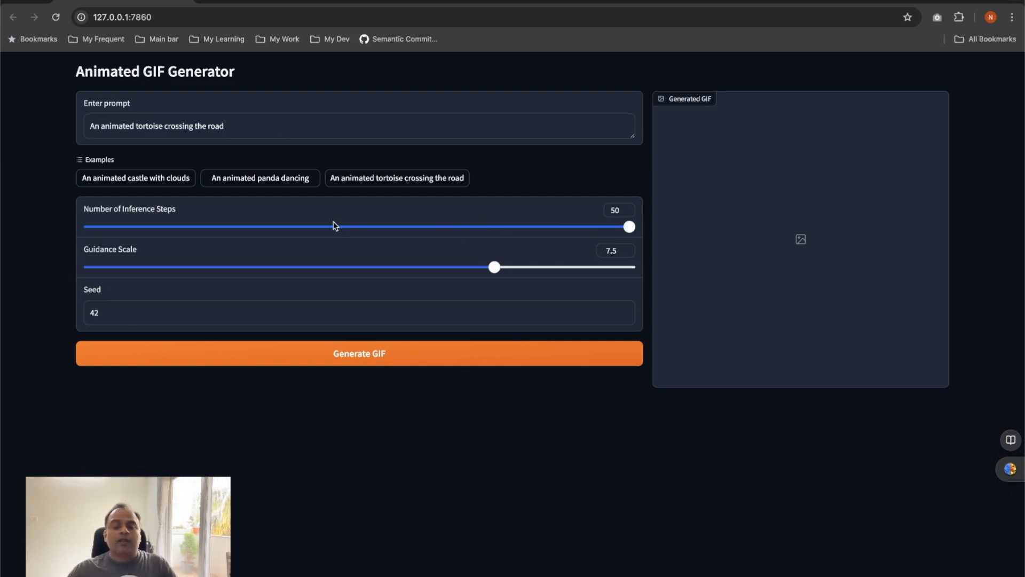
{"action": "mouse_move", "coordinate": [499, 274]}
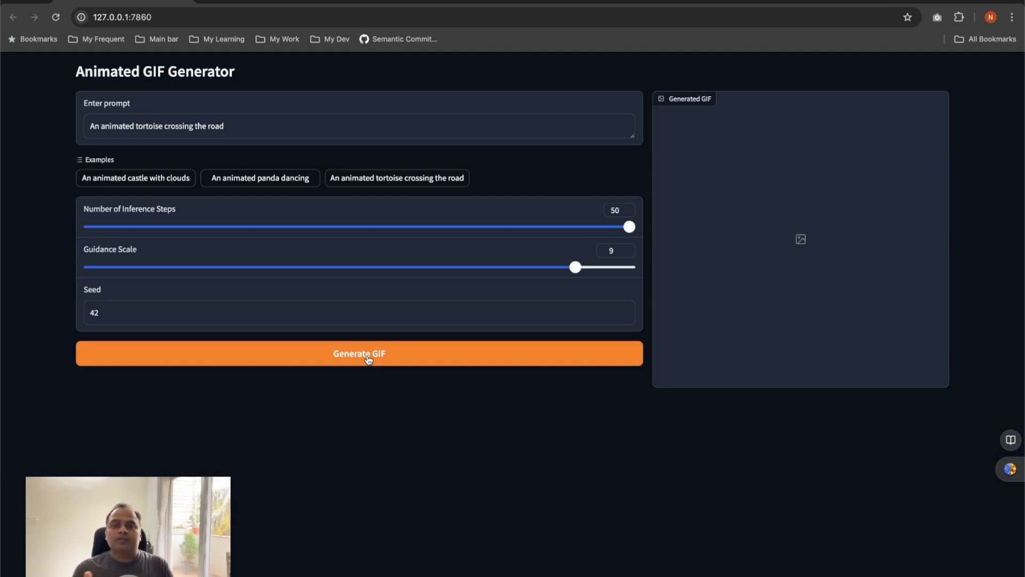
Generate the tortoise-crossing-the-road GIF at 50 steps and guidance 9
{"action": "left_click", "coordinate": [359, 353]}
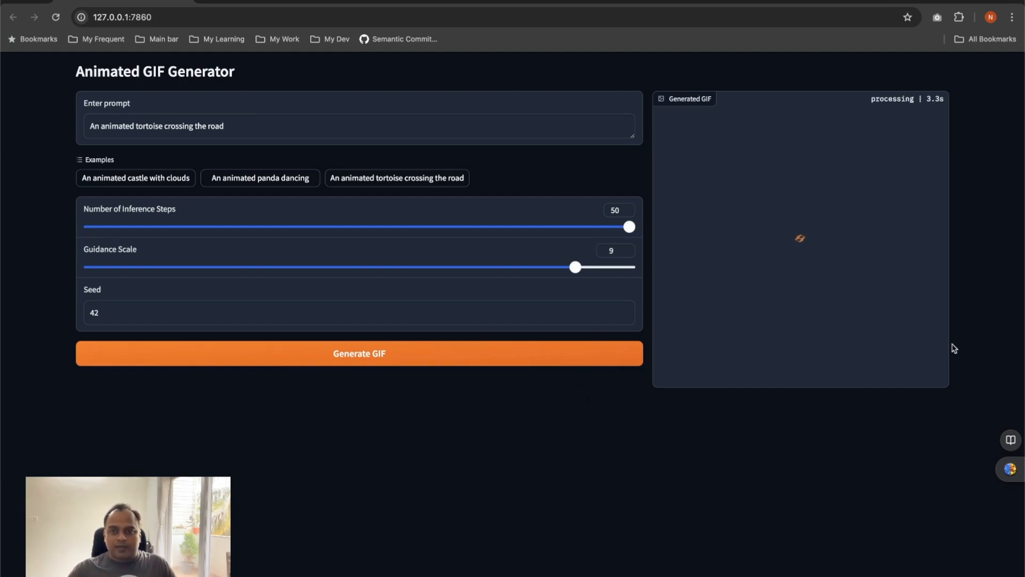
{"action": "mouse_move", "coordinate": [1010, 325]}
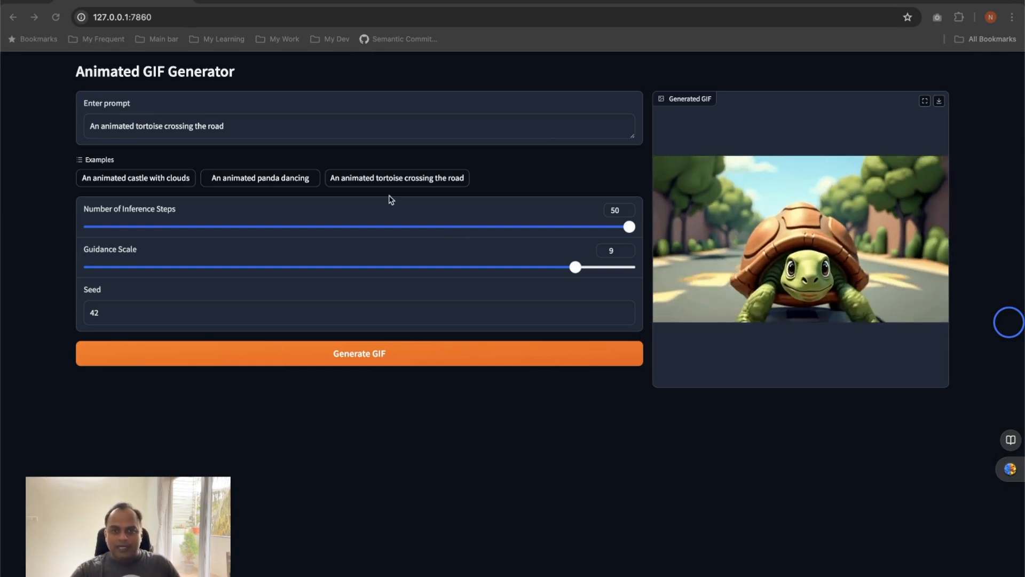
{"action": "mouse_move", "coordinate": [837, 384]}
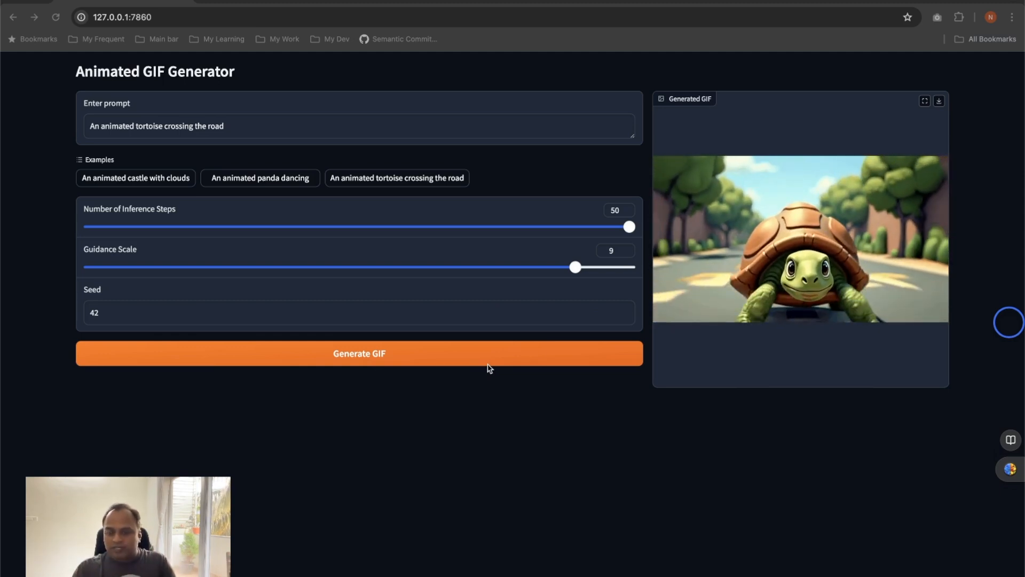
{"action": "mouse_move", "coordinate": [803, 379]}
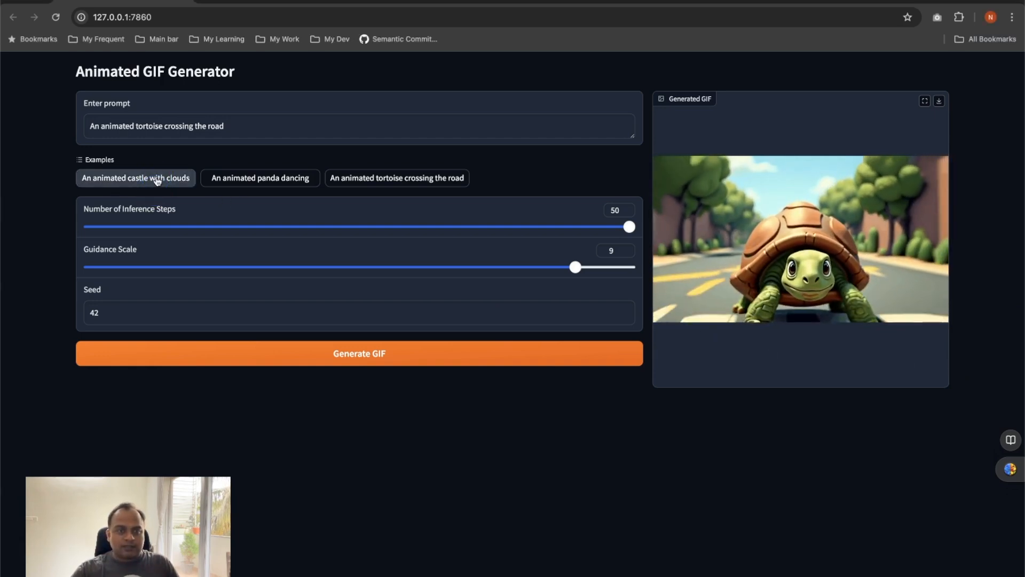
Switch the prompt to 'An animated castle with clouds' and generate its GIF
{"action": "left_click", "coordinate": [135, 177]}
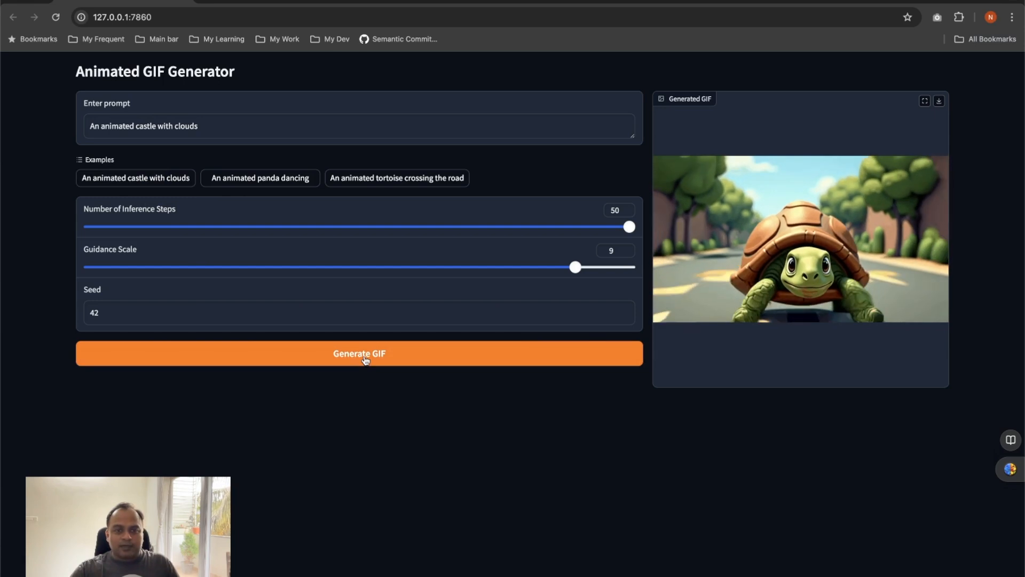
{"action": "left_click", "coordinate": [359, 353]}
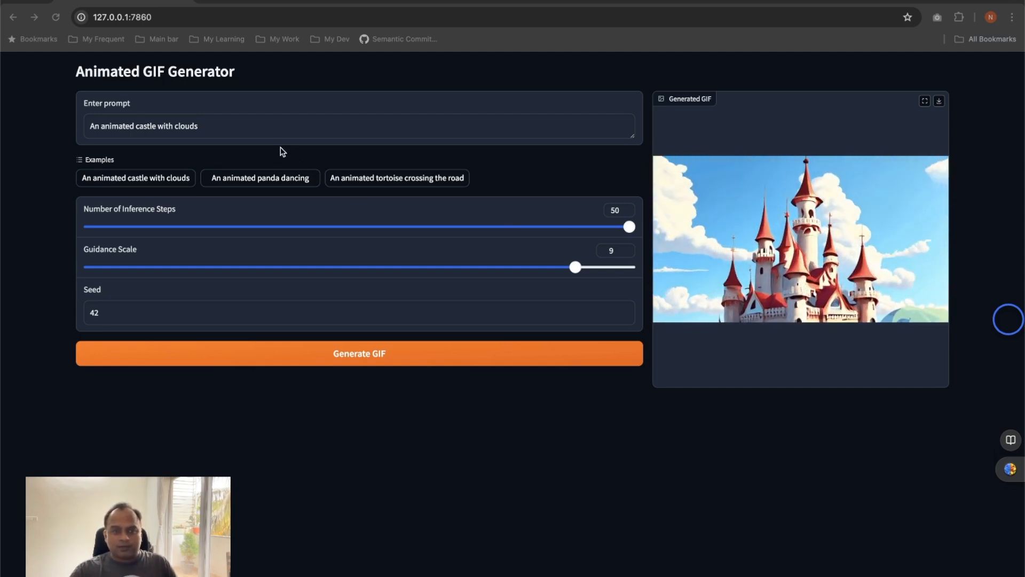
{"action": "mouse_move", "coordinate": [600, 223]}
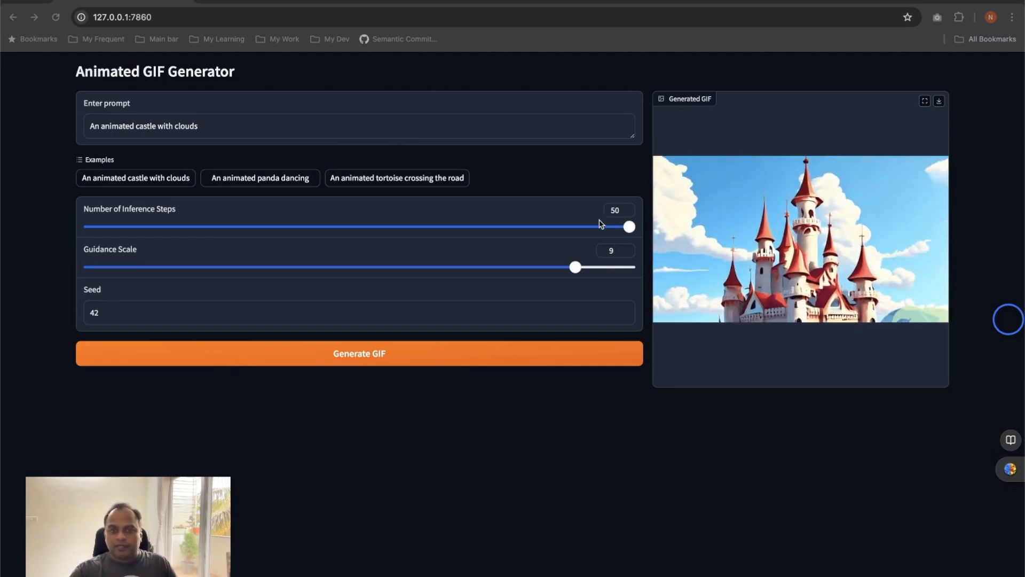